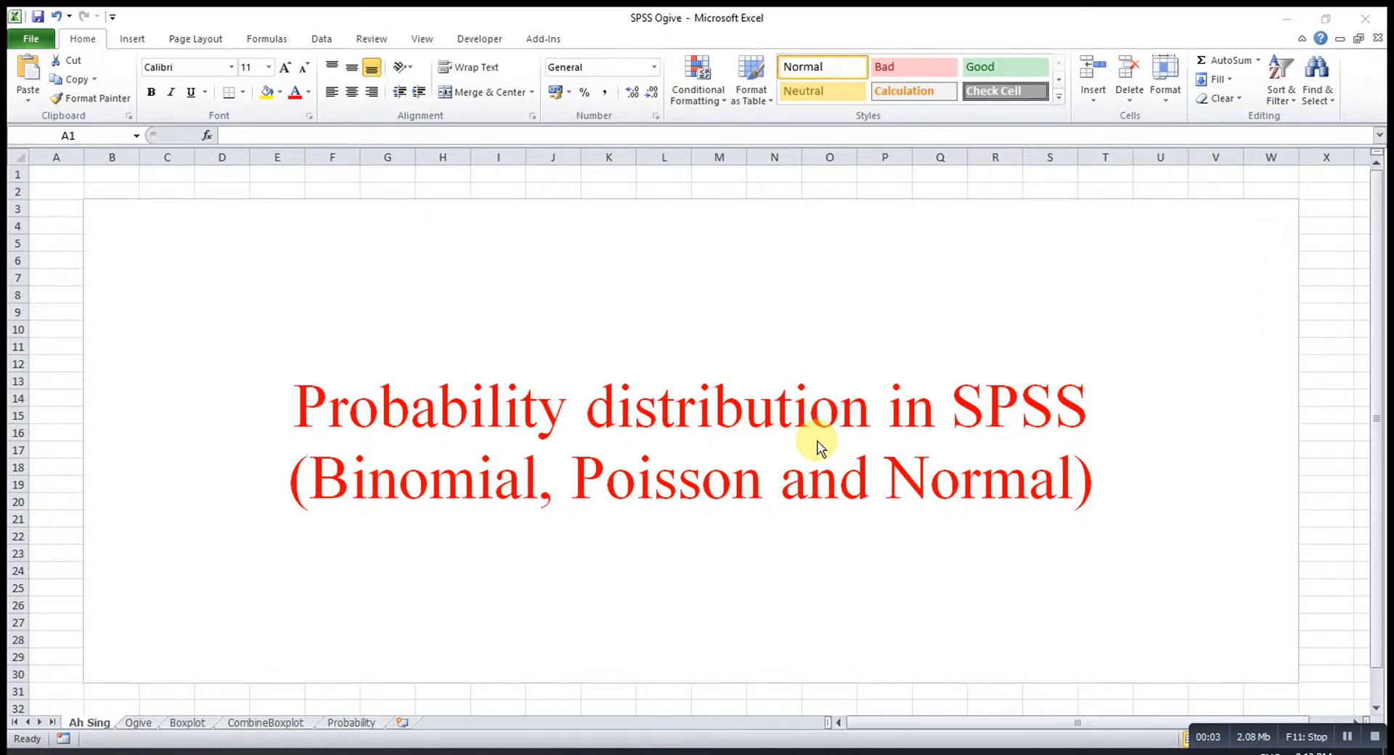
{"action": "mouse_move", "coordinate": [796, 449]}
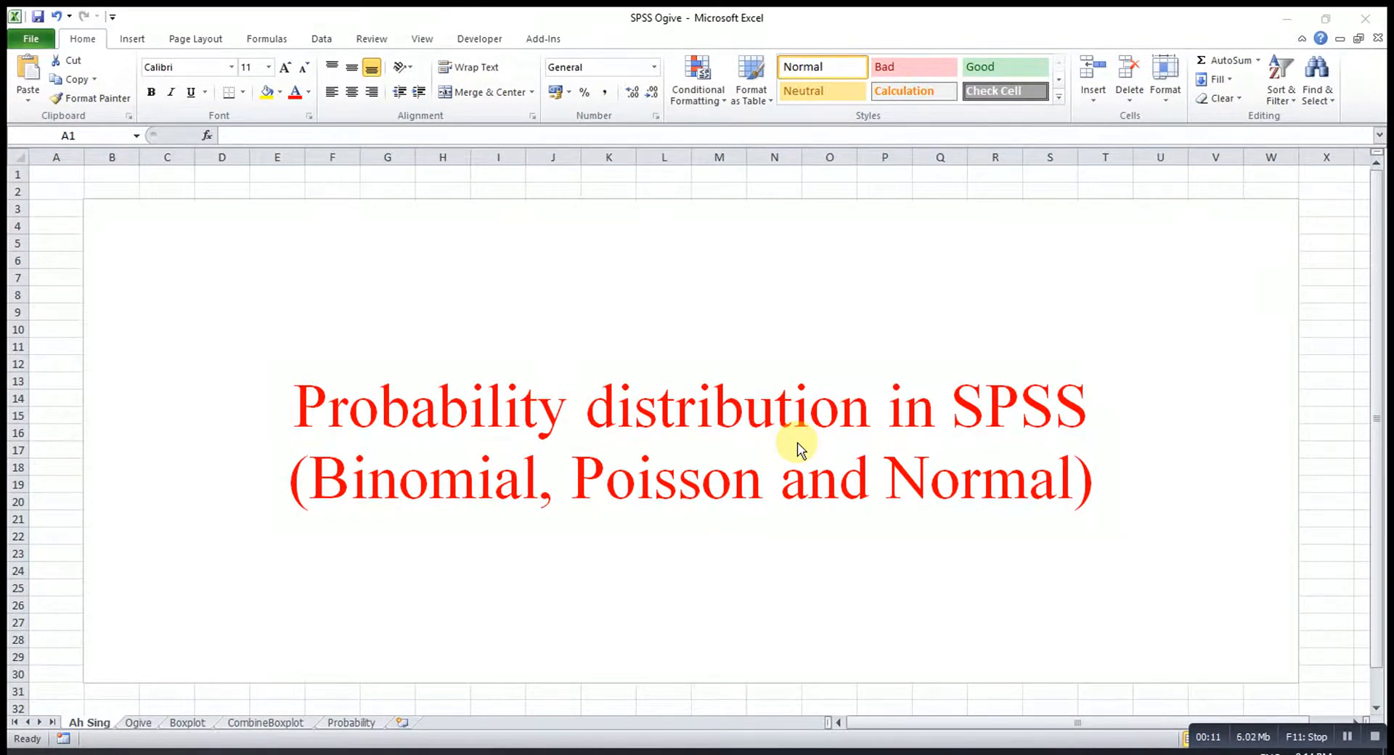
{"action": "mouse_move", "coordinate": [352, 722]}
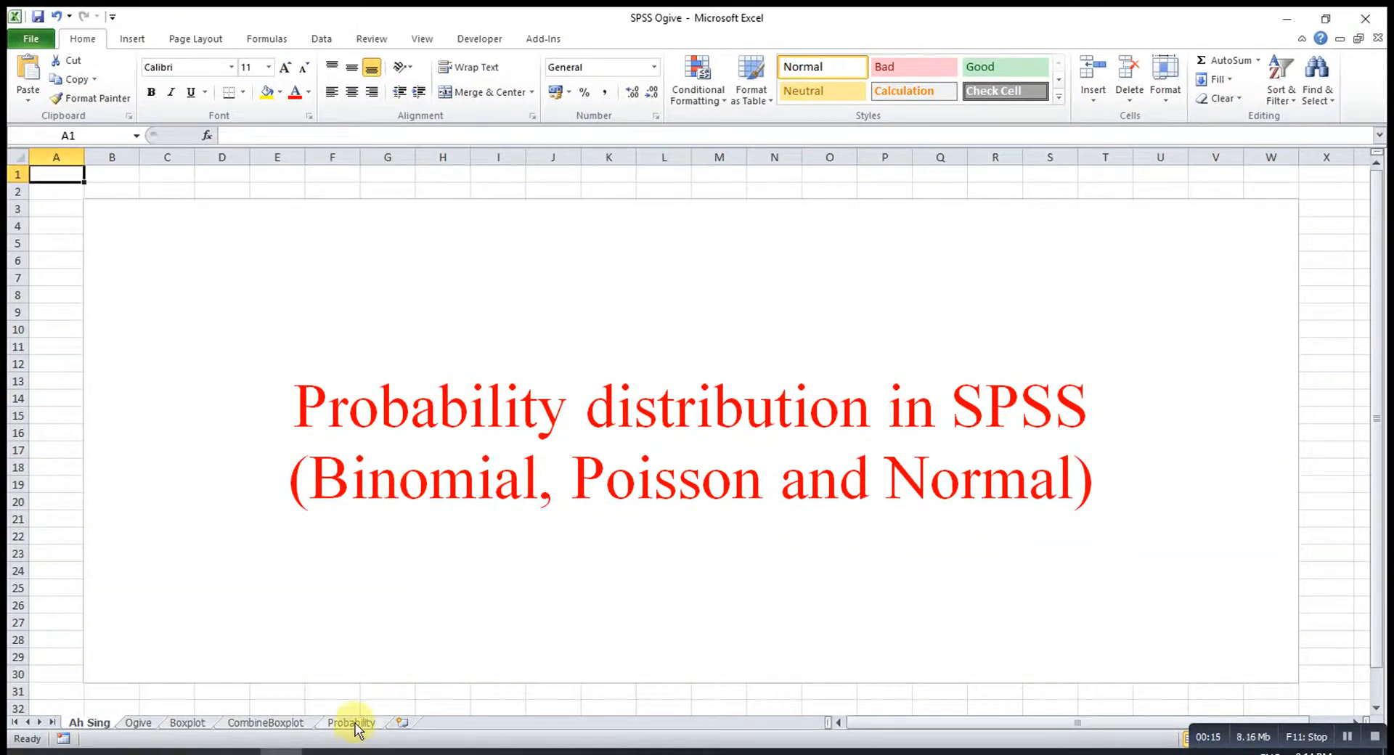
Switch Excel to the Probability sheet of binomial, Poisson and normal exercises.
{"action": "left_click", "coordinate": [350, 723]}
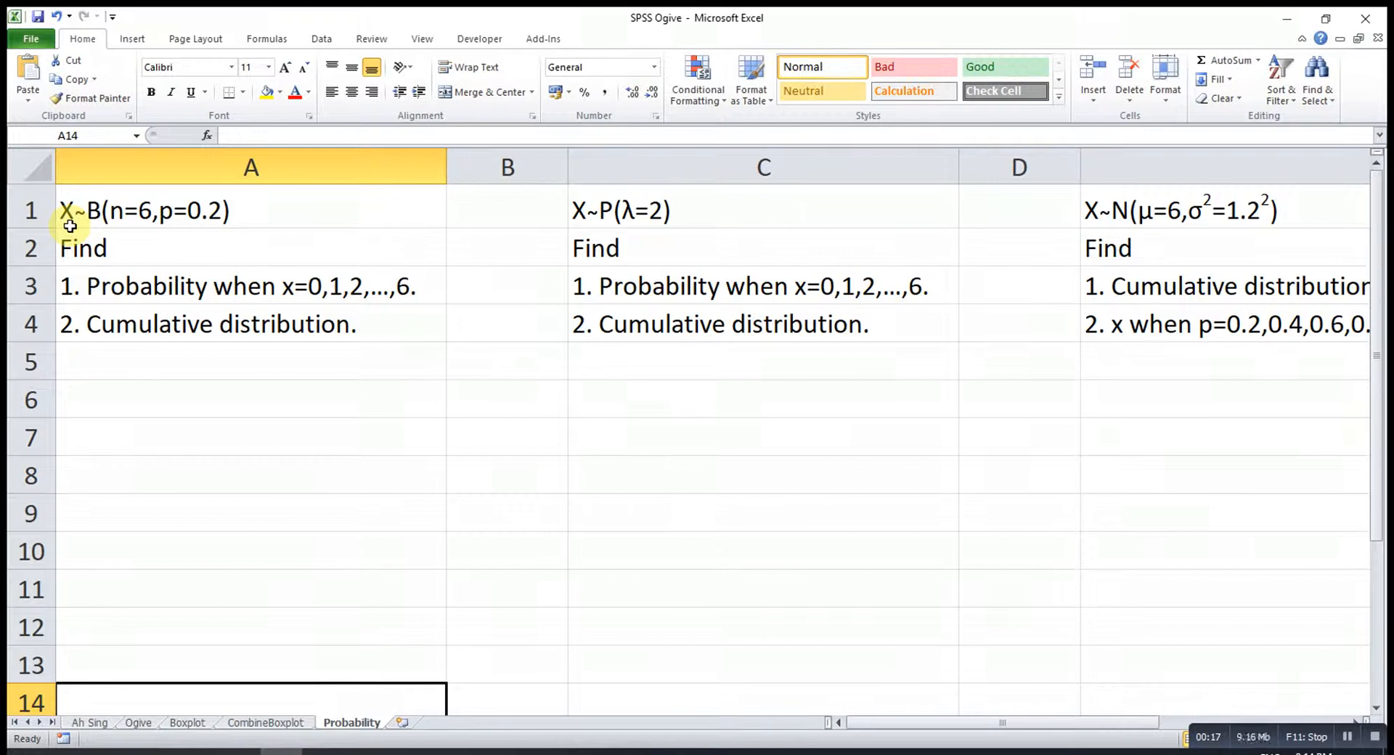
{"action": "mouse_move", "coordinate": [135, 217]}
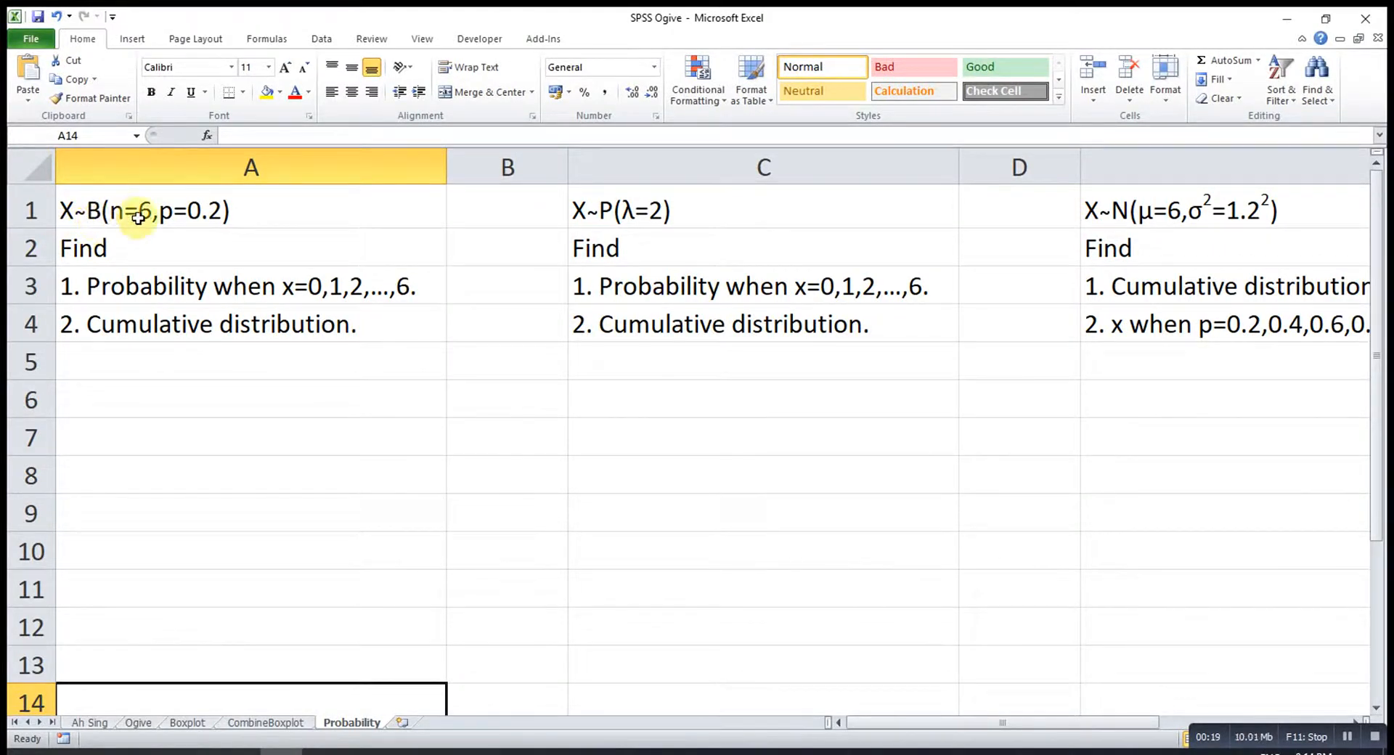
{"action": "mouse_move", "coordinate": [169, 215]}
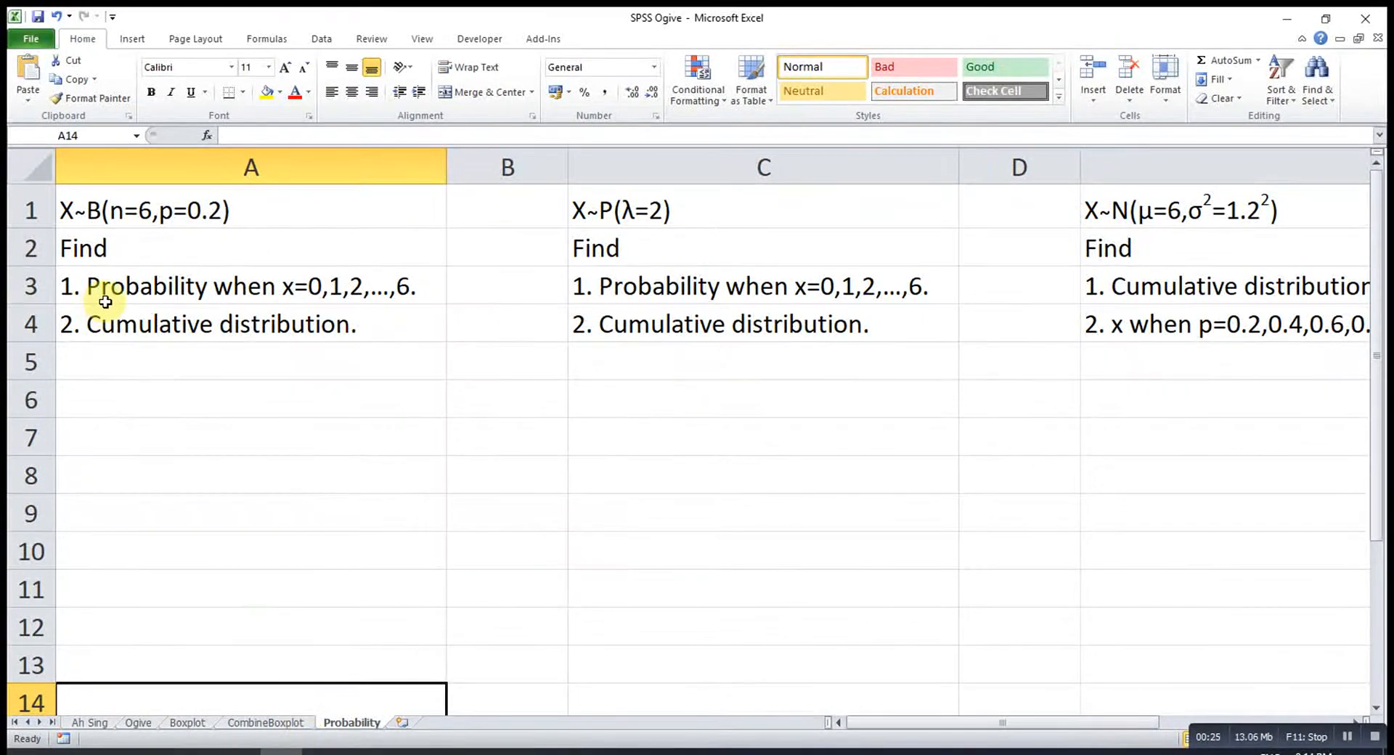
{"action": "mouse_move", "coordinate": [297, 296]}
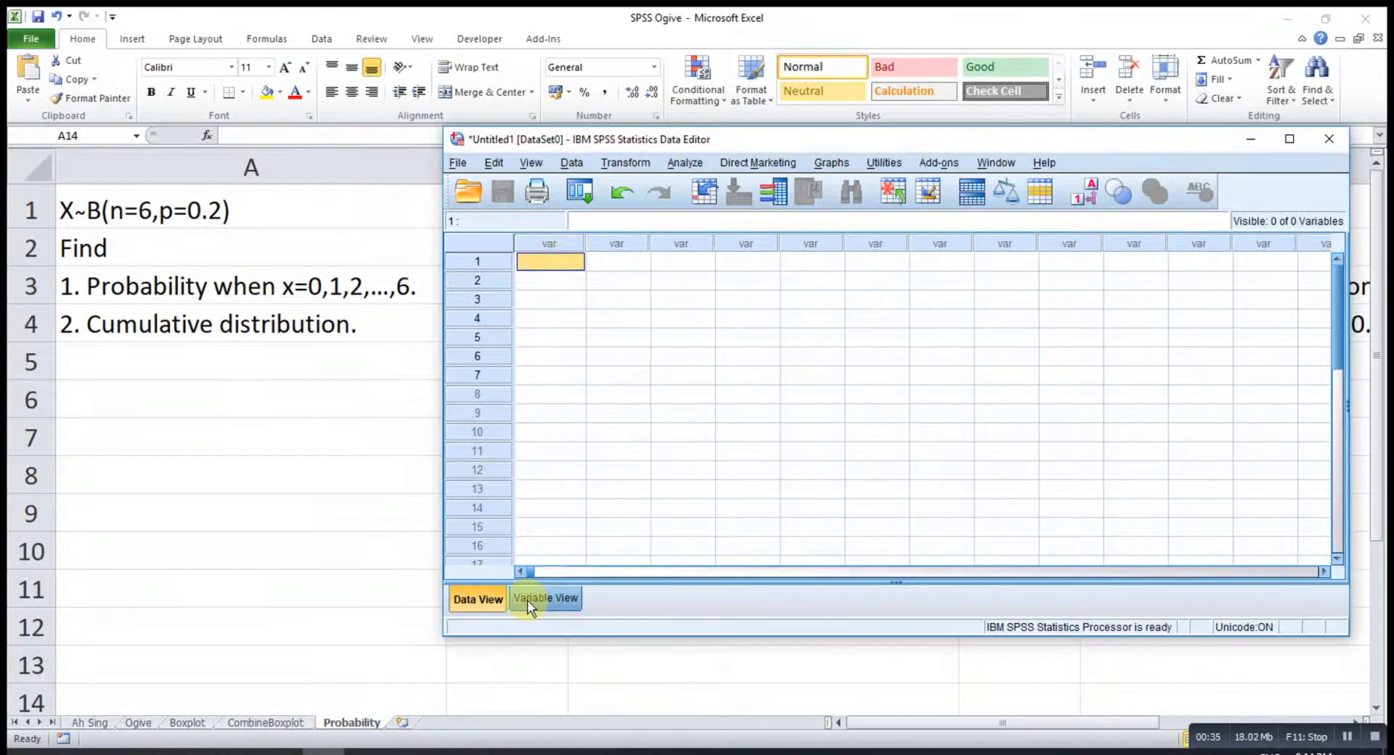
Define variable x with 0 decimals and enter the values 0 through 6 in Data View.
{"action": "left_click", "coordinate": [545, 598]}
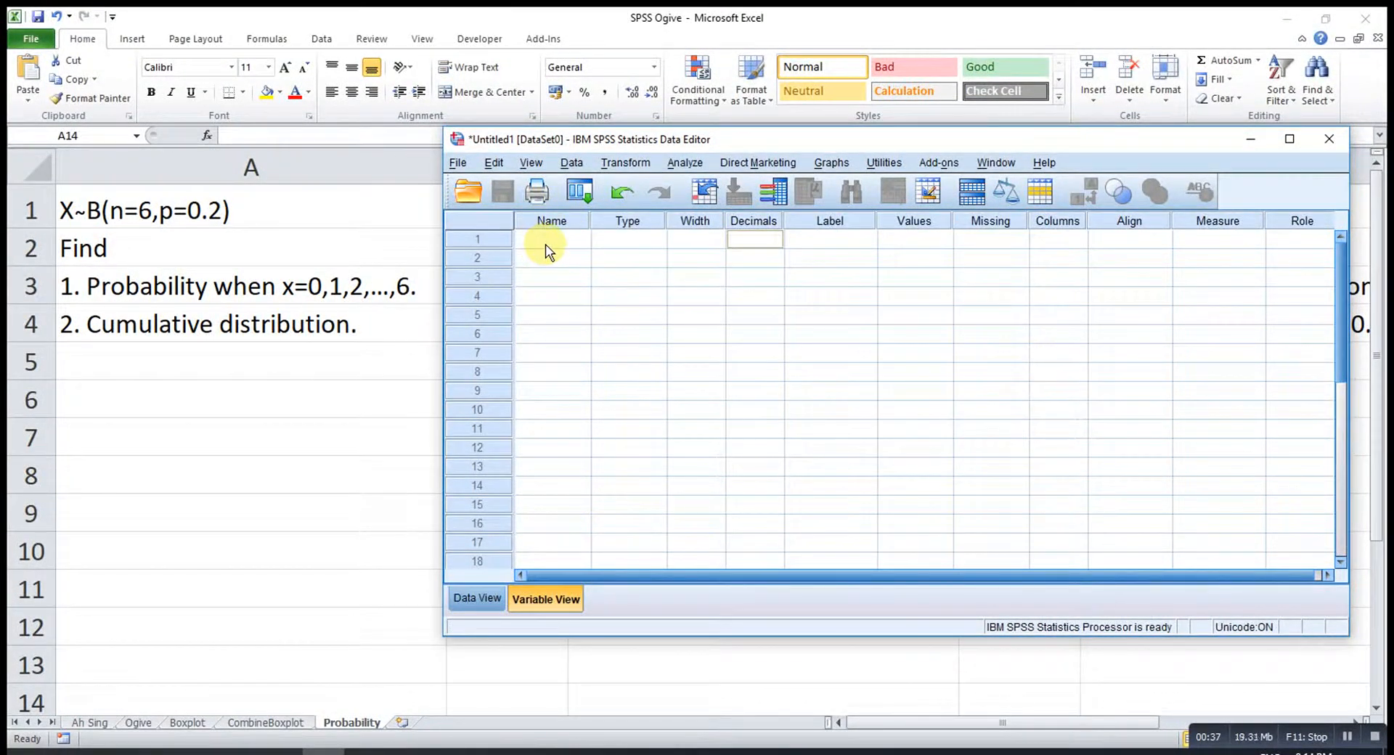
{"action": "type", "text": "x"}
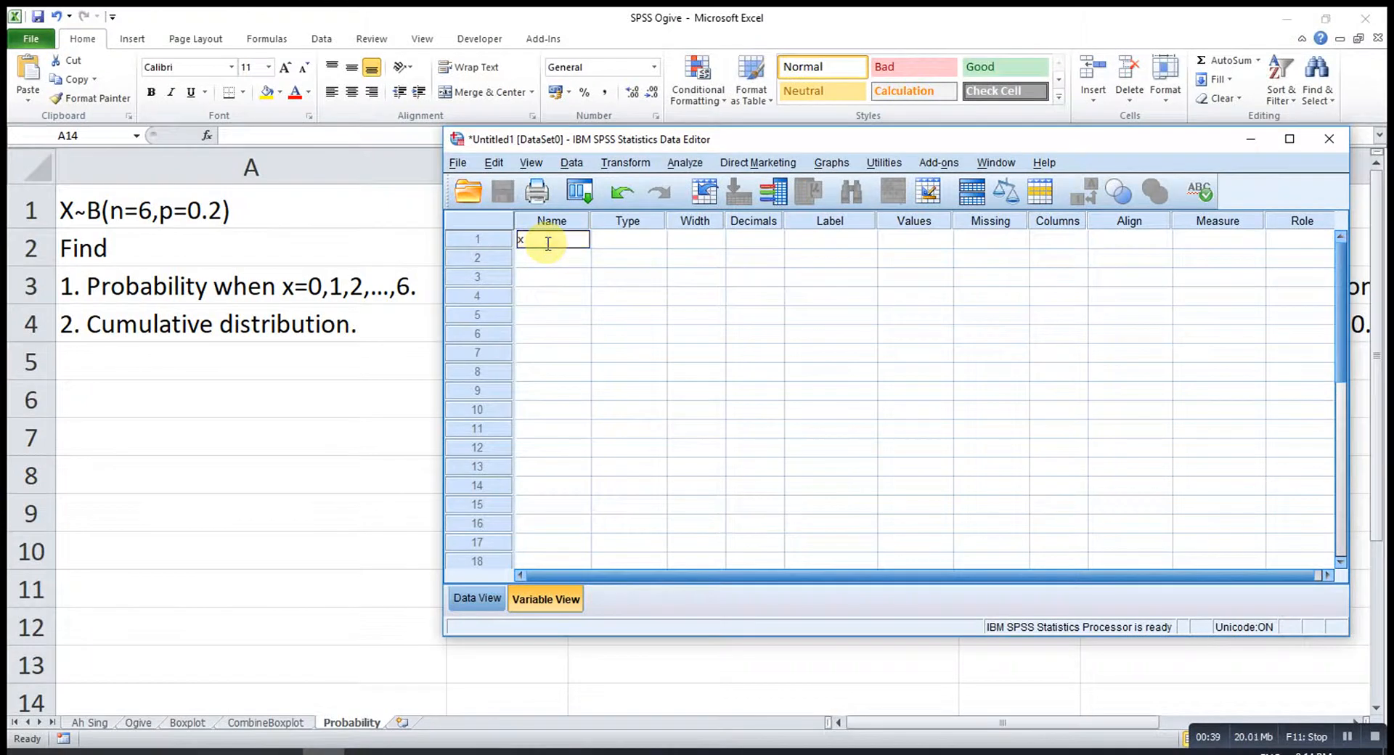
{"action": "left_click", "coordinate": [751, 240]}
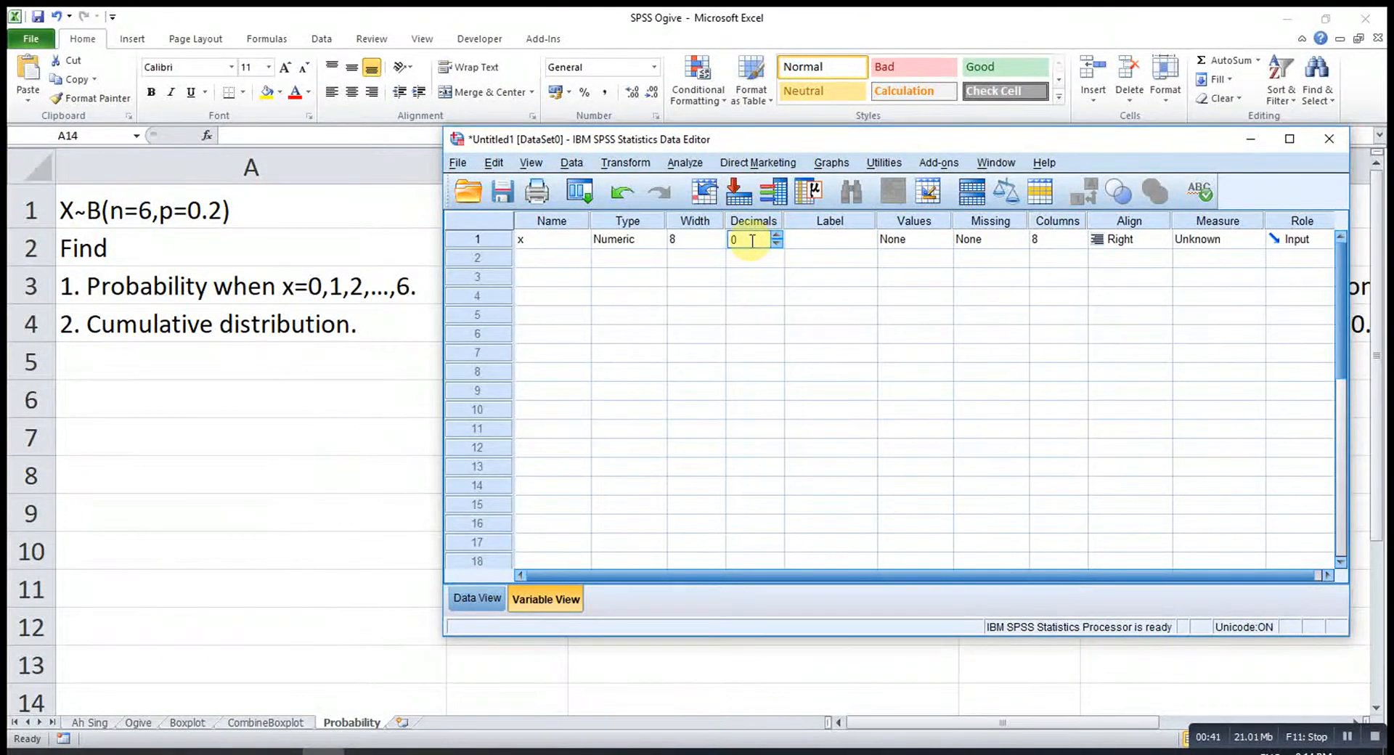
{"action": "left_click", "coordinate": [478, 597]}
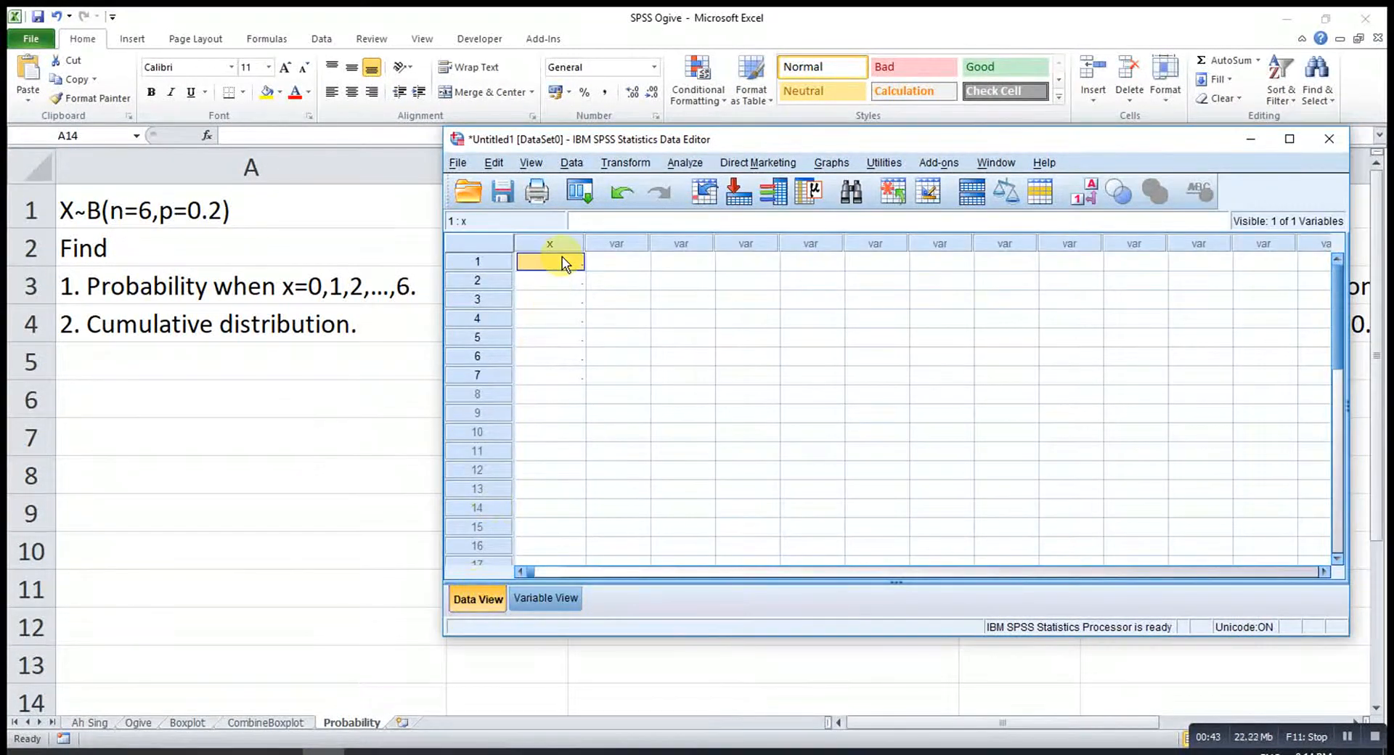
{"action": "type", "text": "3"}
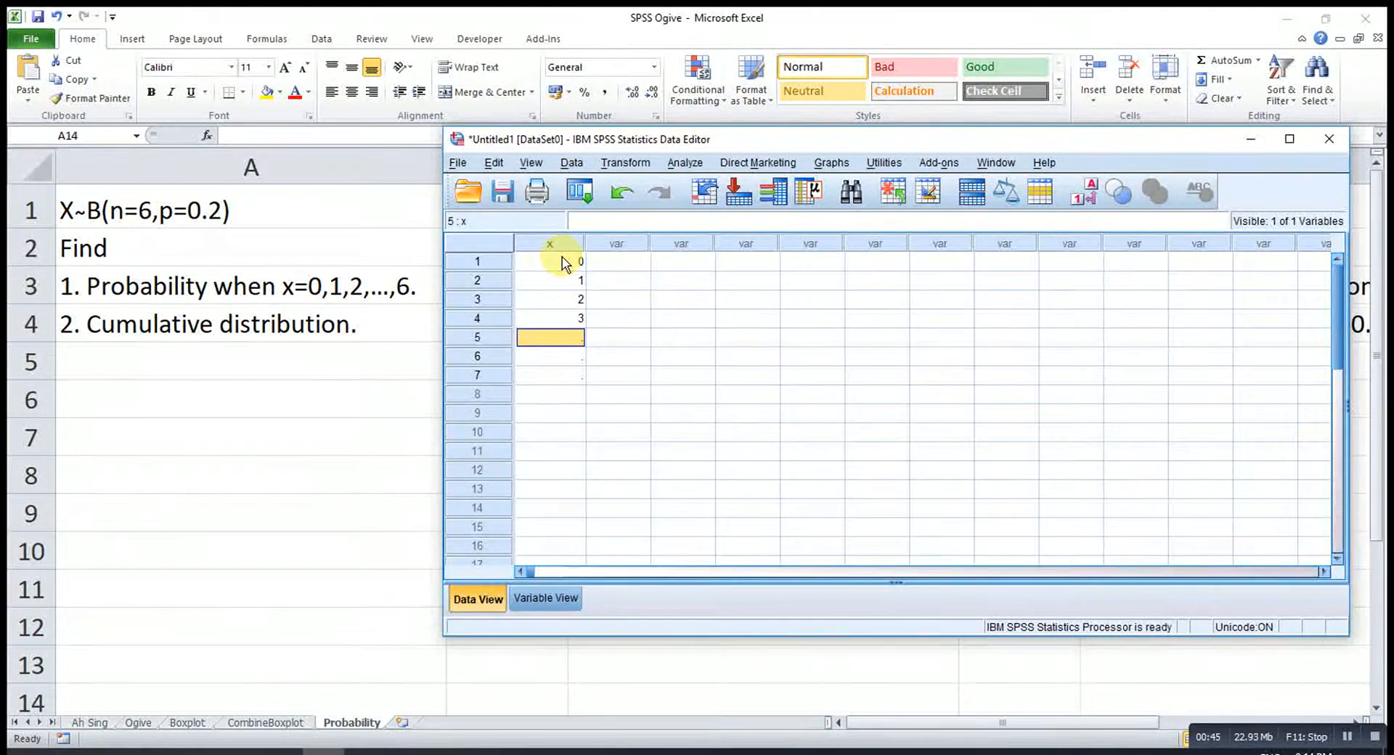
{"action": "type", "text": "4"}
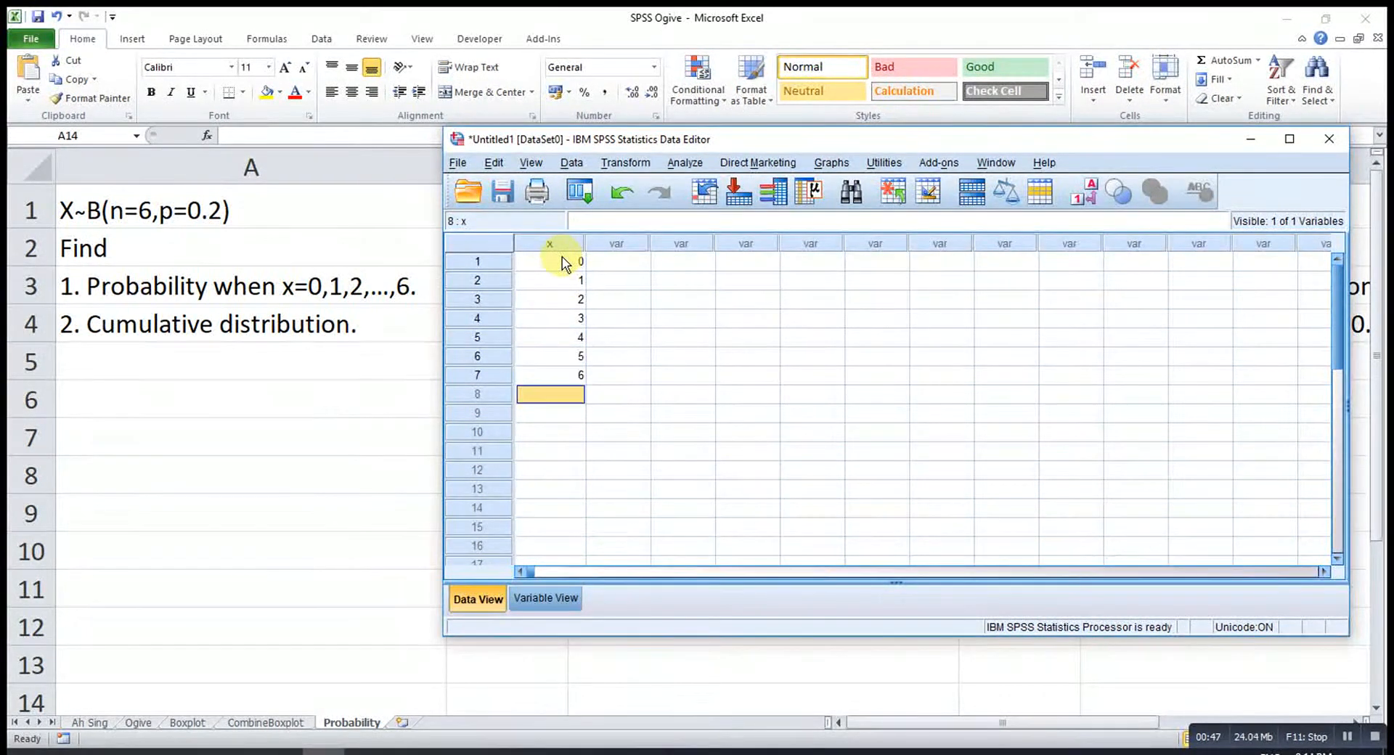
{"action": "mouse_move", "coordinate": [625, 163]}
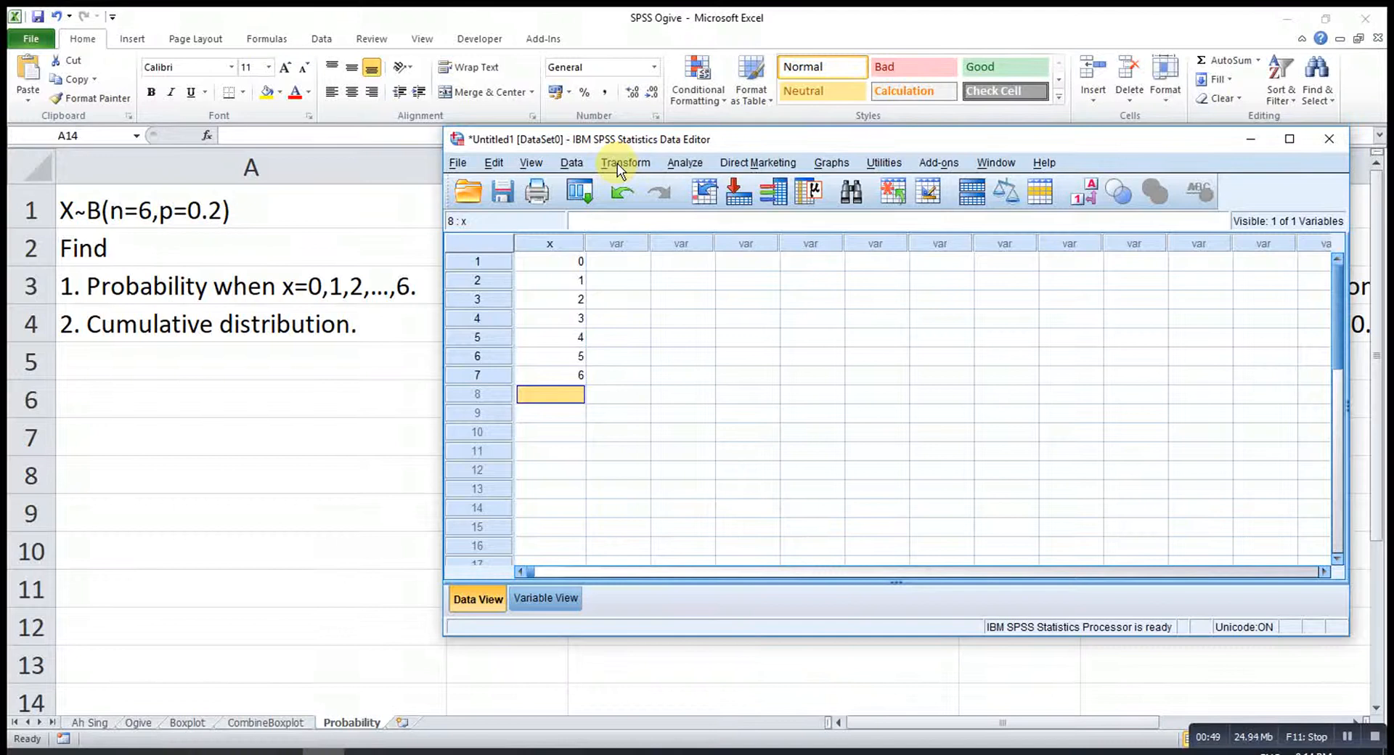
Compute a new variable PDF with the expression PDF.BINOM(x,6,0.2).
{"action": "left_click", "coordinate": [626, 162]}
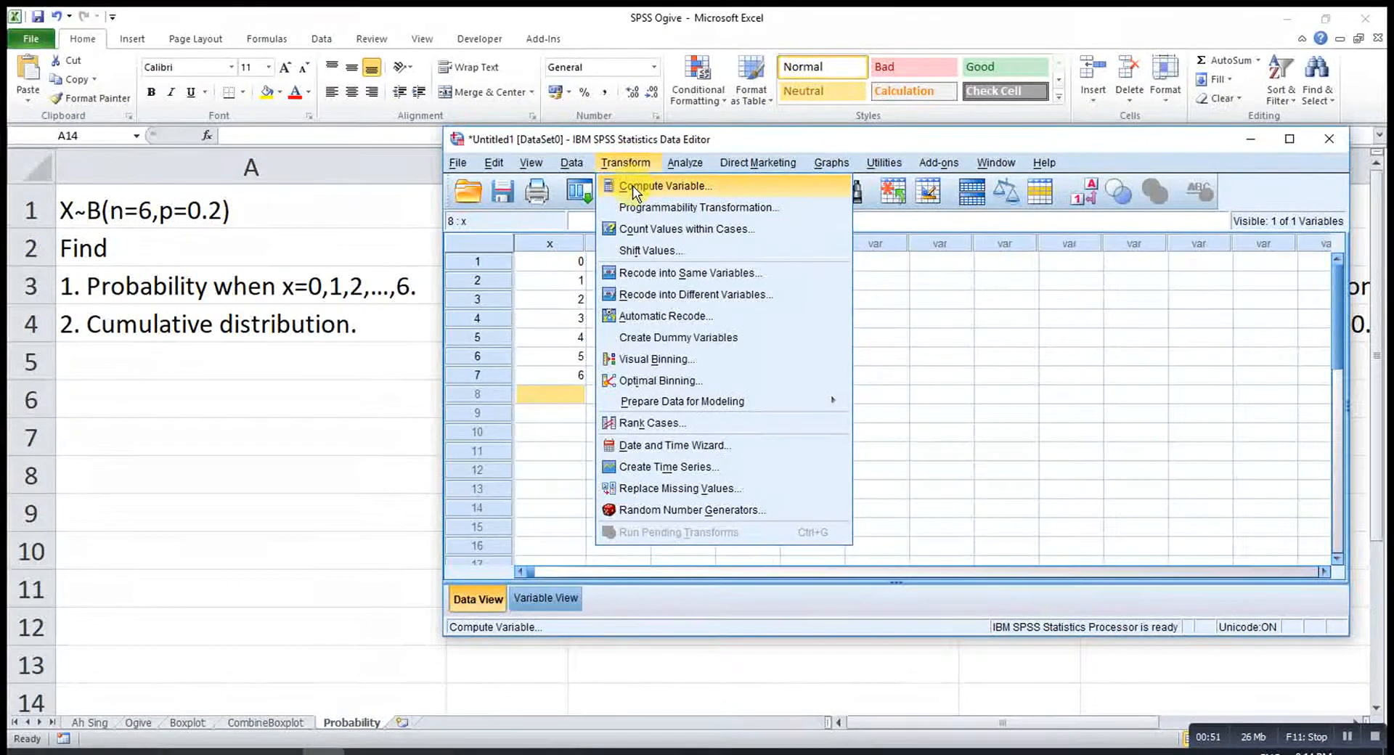
{"action": "left_click", "coordinate": [665, 185]}
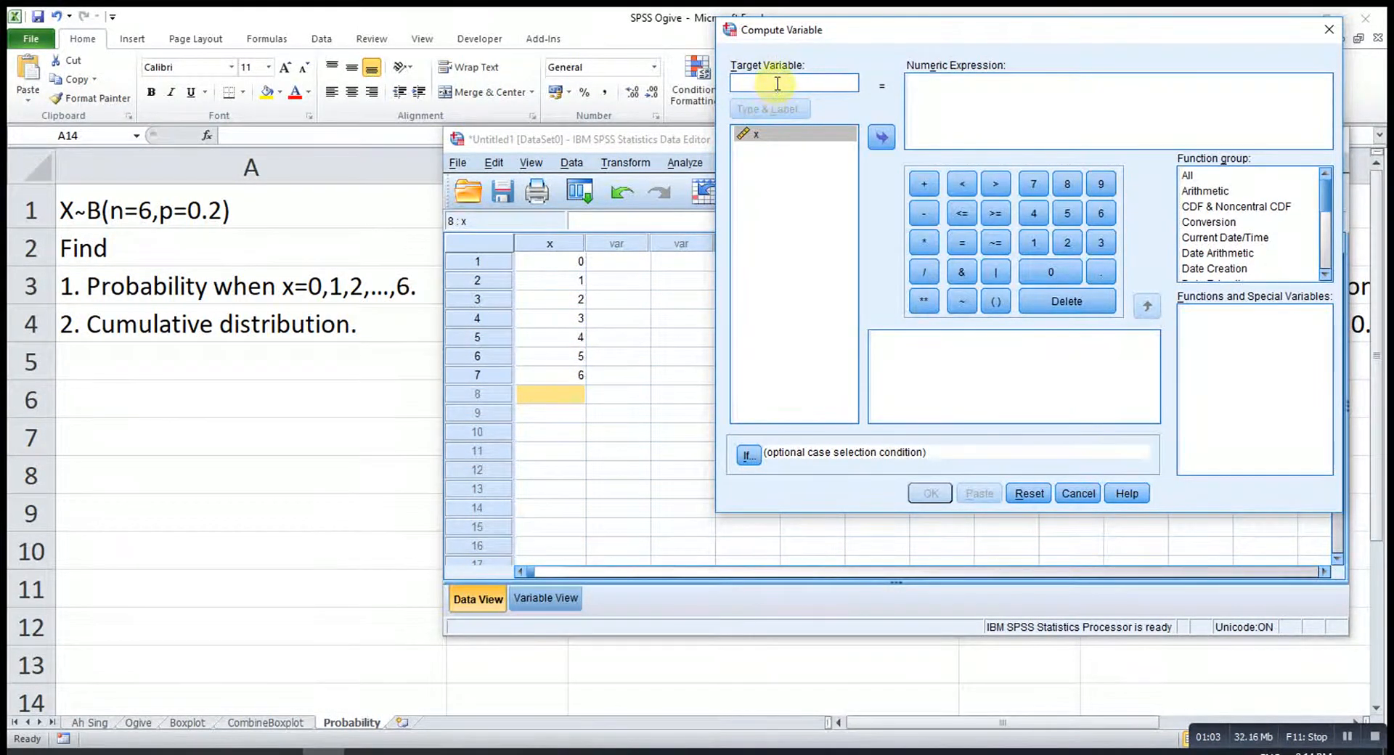
{"action": "type", "text": "PDF"}
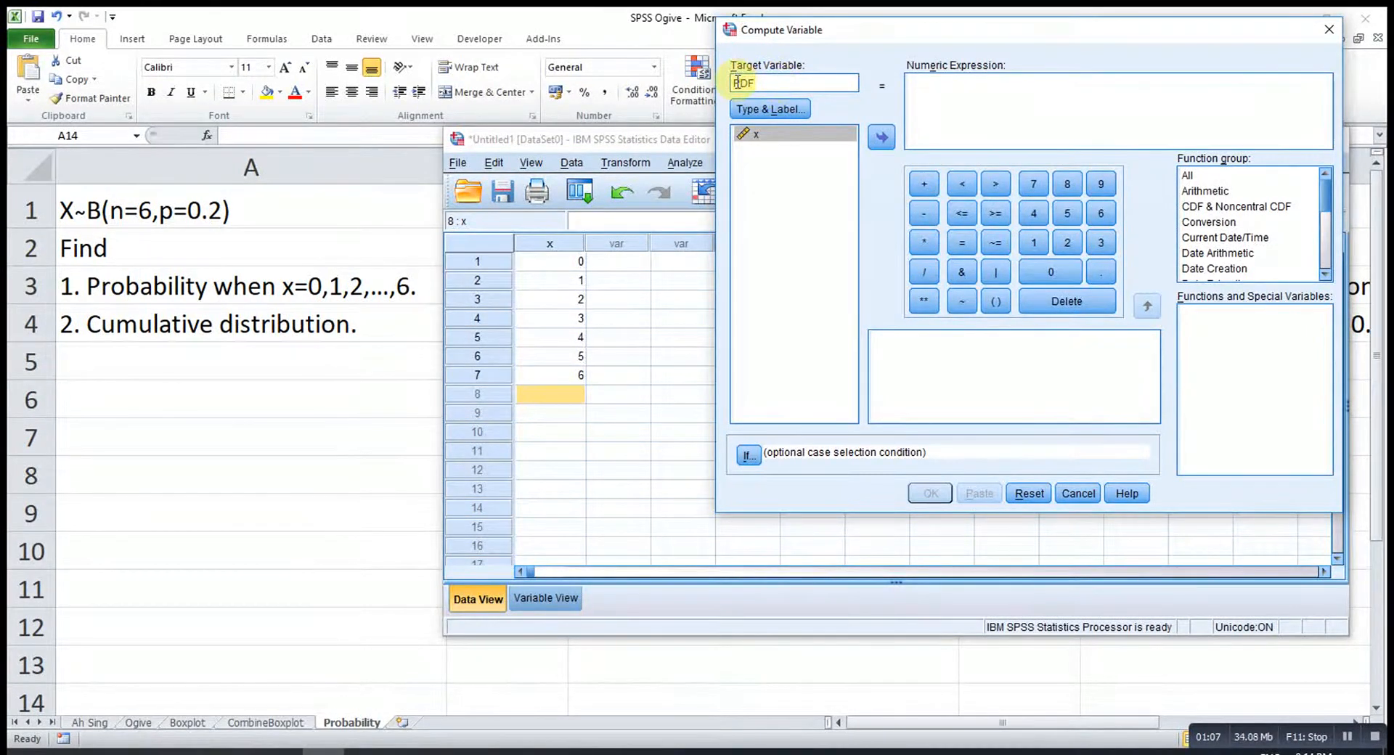
{"action": "type", "text": "PDF"}
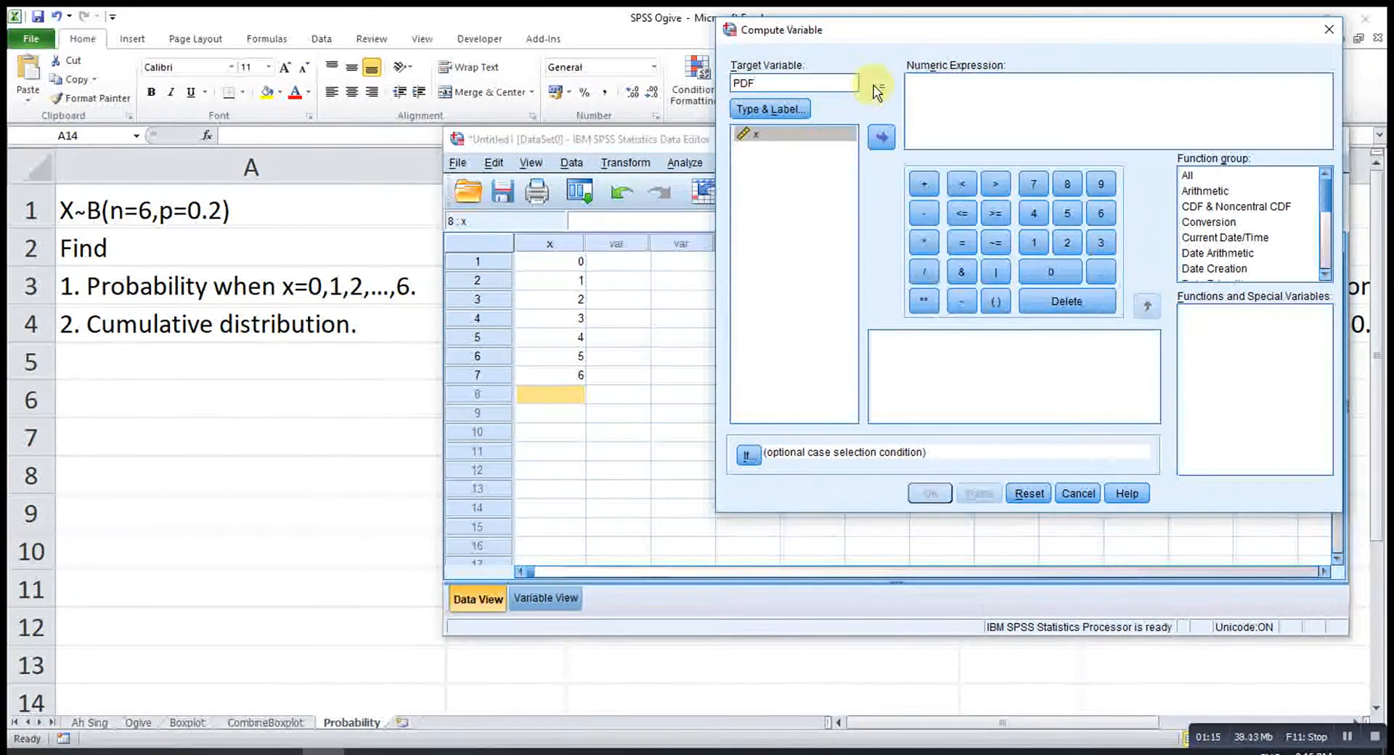
{"action": "scroll", "scroll_direction": "down", "scroll_amount": 3}
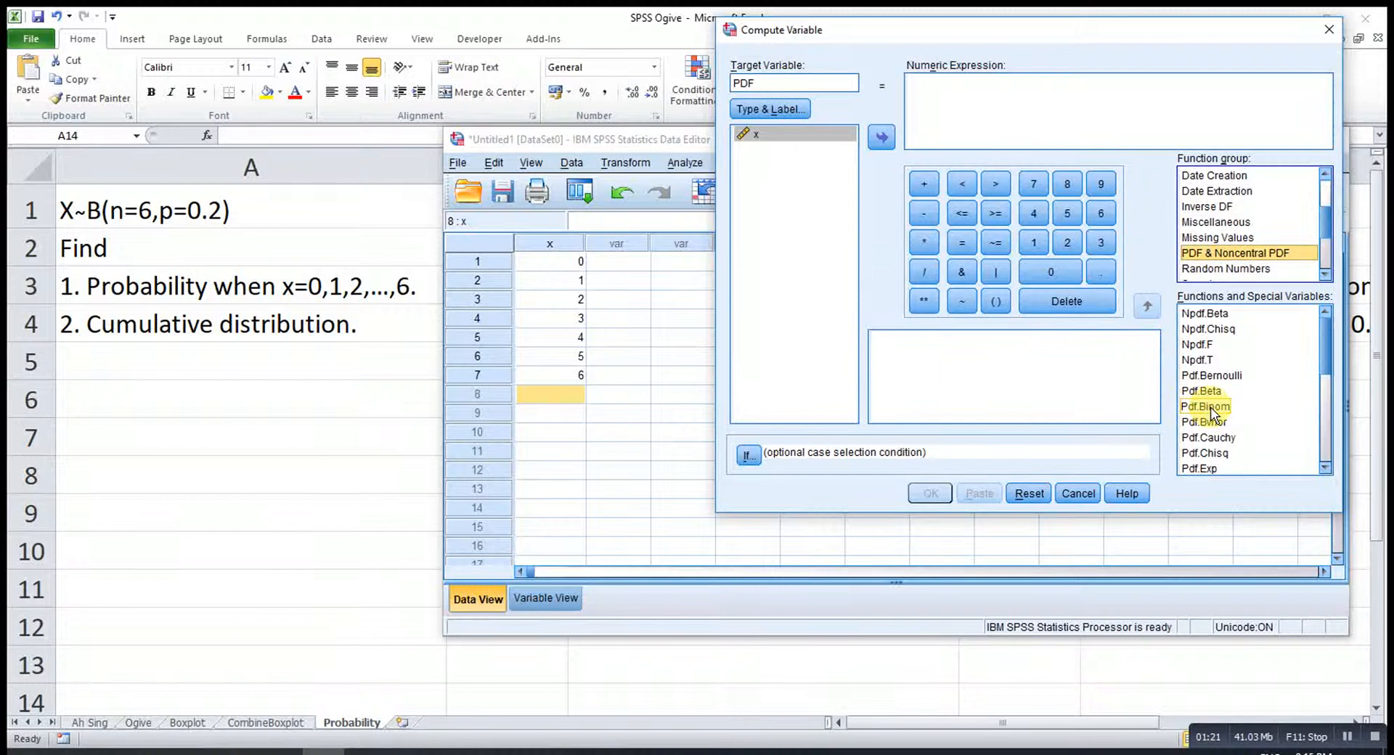
{"action": "double_click", "coordinate": [1205, 406]}
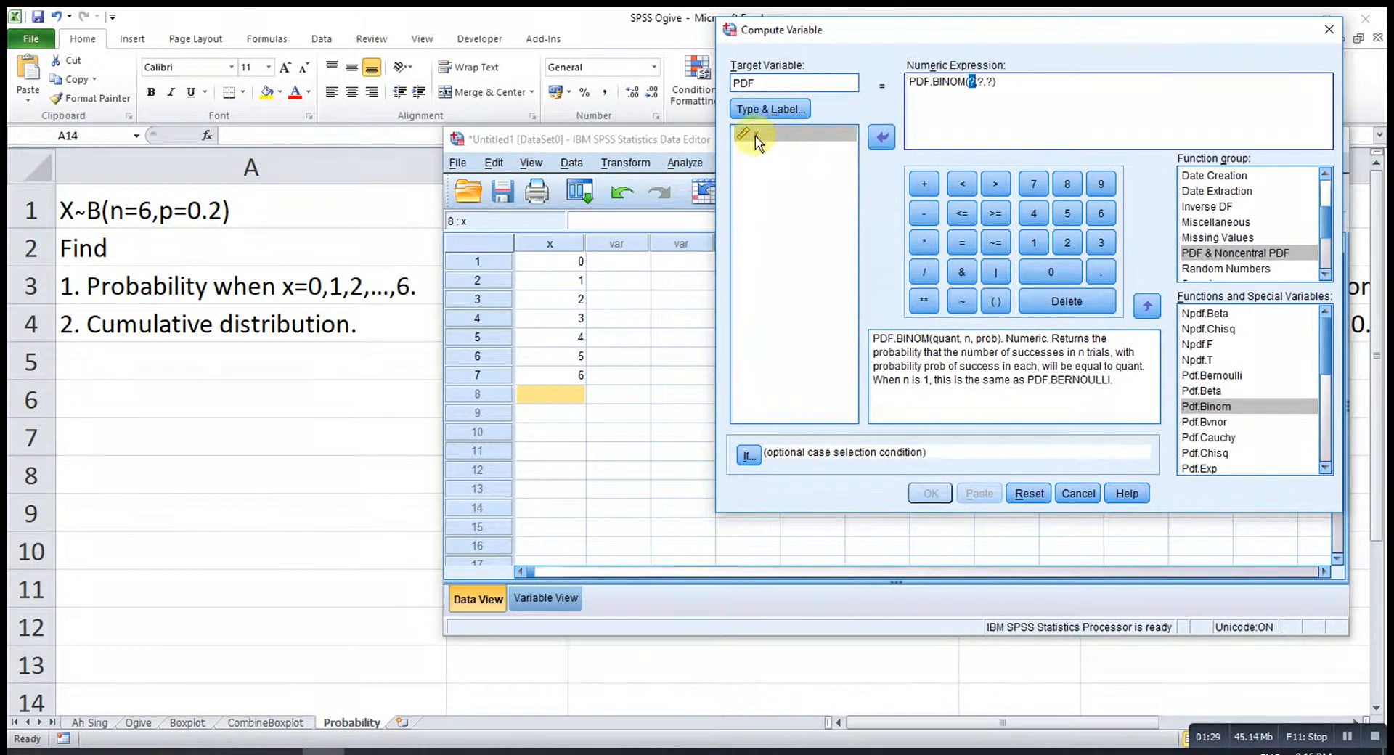
{"action": "left_click", "coordinate": [881, 137]}
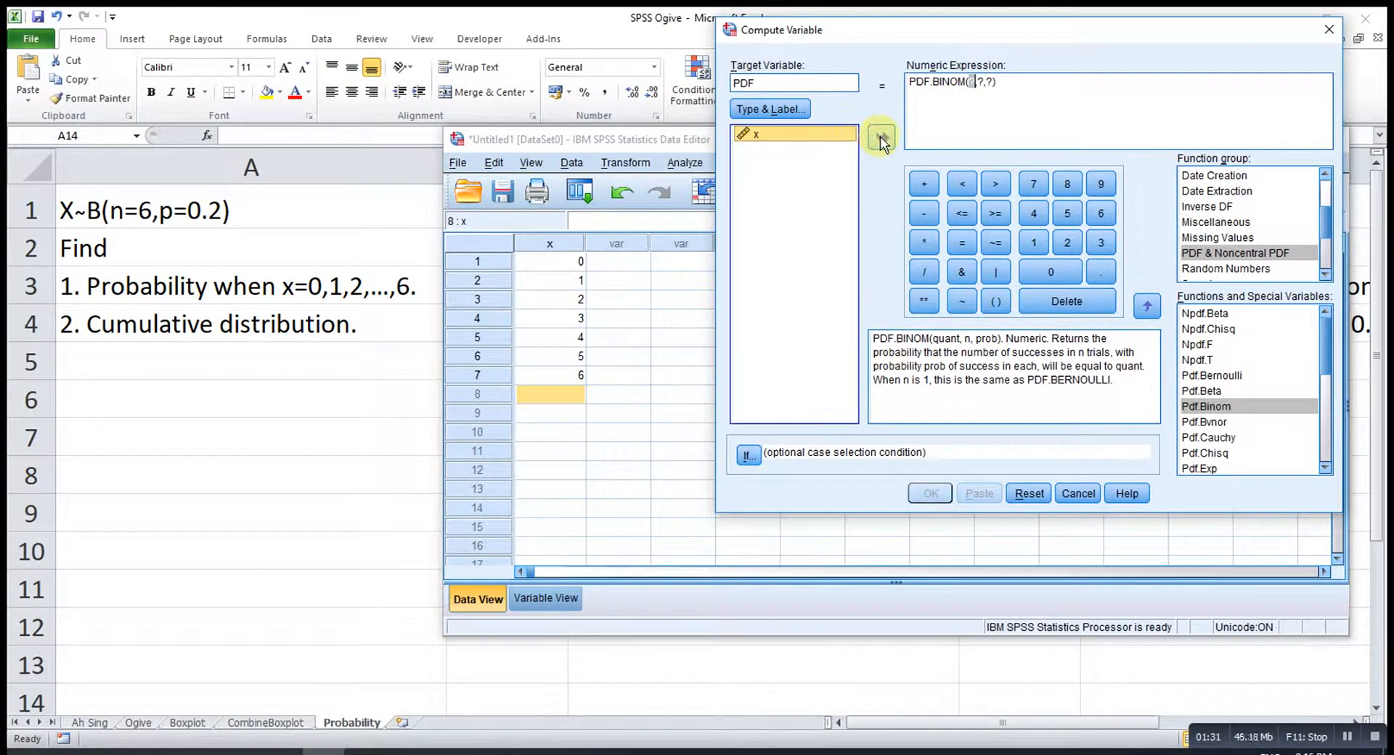
{"action": "left_click", "coordinate": [880, 135]}
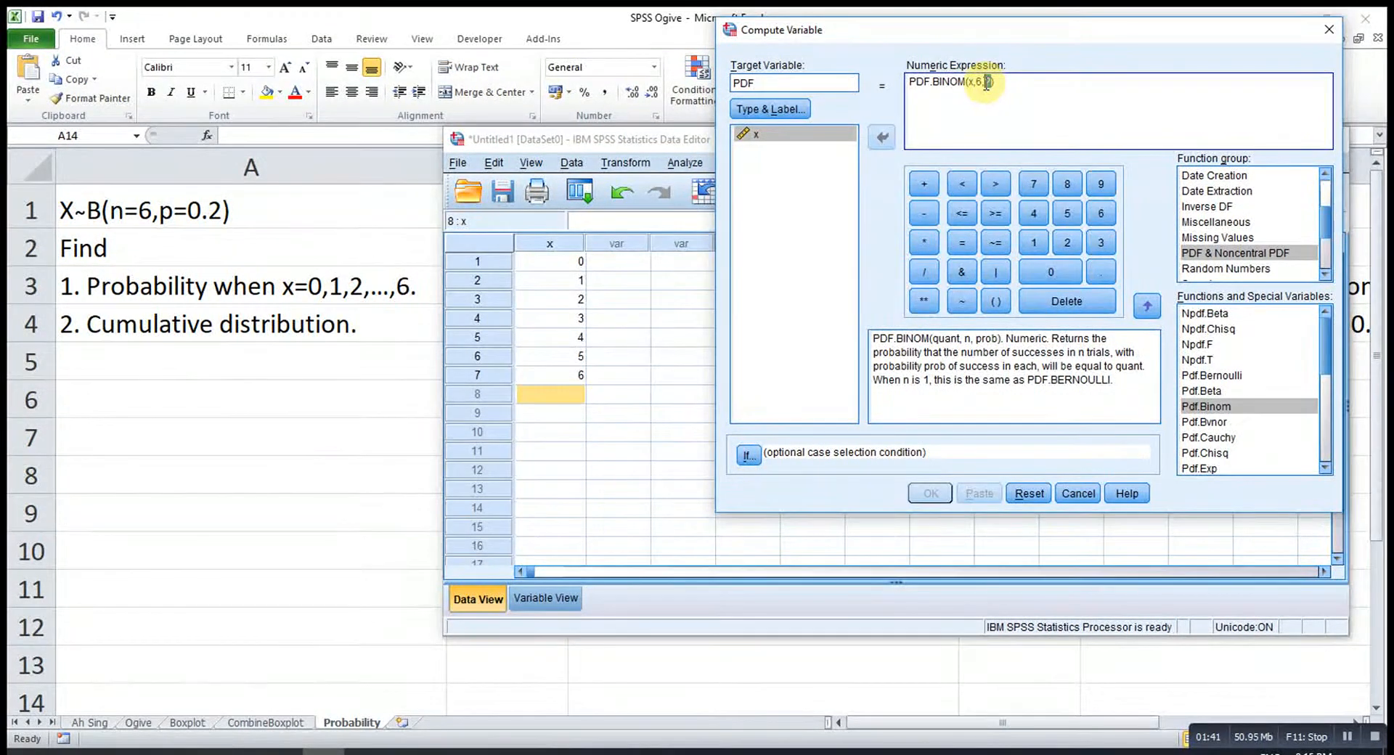
{"action": "type", "text": "0.2)"}
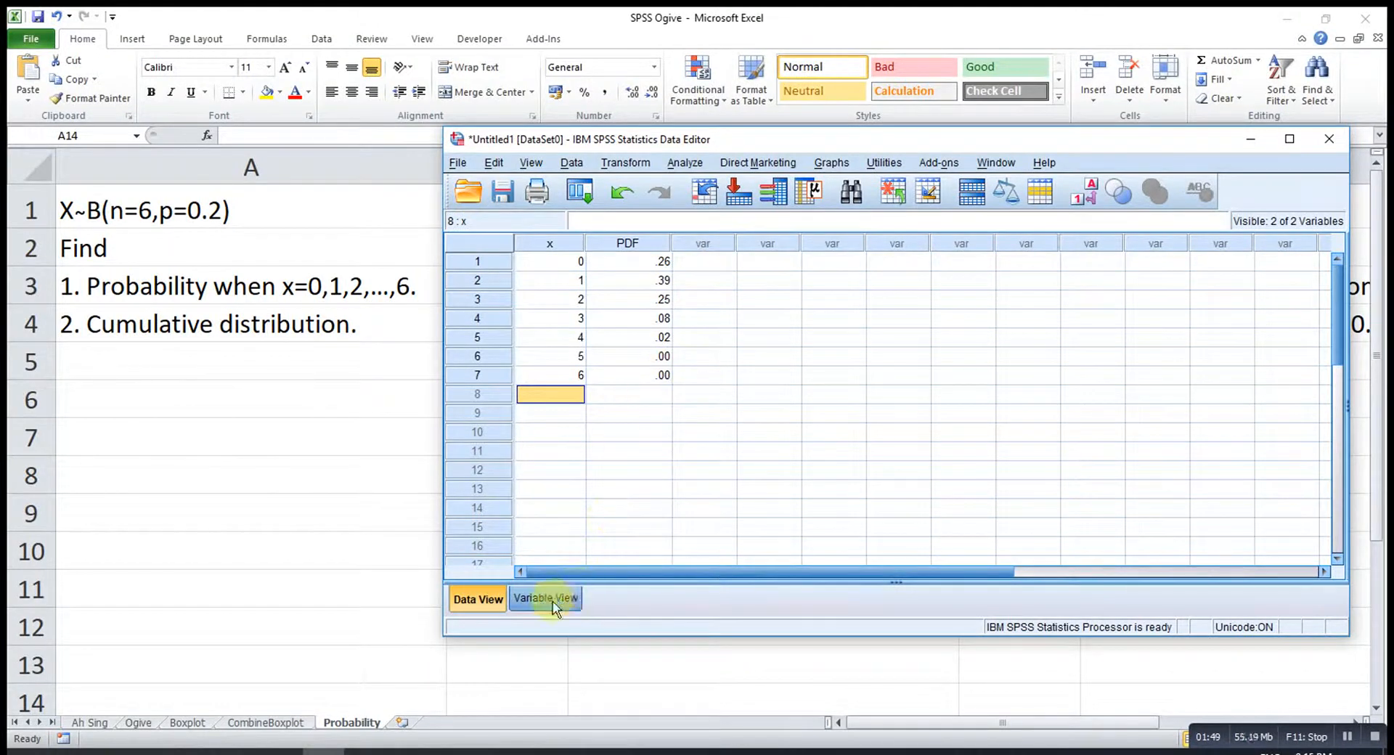
Raise the PDF variable's decimals to 7 in Variable View.
{"action": "left_click", "coordinate": [546, 598]}
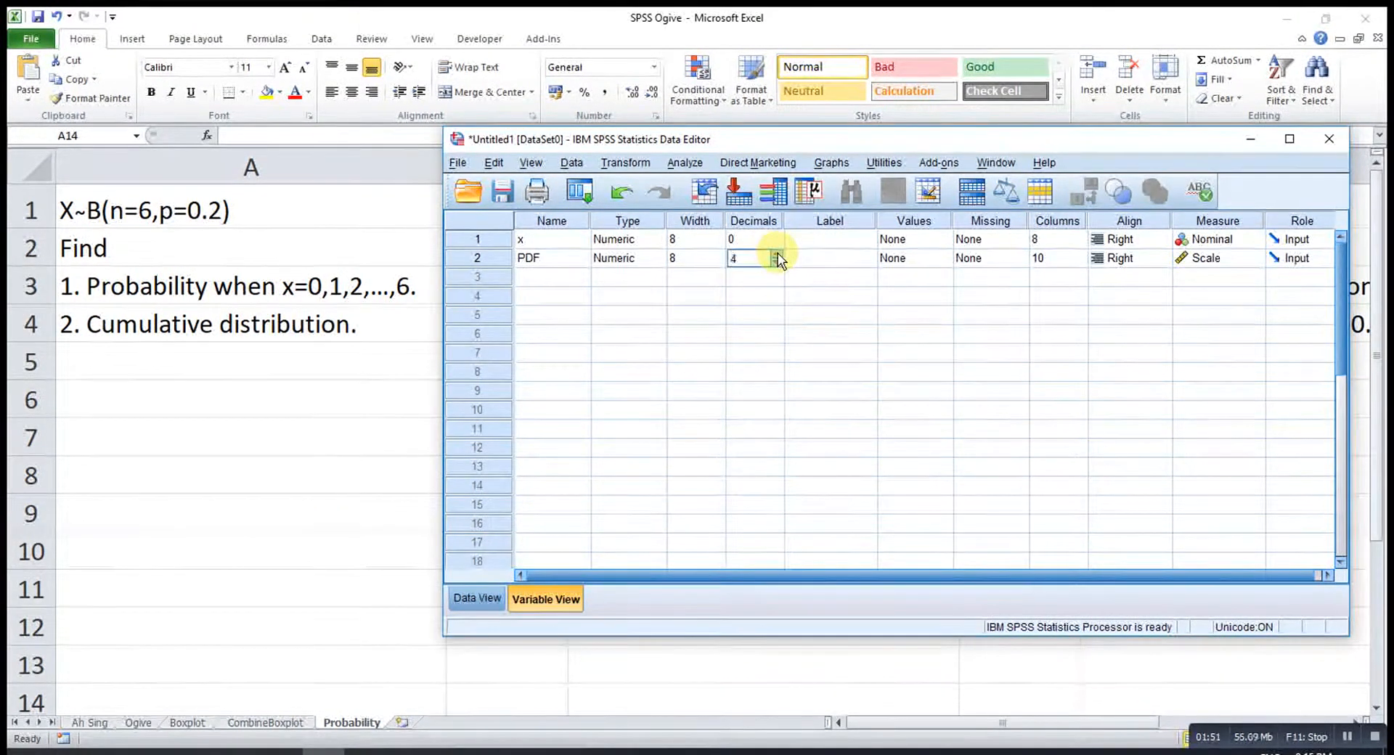
{"action": "left_click", "coordinate": [777, 255]}
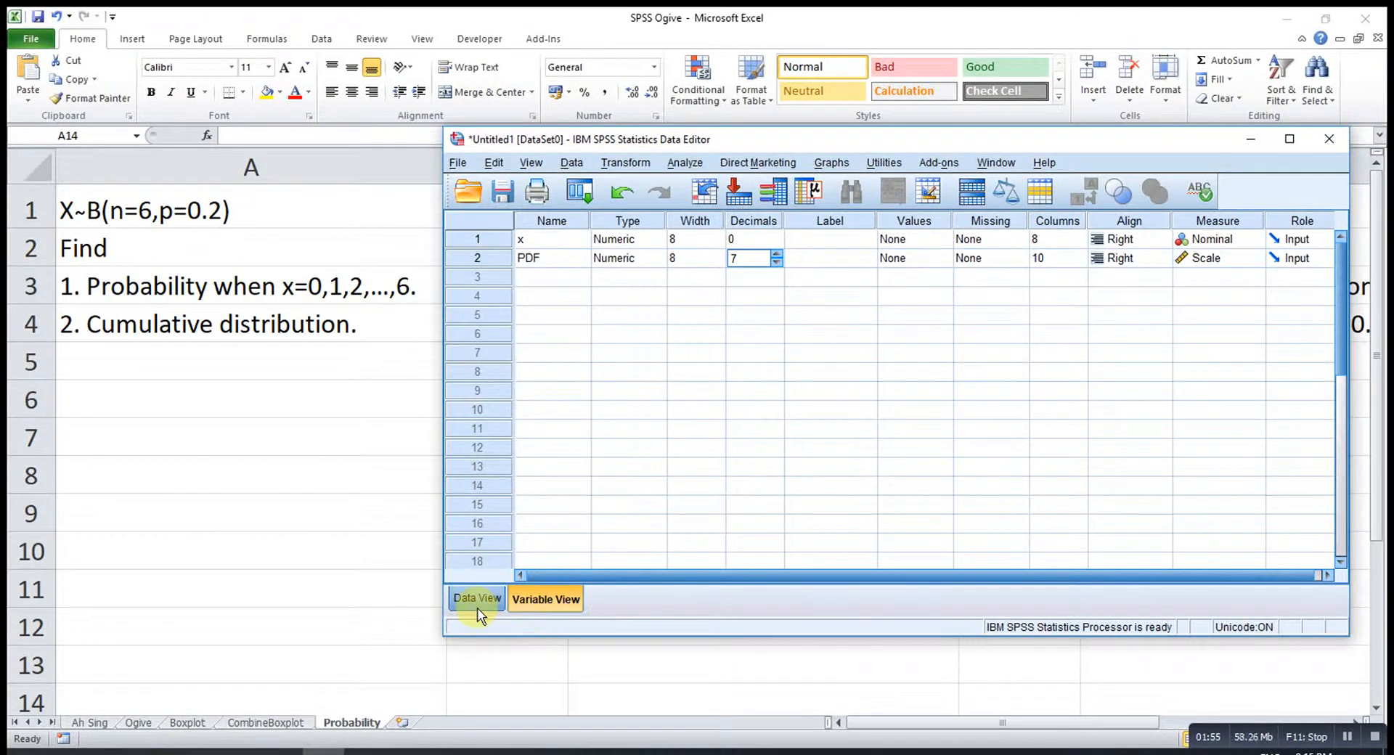
{"action": "left_click", "coordinate": [476, 599]}
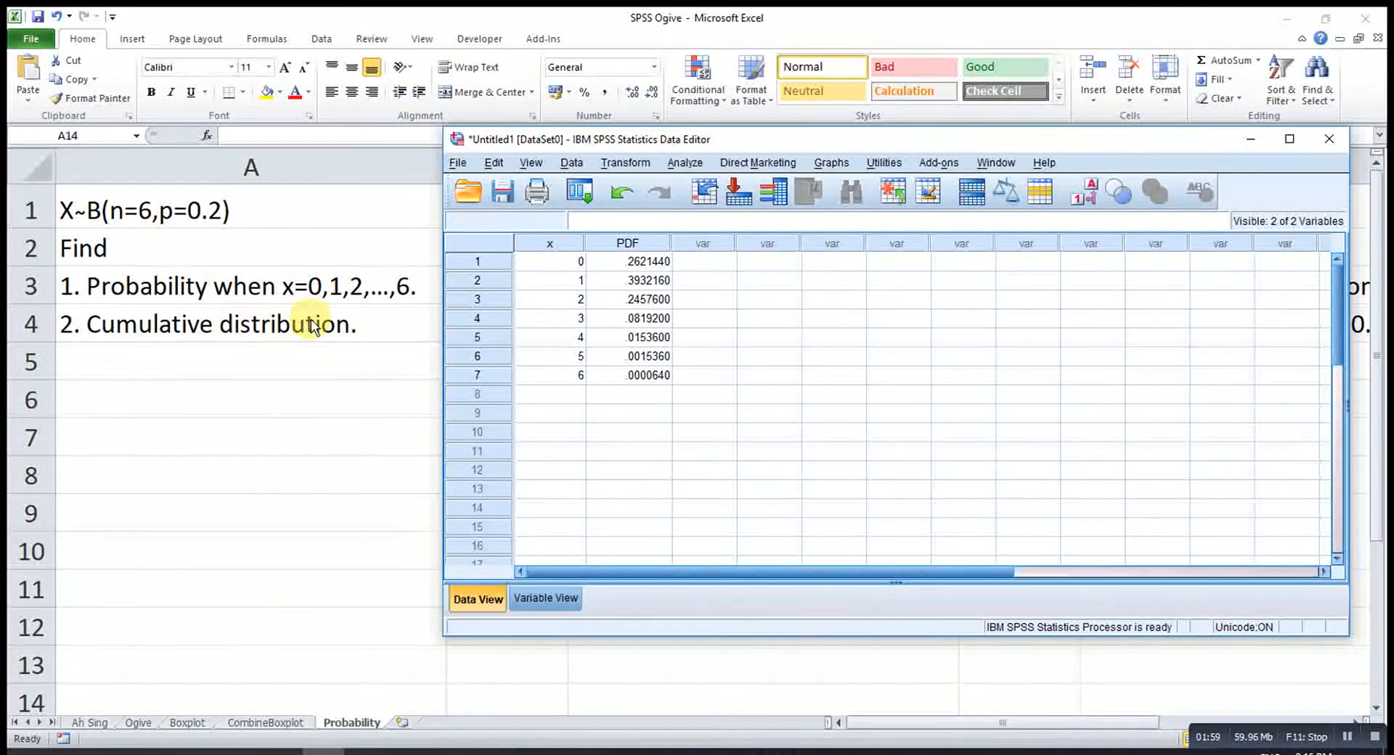
Compute variable CDF as CDF.BINOM(x,6,0.2), replacing the previous formula.
{"action": "left_click", "coordinate": [626, 162]}
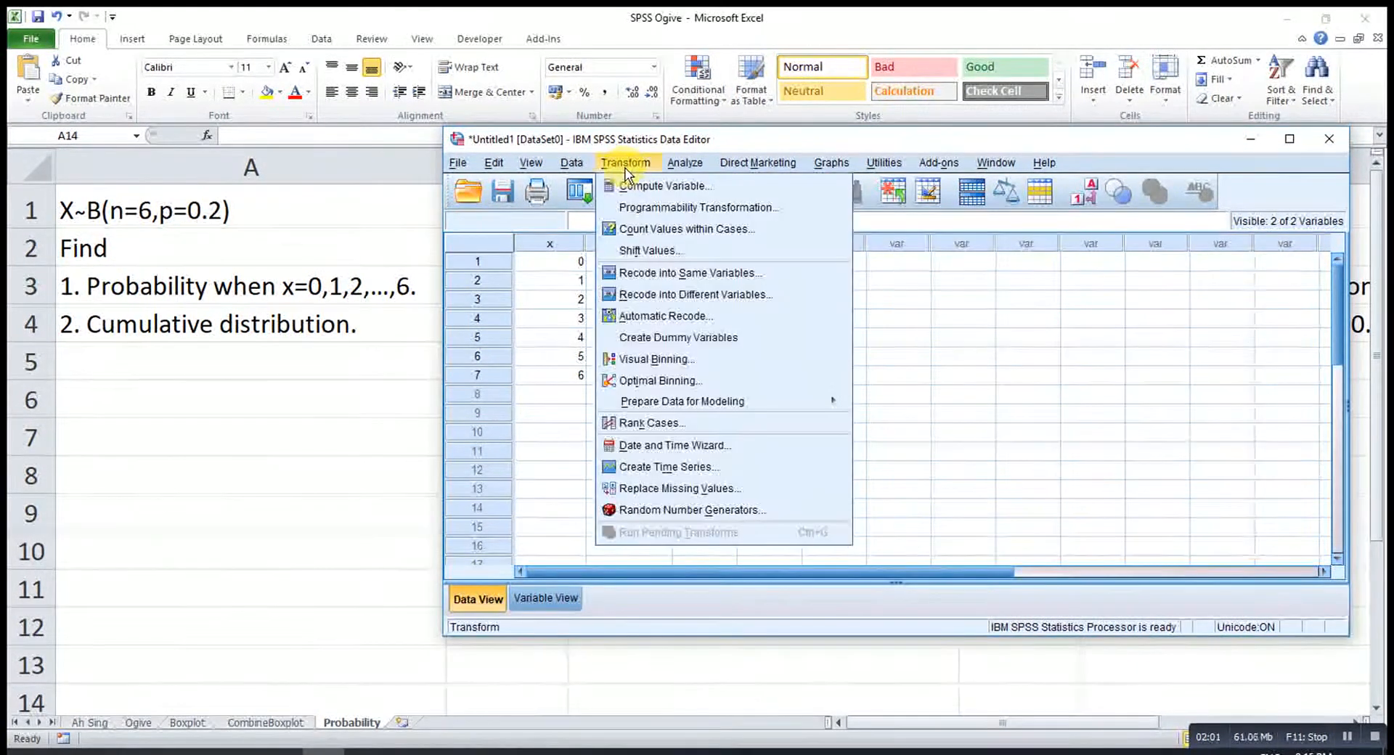
{"action": "left_click", "coordinate": [666, 186]}
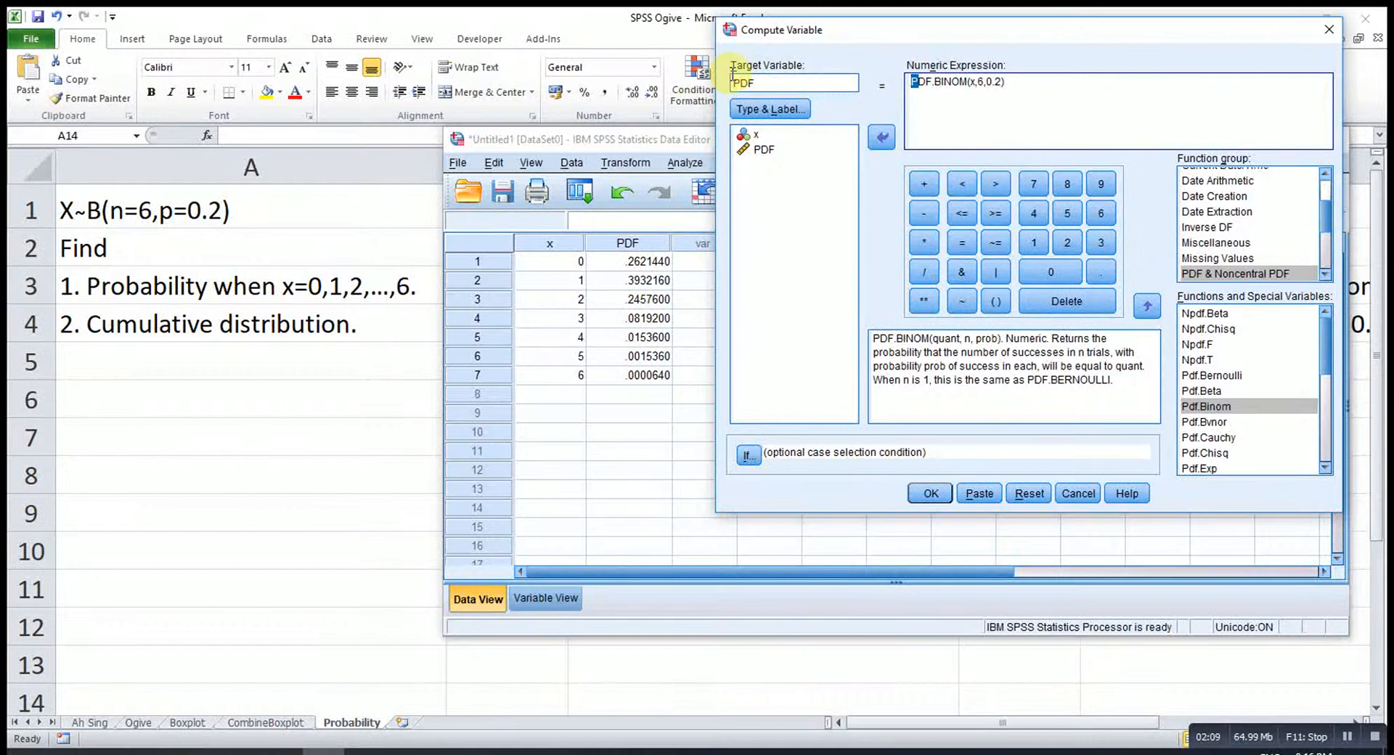
{"action": "type", "text": "CDF"}
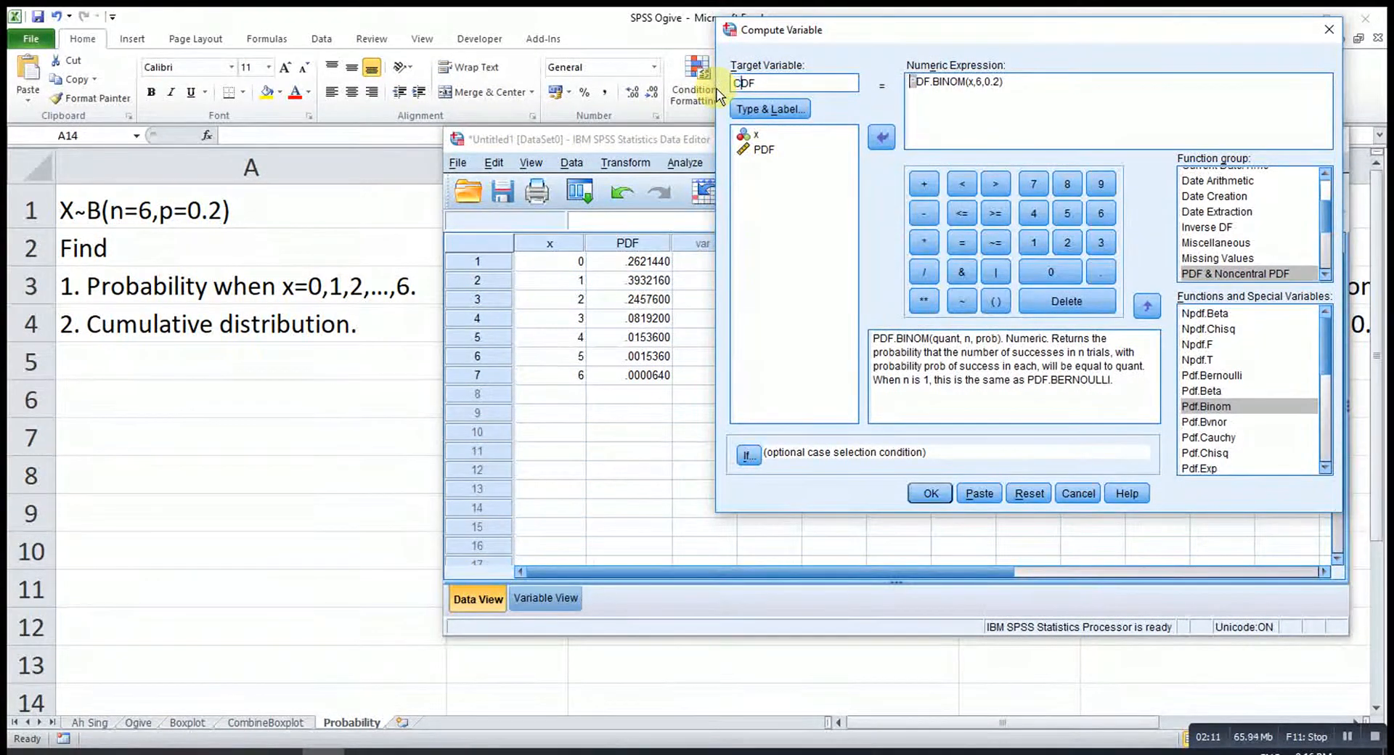
{"action": "triple_click", "coordinate": [957, 80]}
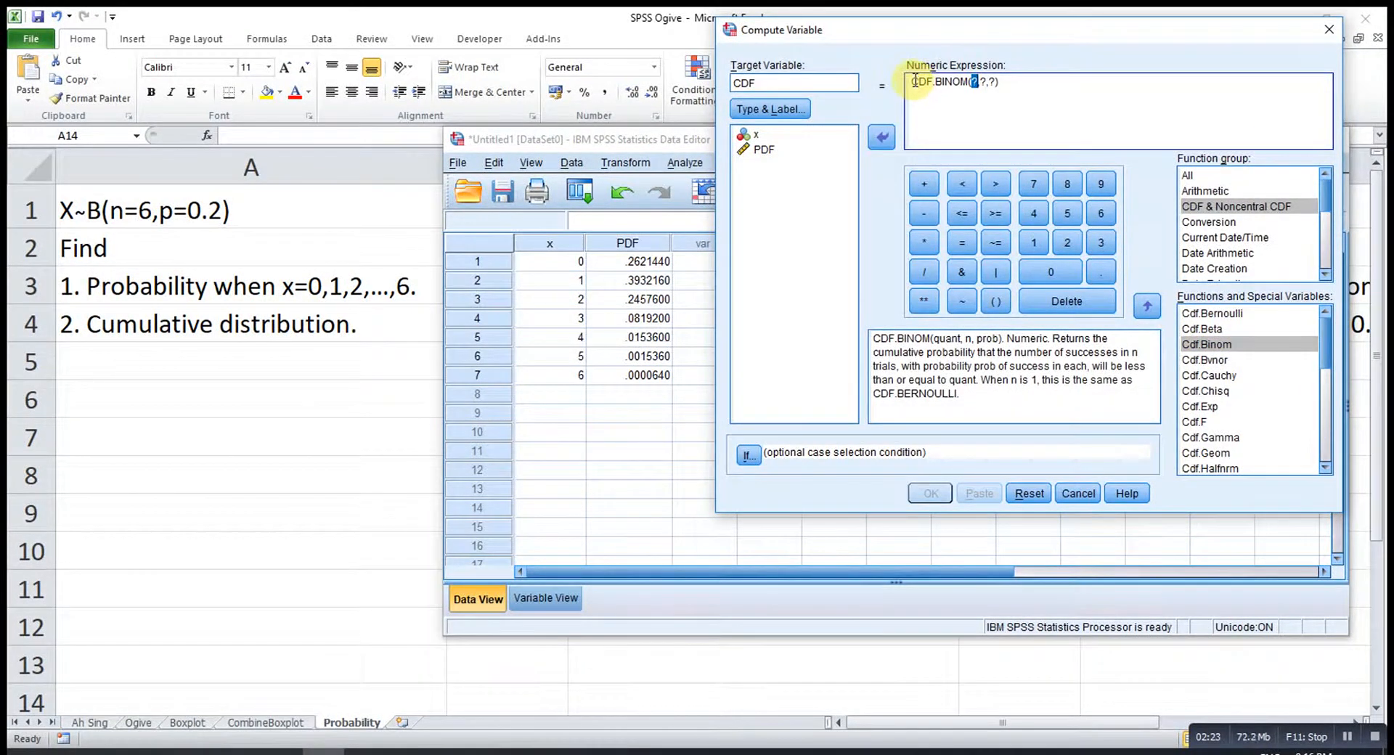
{"action": "mouse_move", "coordinate": [782, 144]}
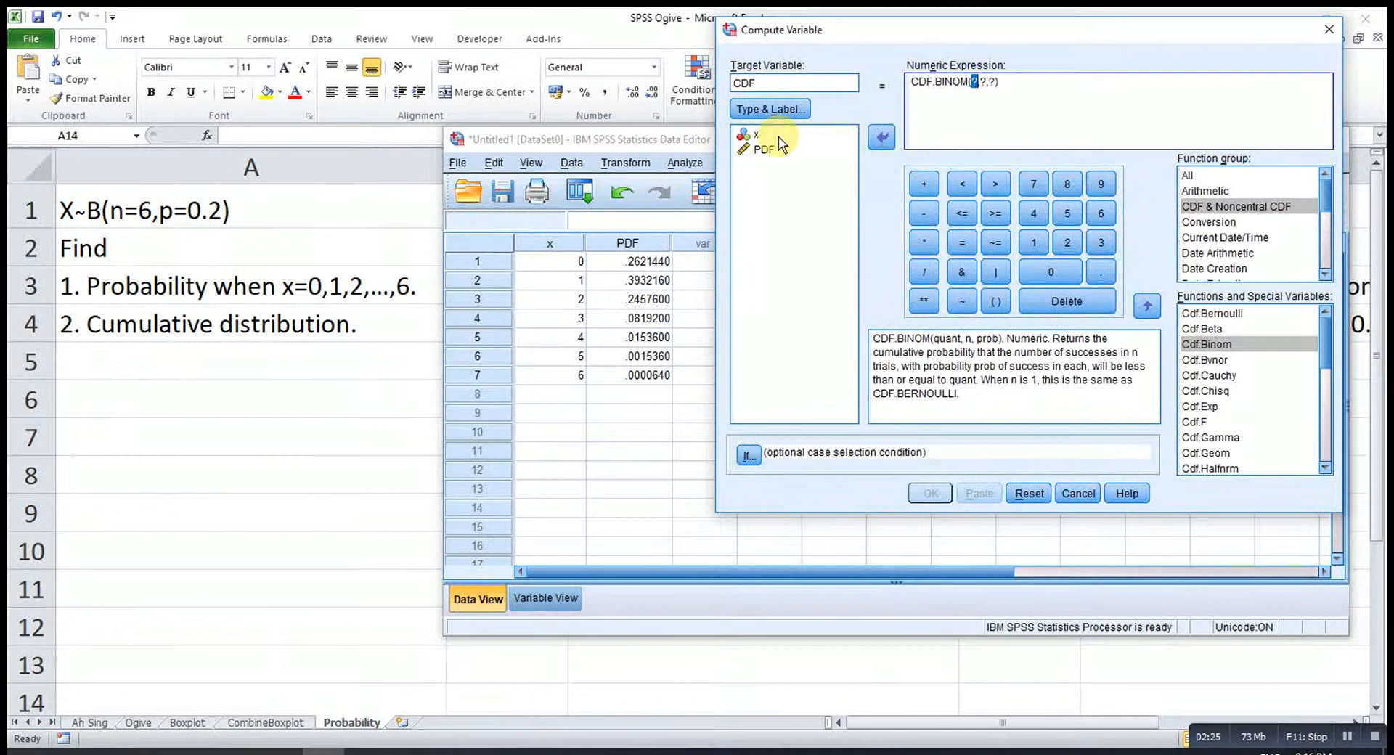
{"action": "left_click", "coordinate": [754, 135]}
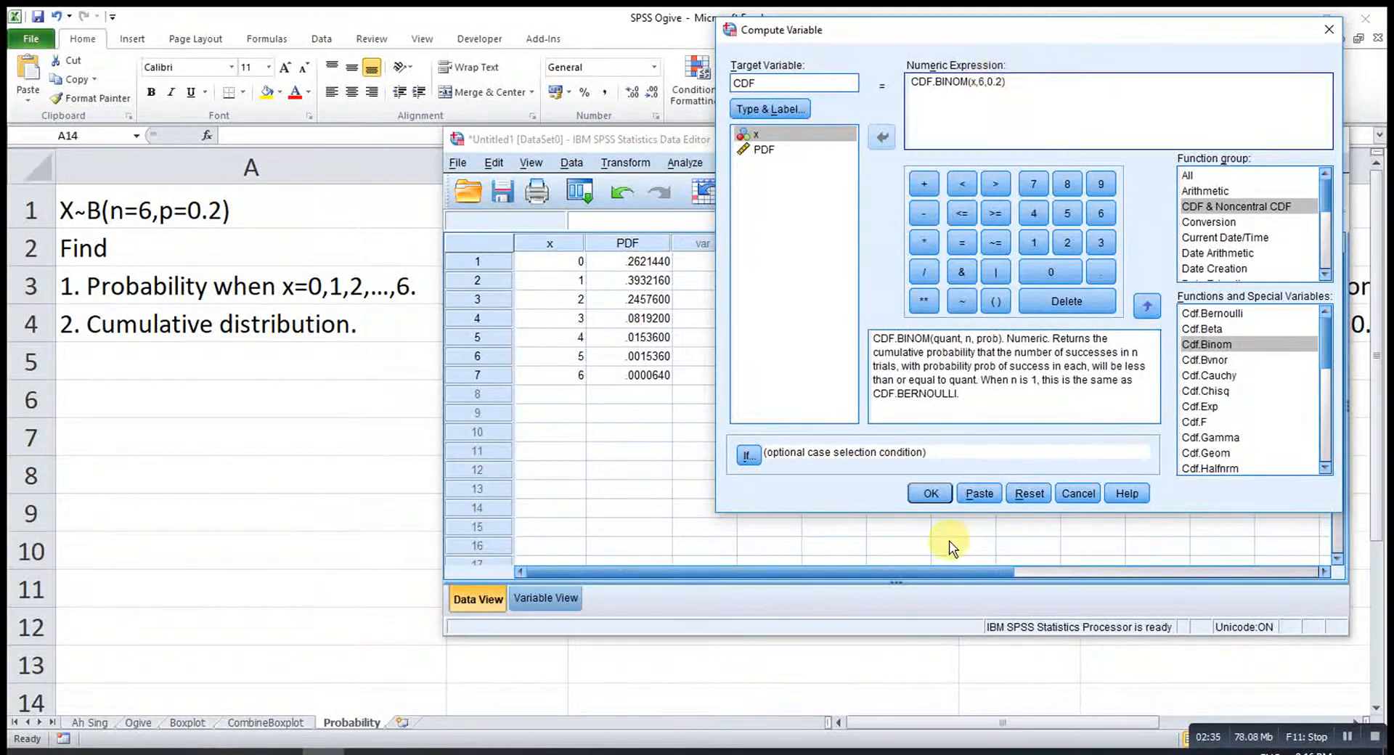
{"action": "left_click", "coordinate": [930, 494]}
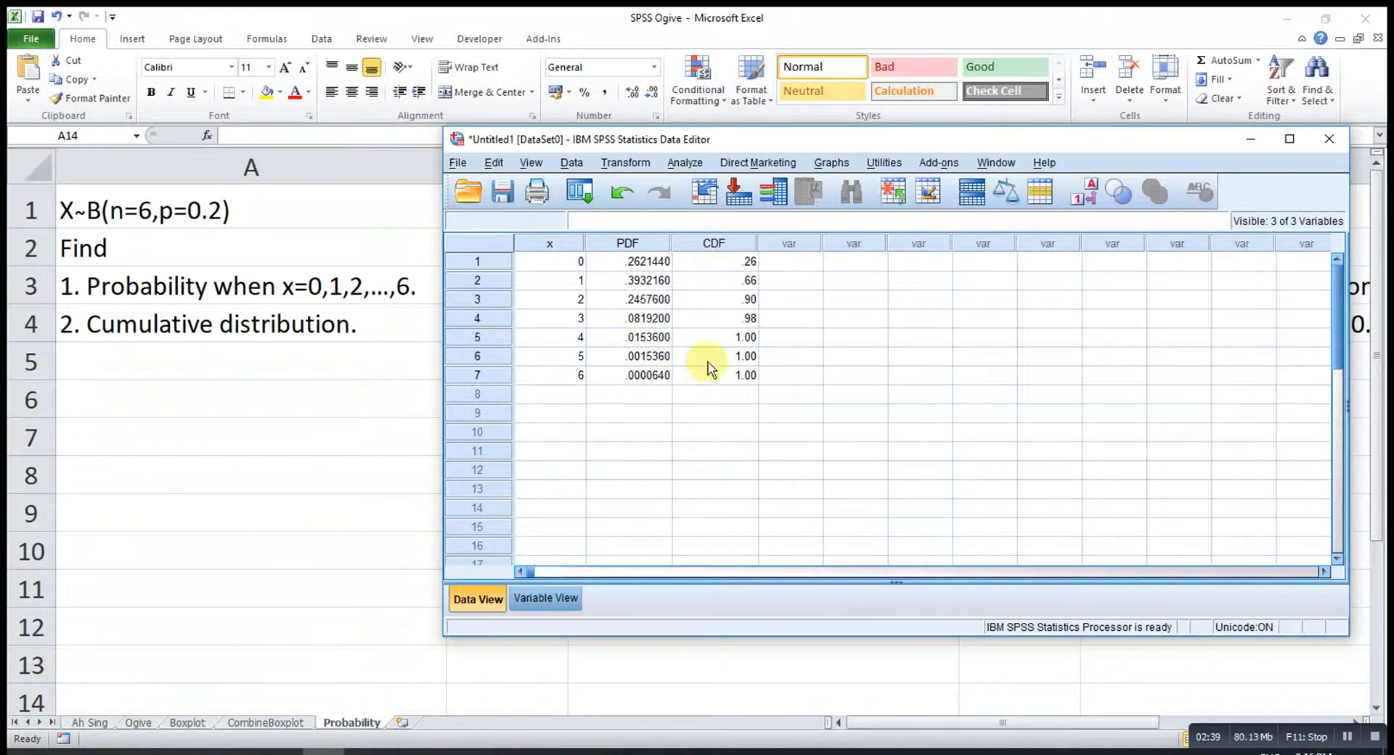
Show CDF at seven decimals and inspect the first row's x and CDF values.
{"action": "left_click", "coordinate": [544, 598]}
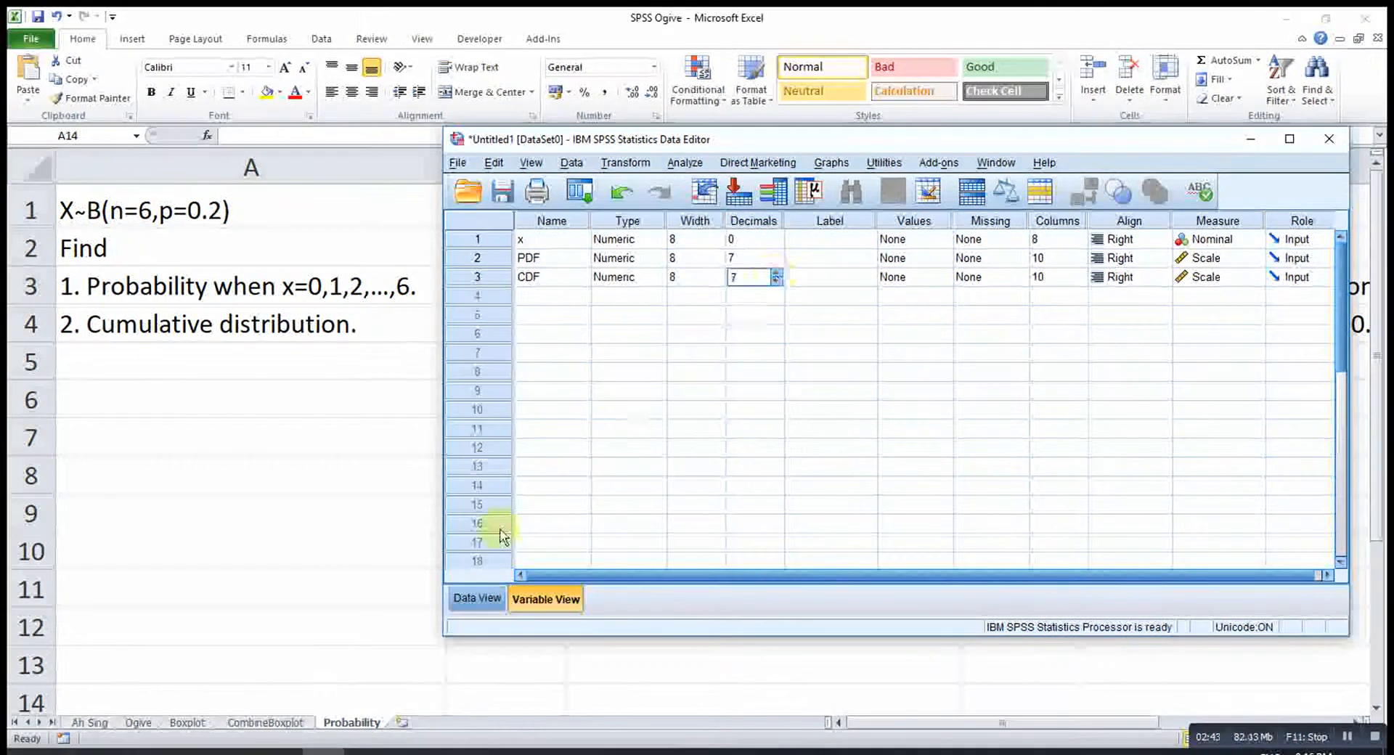
{"action": "left_click", "coordinate": [477, 598]}
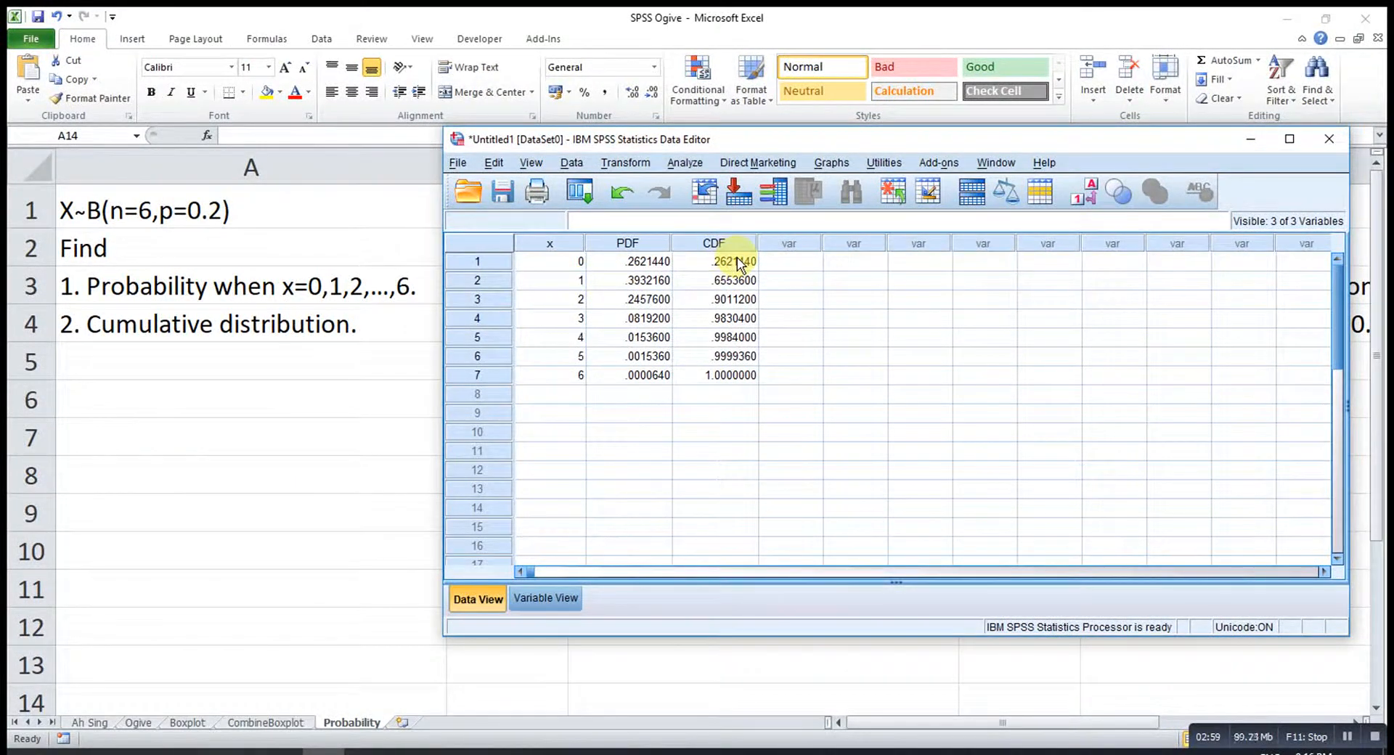
{"action": "left_click", "coordinate": [549, 260]}
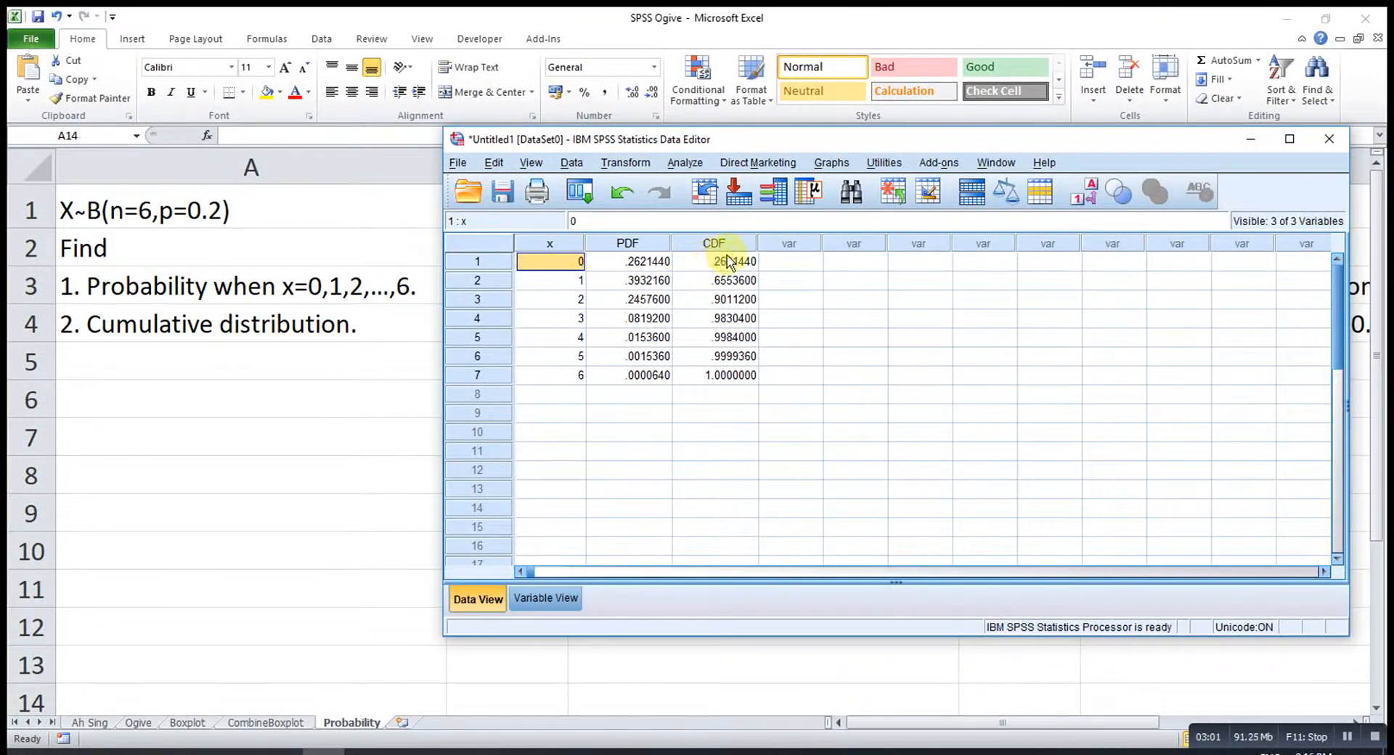
{"action": "left_click", "coordinate": [715, 261]}
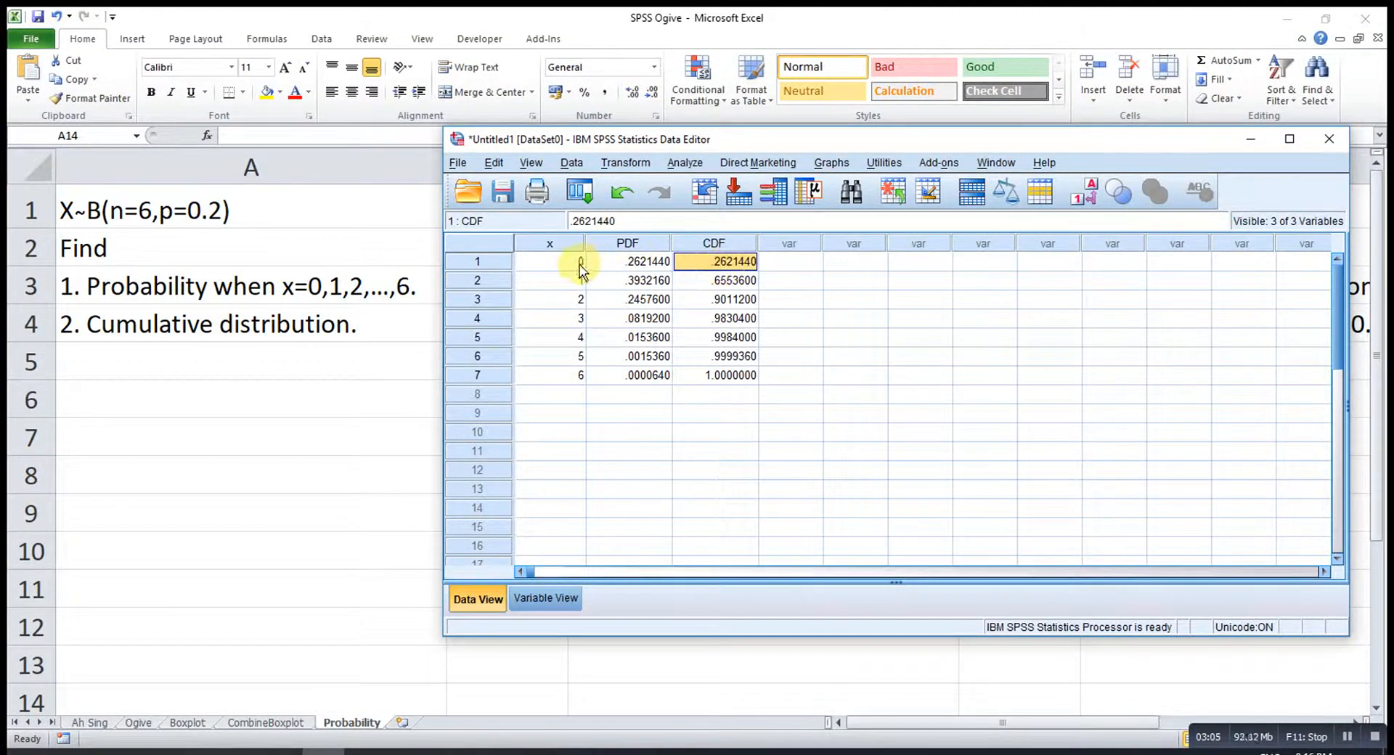
Compare PDF and CDF cells for x = 0, 1 and 2.
{"action": "left_click", "coordinate": [550, 261]}
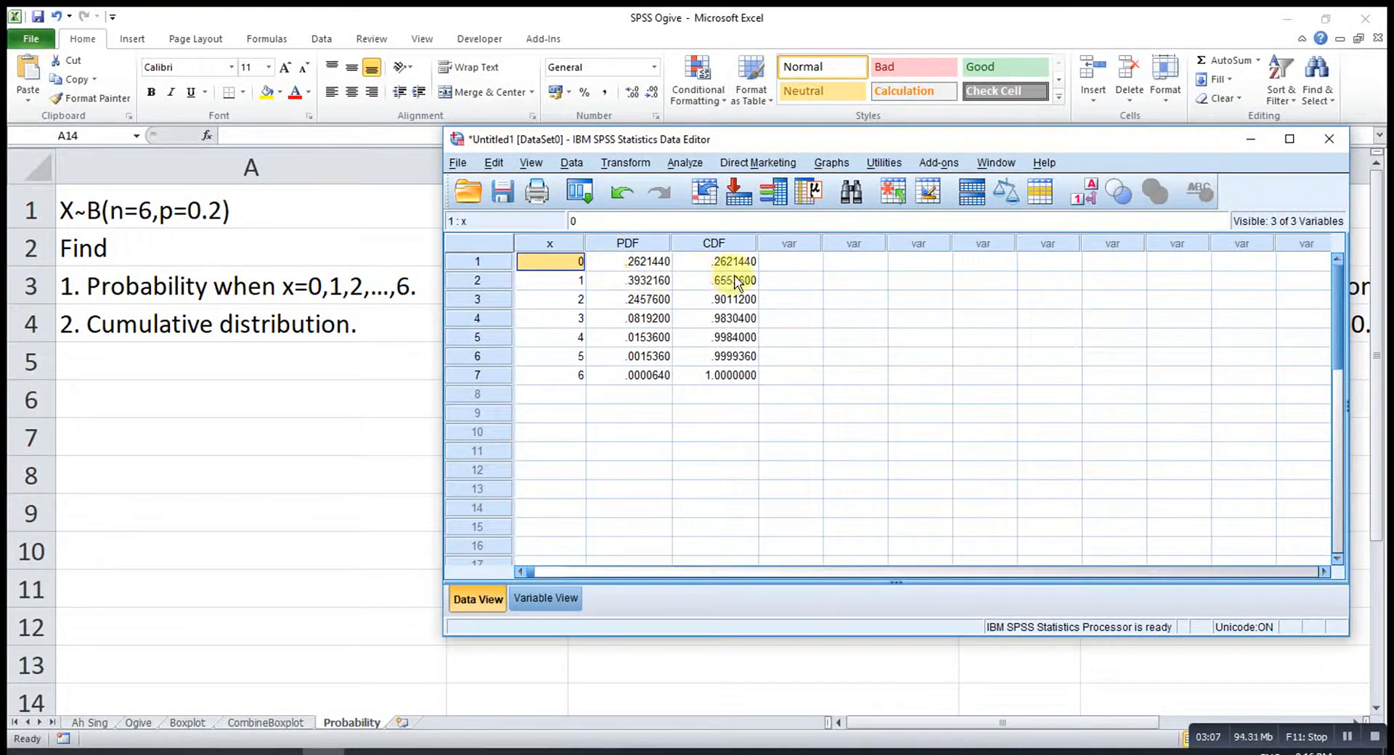
{"action": "left_click", "coordinate": [714, 280]}
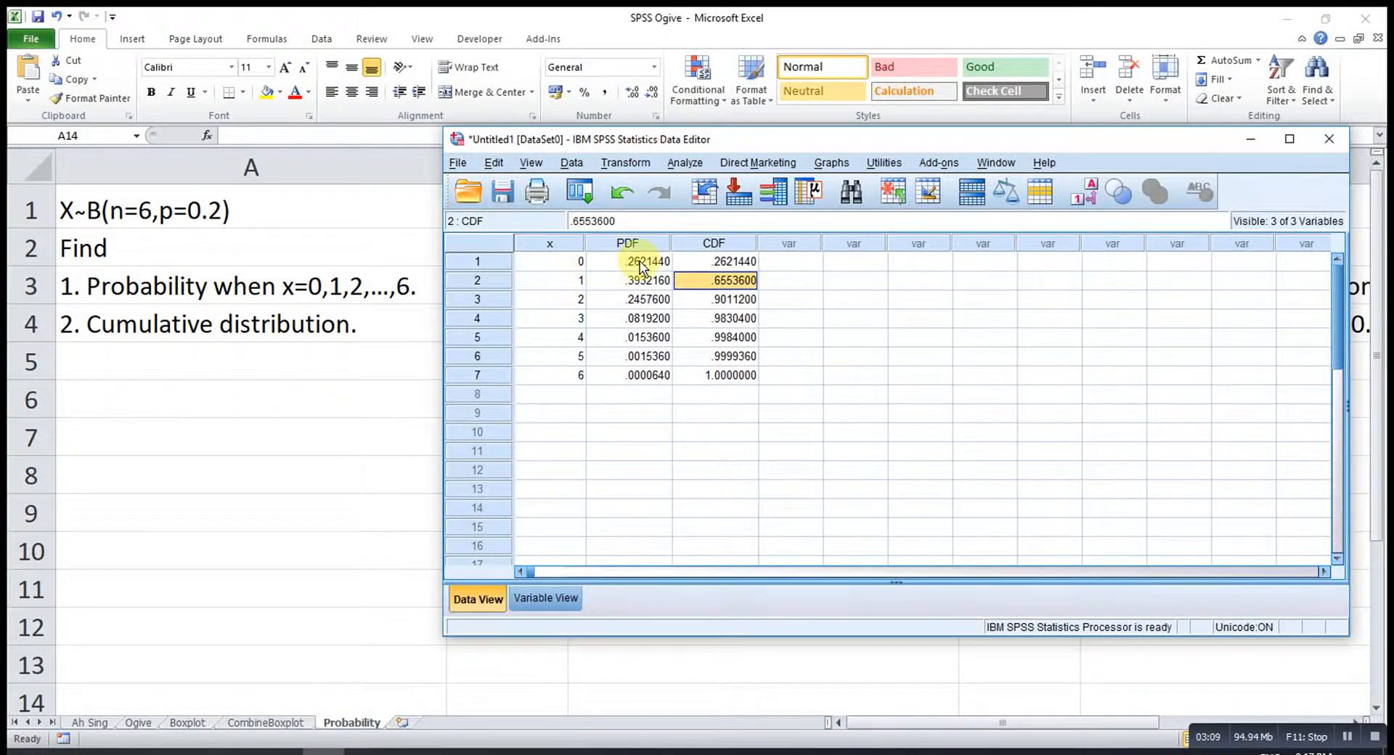
{"action": "left_click", "coordinate": [627, 261]}
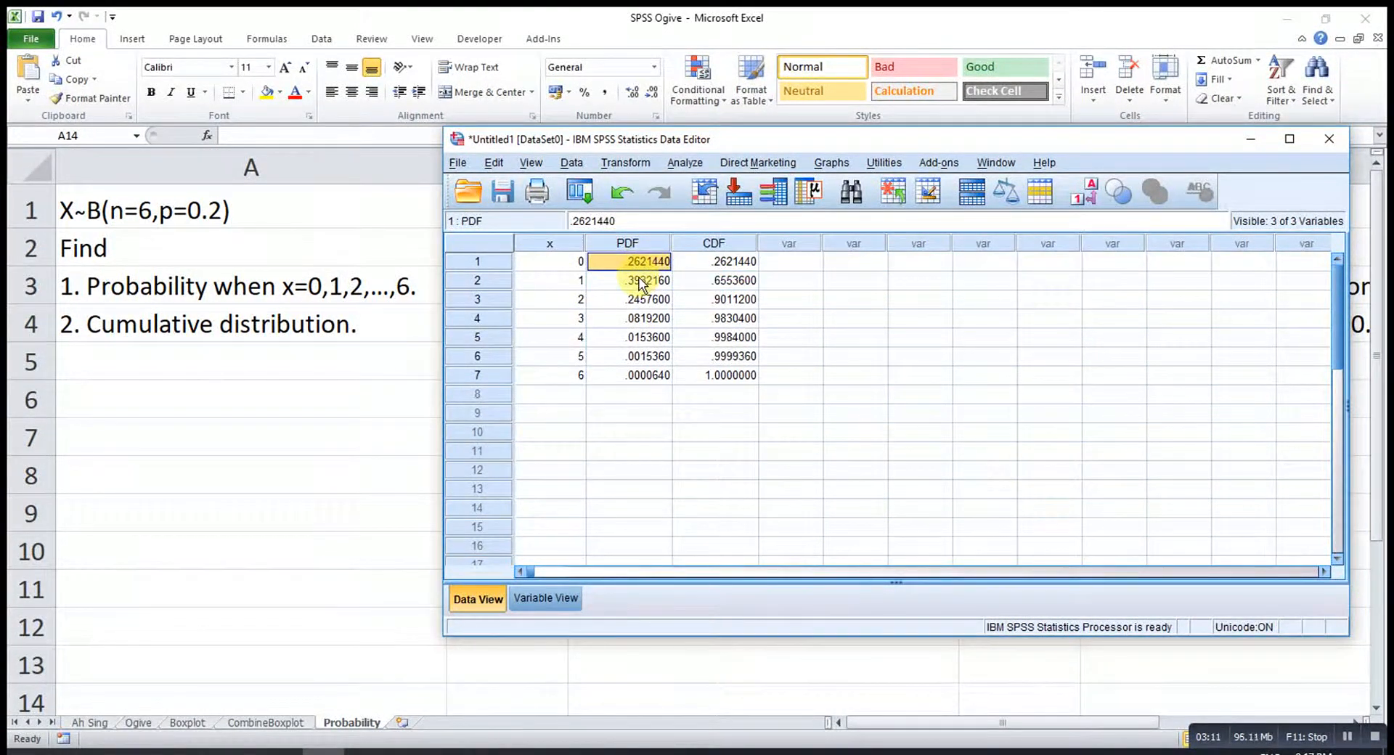
{"action": "left_click", "coordinate": [714, 280]}
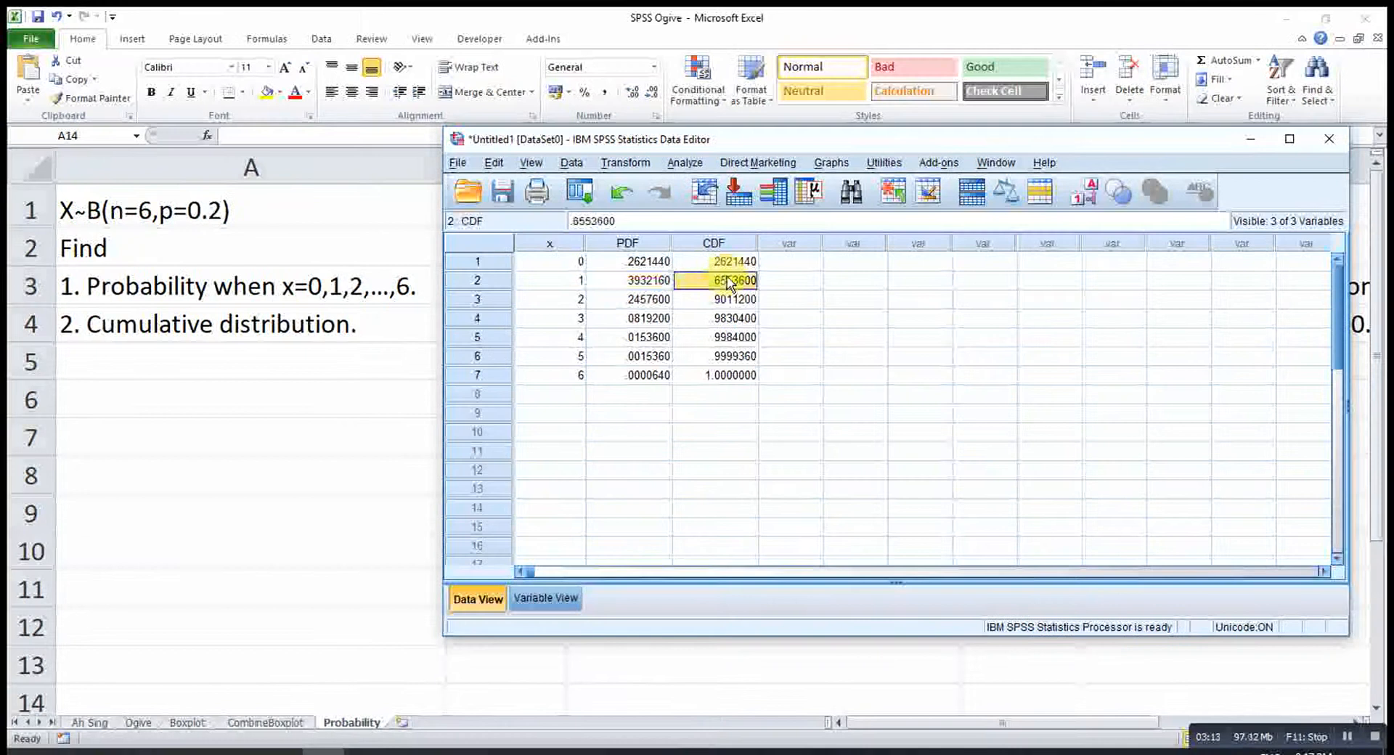
{"action": "left_click", "coordinate": [627, 299]}
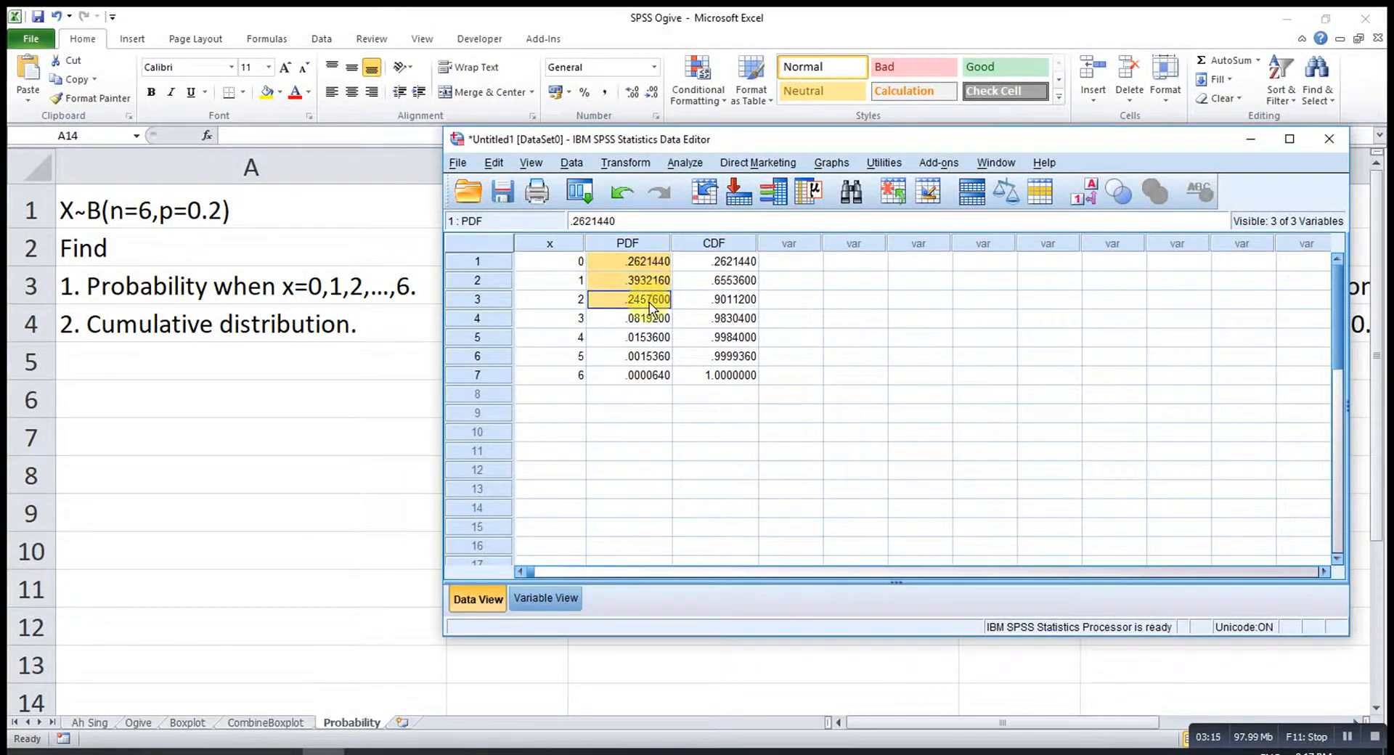
{"action": "left_click", "coordinate": [714, 300]}
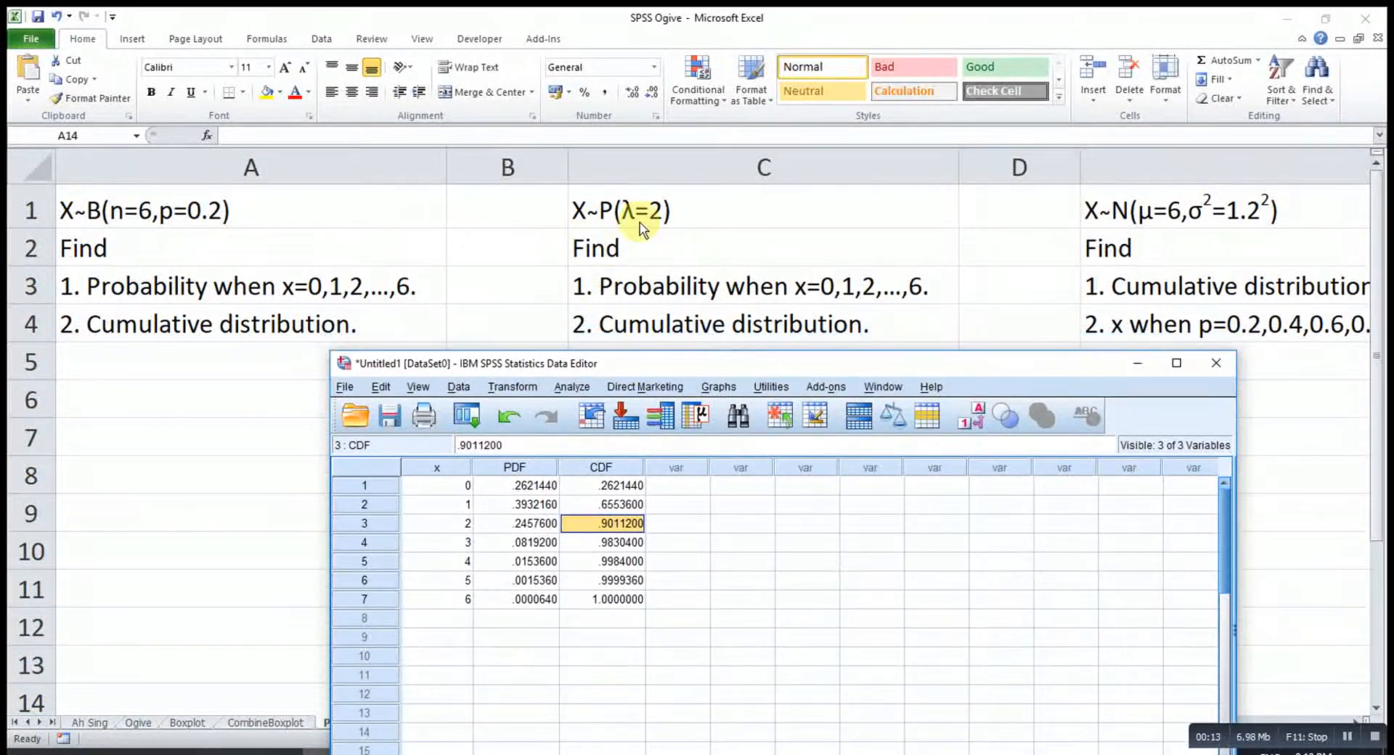
{"action": "mouse_move", "coordinate": [661, 338]}
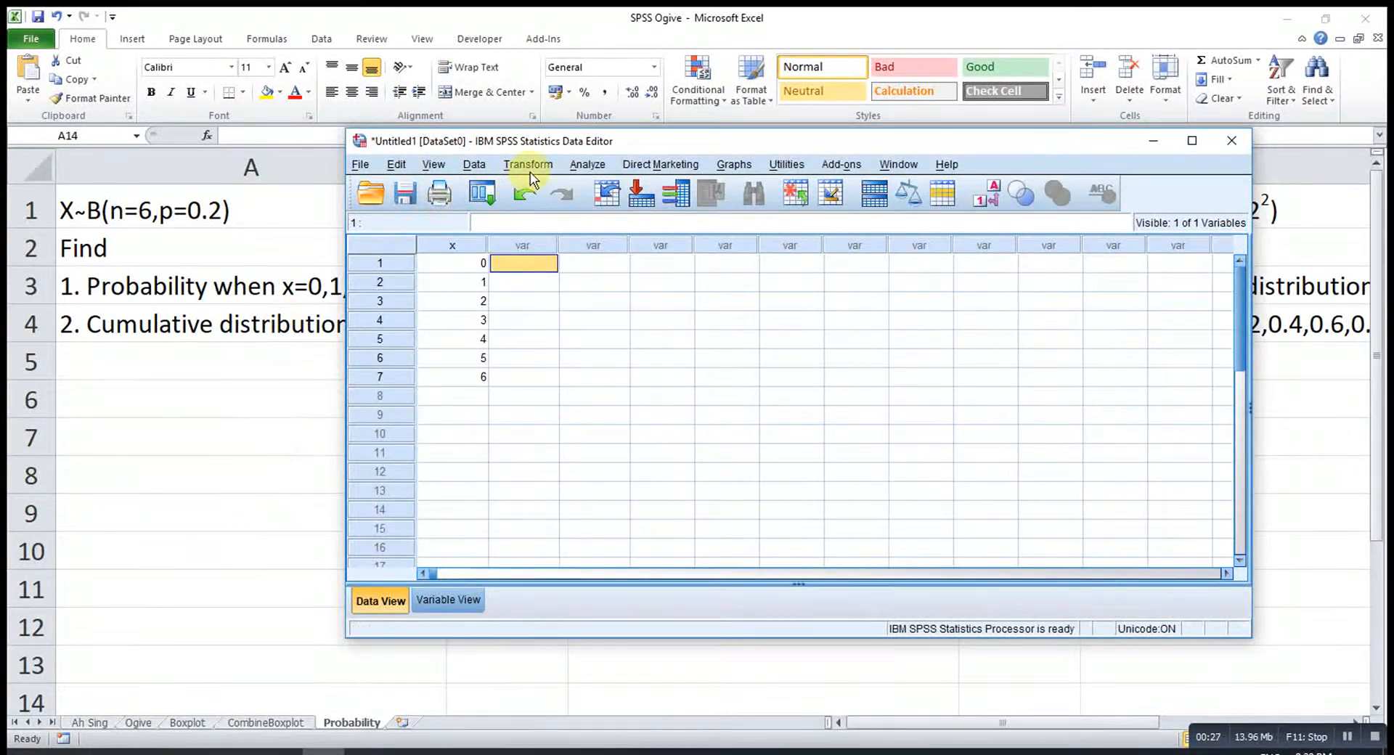
Compute variable PDF with the Poisson expression PDF.POISSON(x,2).
{"action": "left_click", "coordinate": [528, 164]}
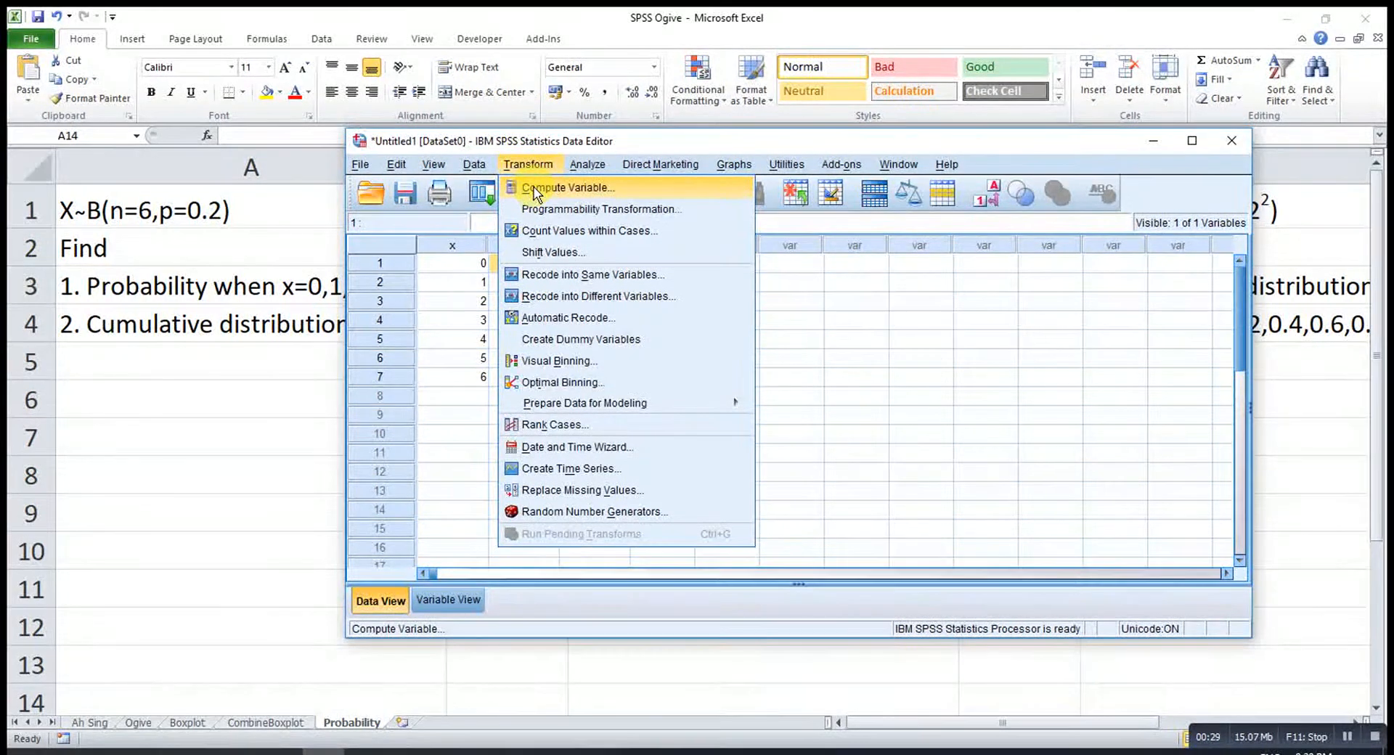
{"action": "left_click", "coordinate": [569, 187]}
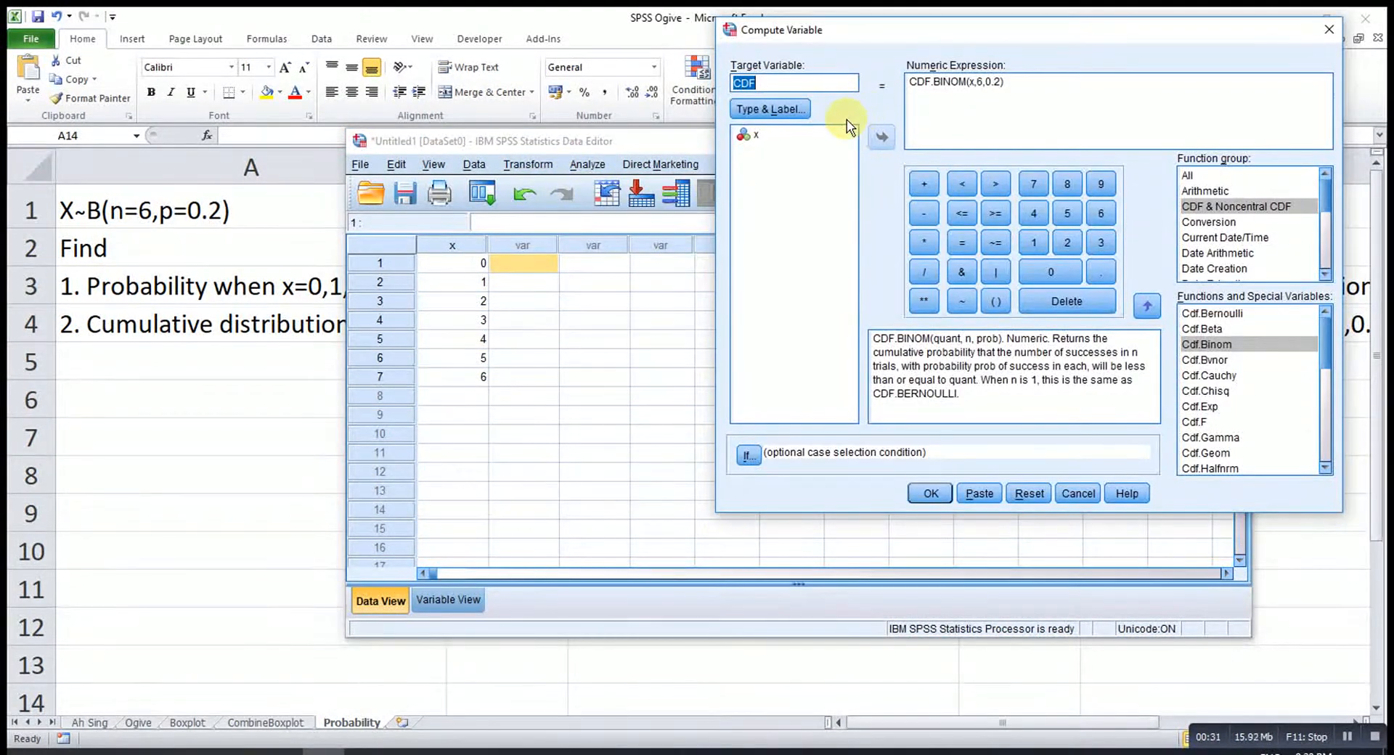
{"action": "type", "text": "P"}
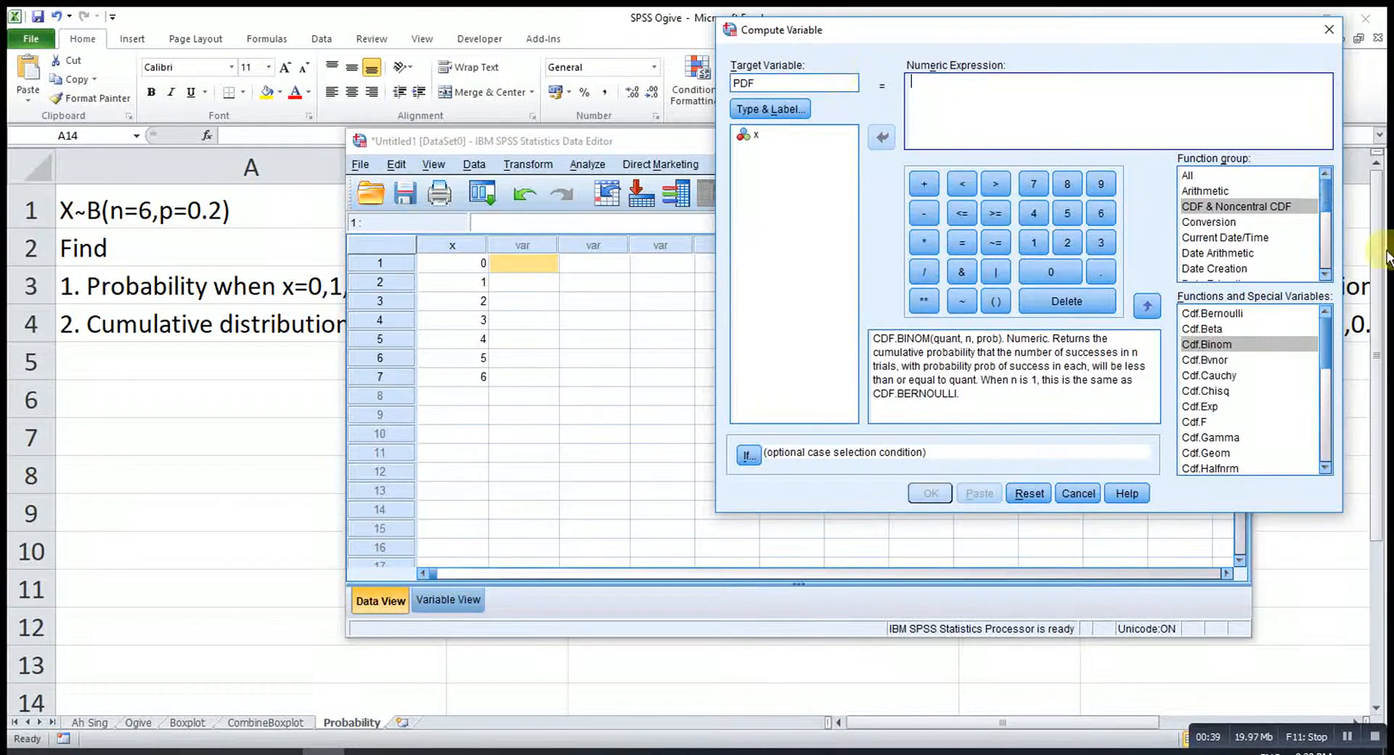
{"action": "scroll", "scroll_direction": "down", "scroll_amount": 3}
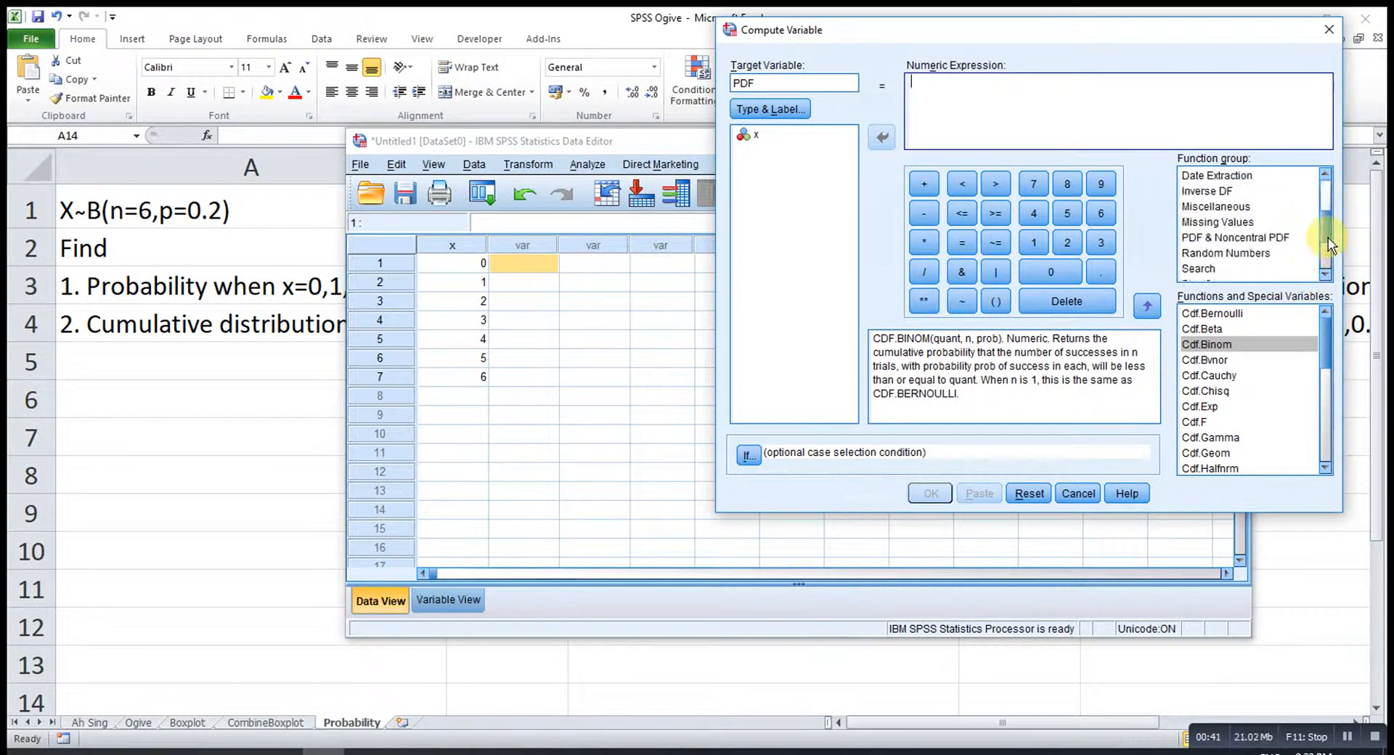
{"action": "left_click", "coordinate": [1235, 237]}
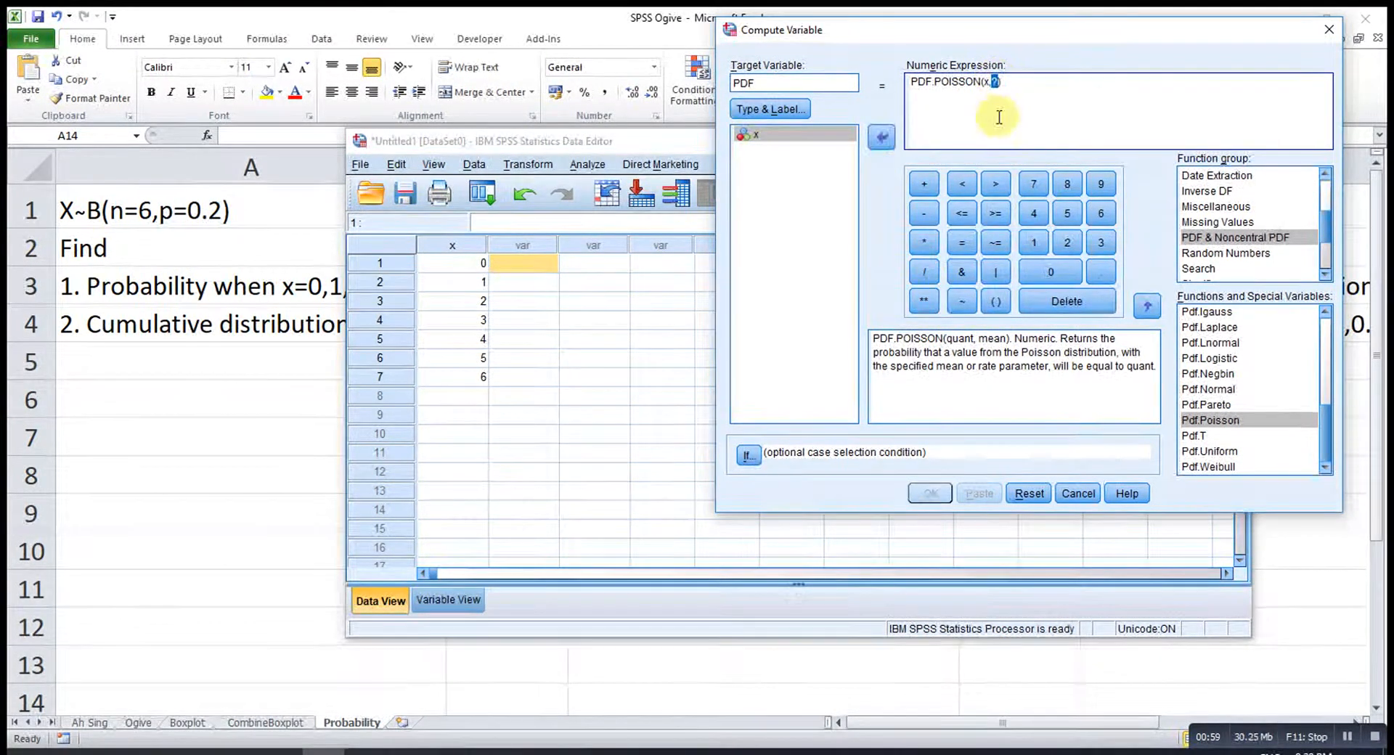
{"action": "type", "text": ",2)"}
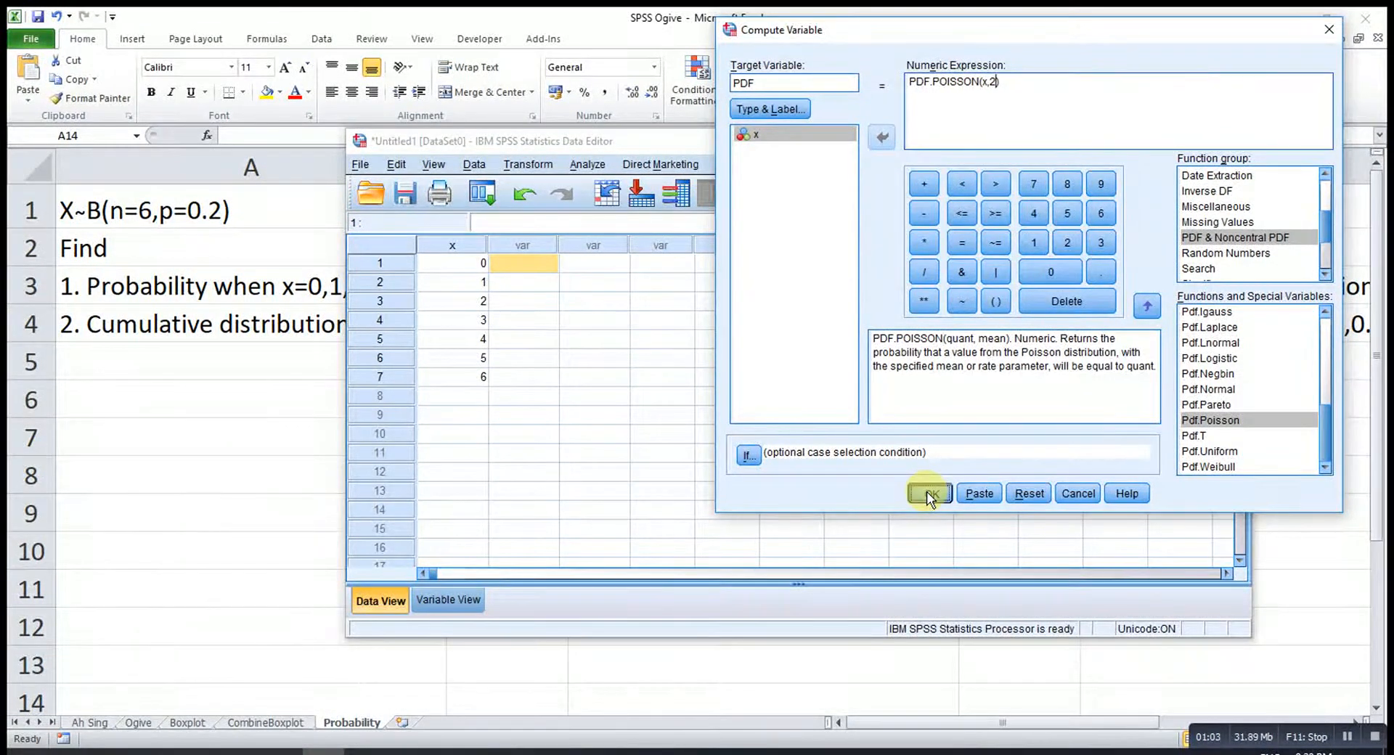
{"action": "left_click", "coordinate": [928, 494]}
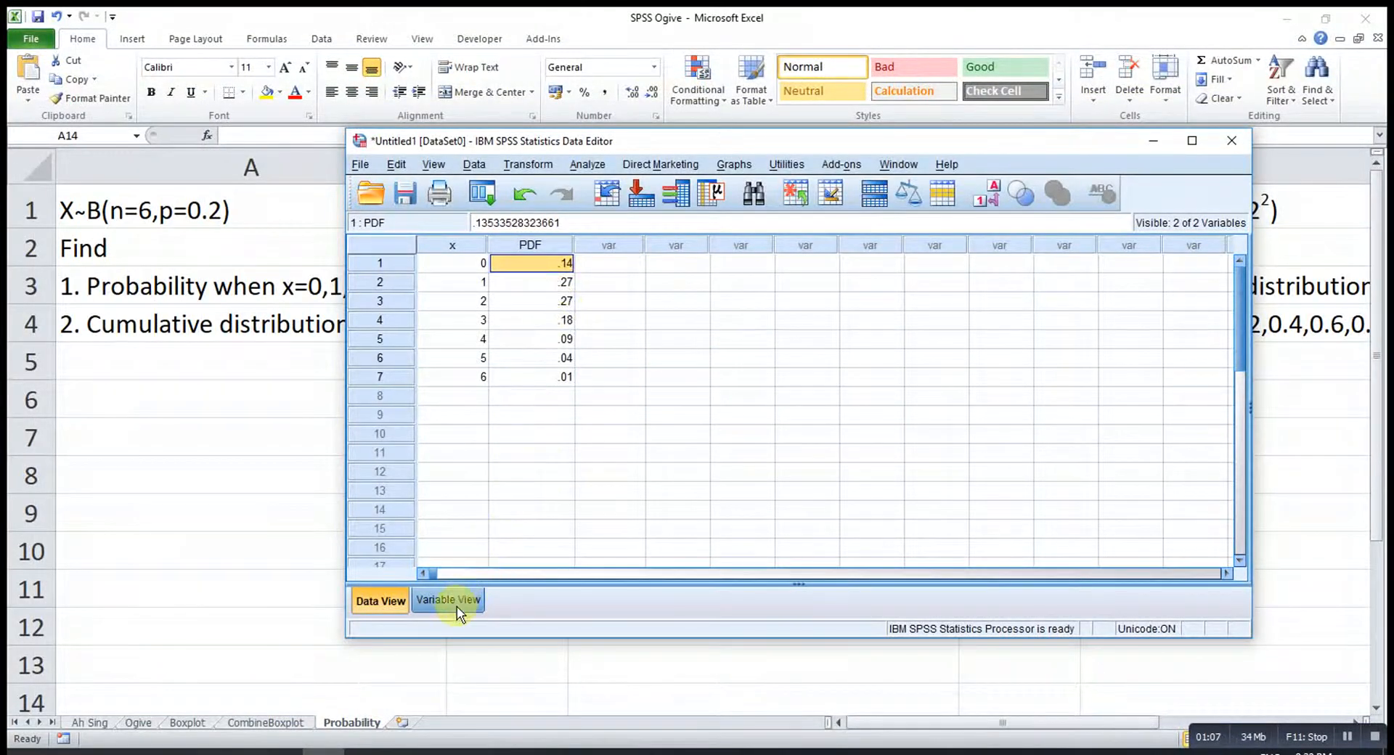
Show the Poisson PDF column at seven decimal places.
{"action": "left_click", "coordinate": [449, 601]}
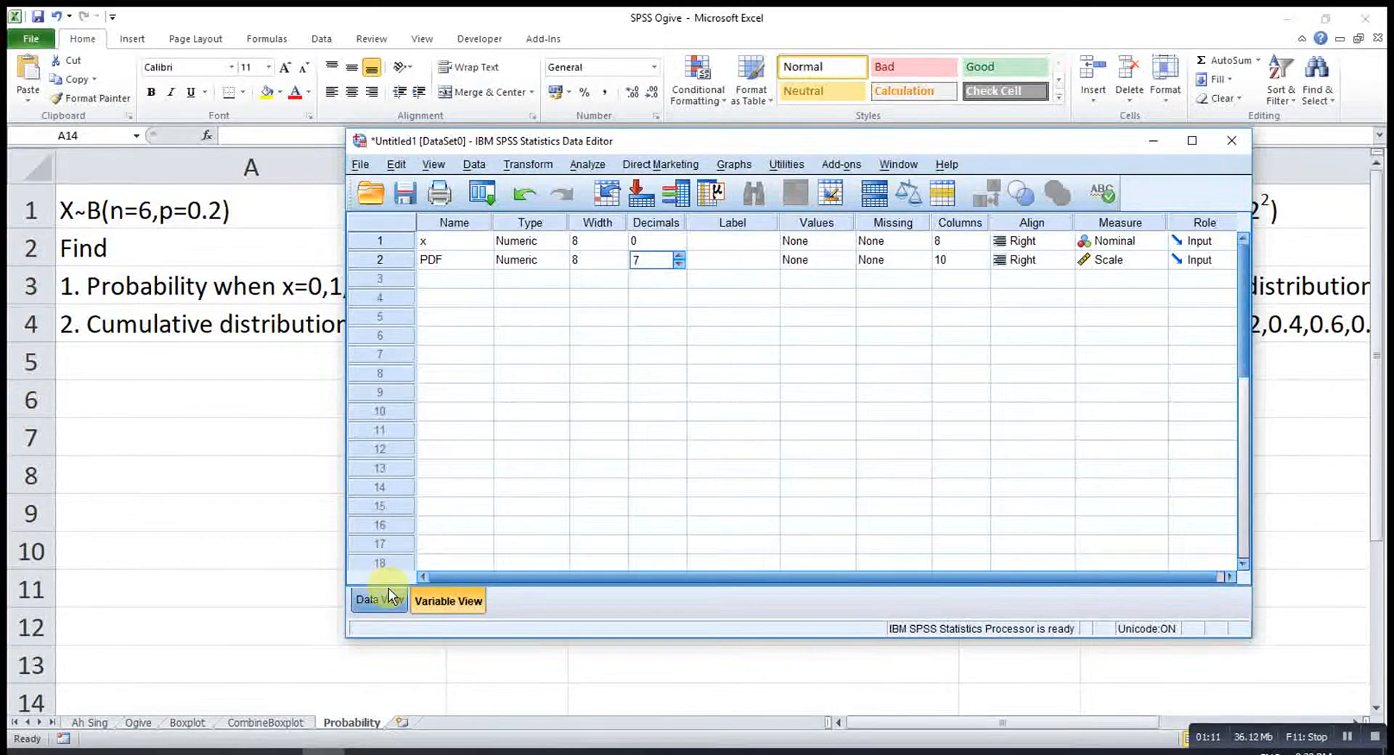
{"action": "left_click", "coordinate": [380, 600]}
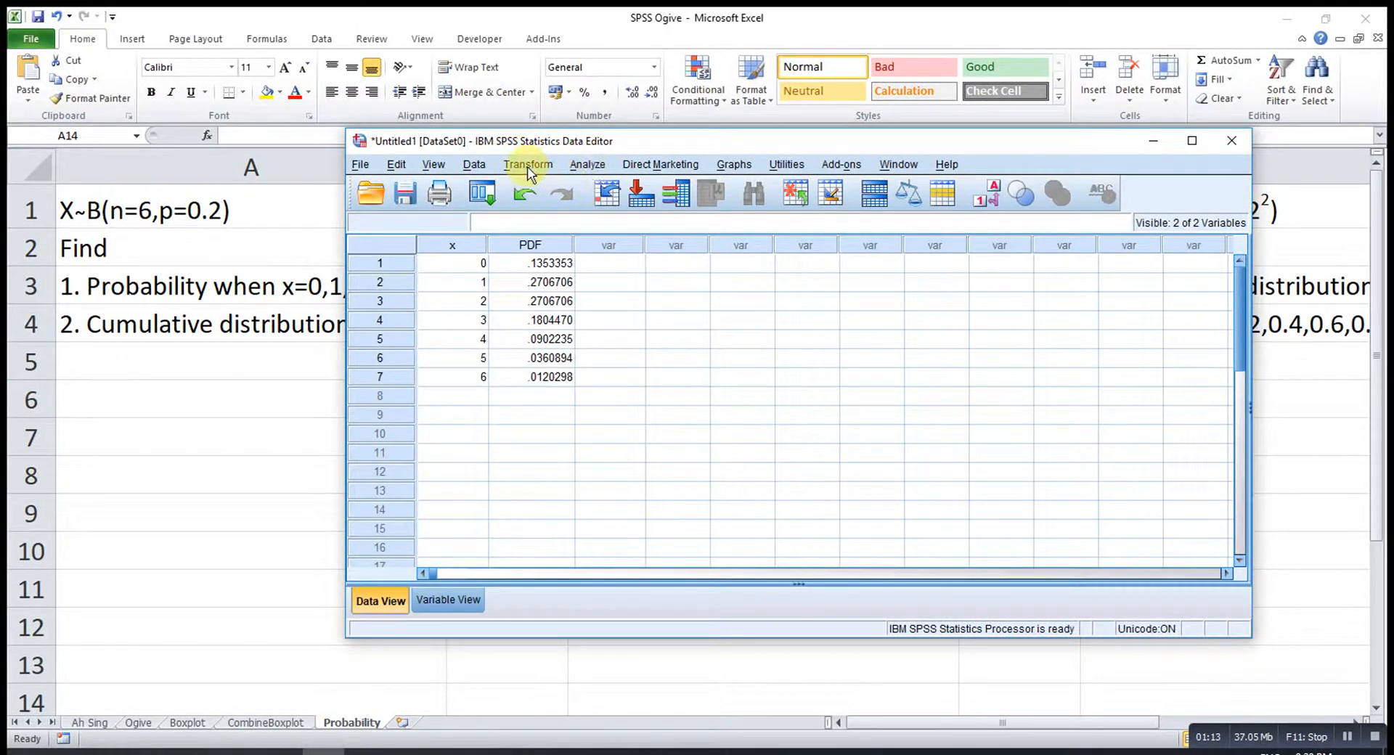
{"action": "left_click", "coordinate": [528, 163]}
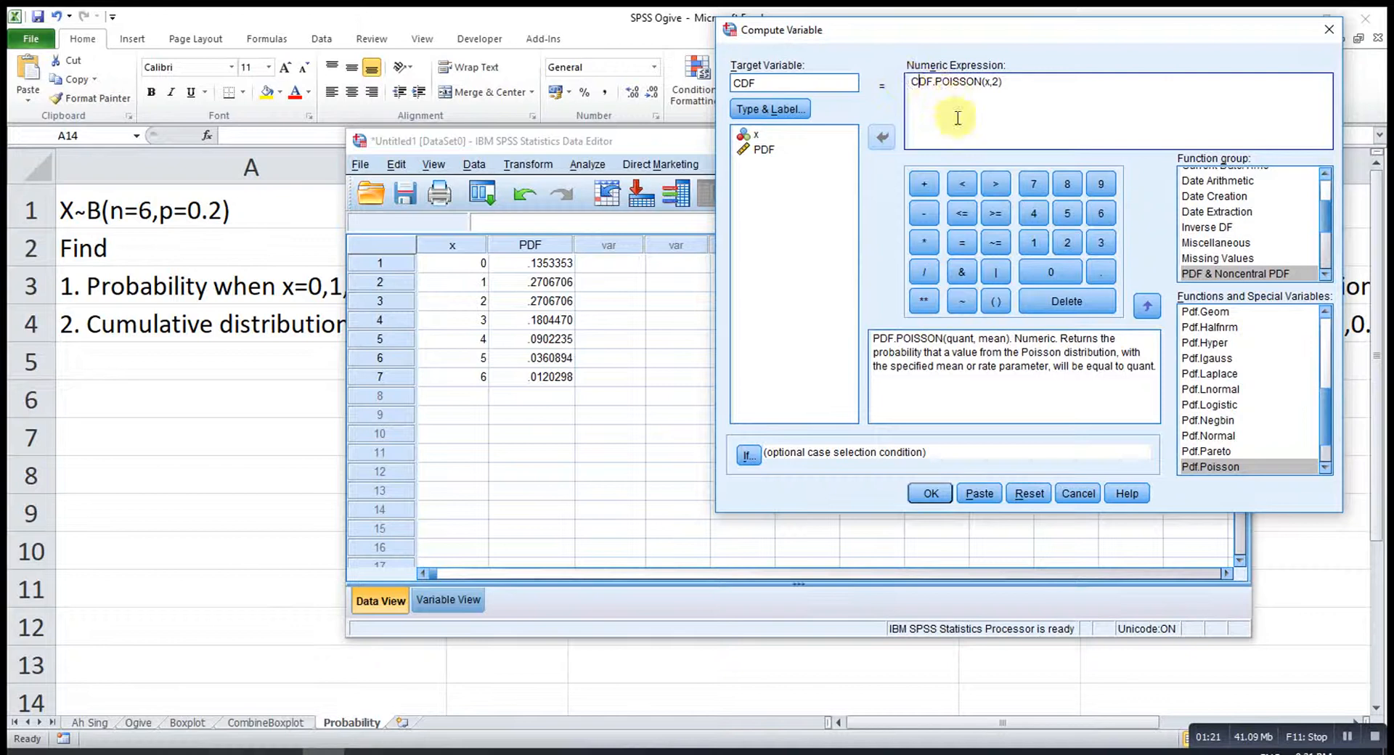
Run the CDF.POISSON(x,2) computation and set the CDF column to seven decimals.
{"action": "left_click", "coordinate": [930, 494]}
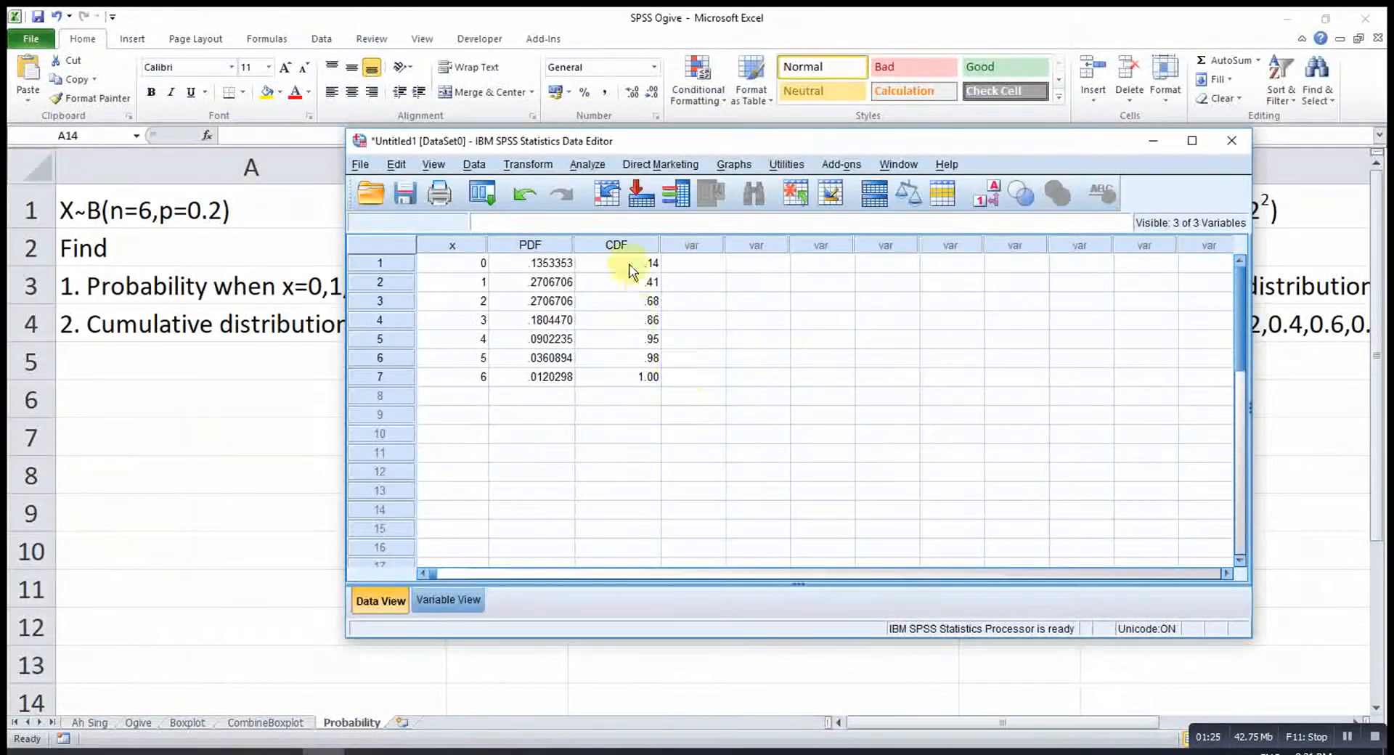
{"action": "left_click", "coordinate": [448, 600]}
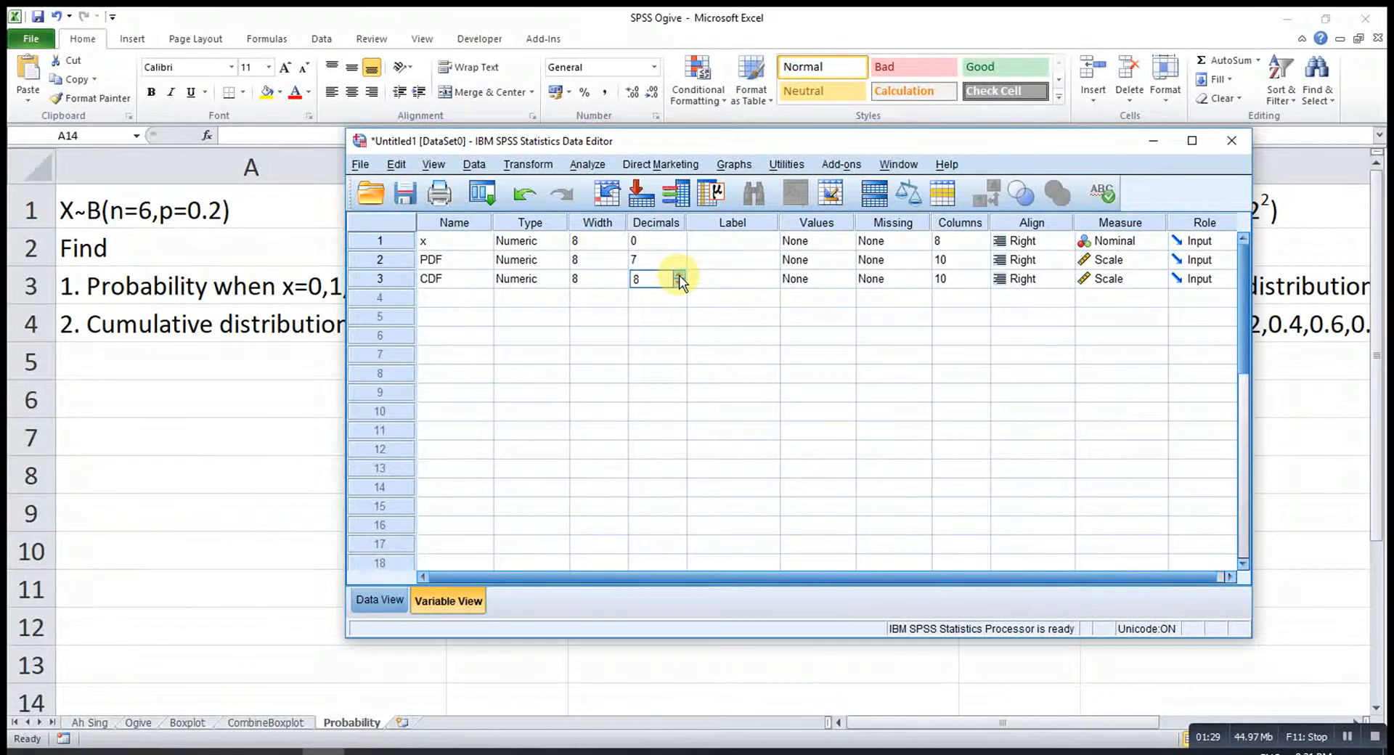
{"action": "left_click", "coordinate": [680, 283]}
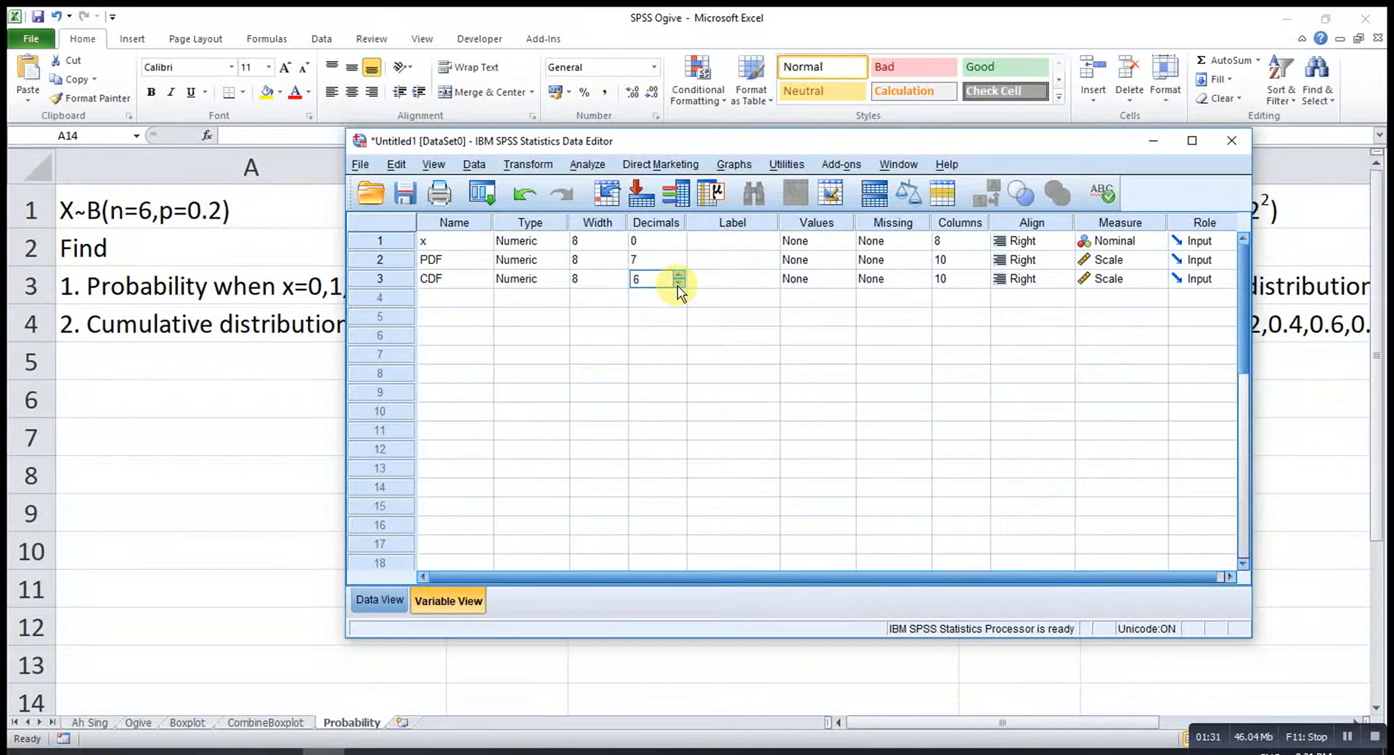
{"action": "left_click", "coordinate": [379, 600]}
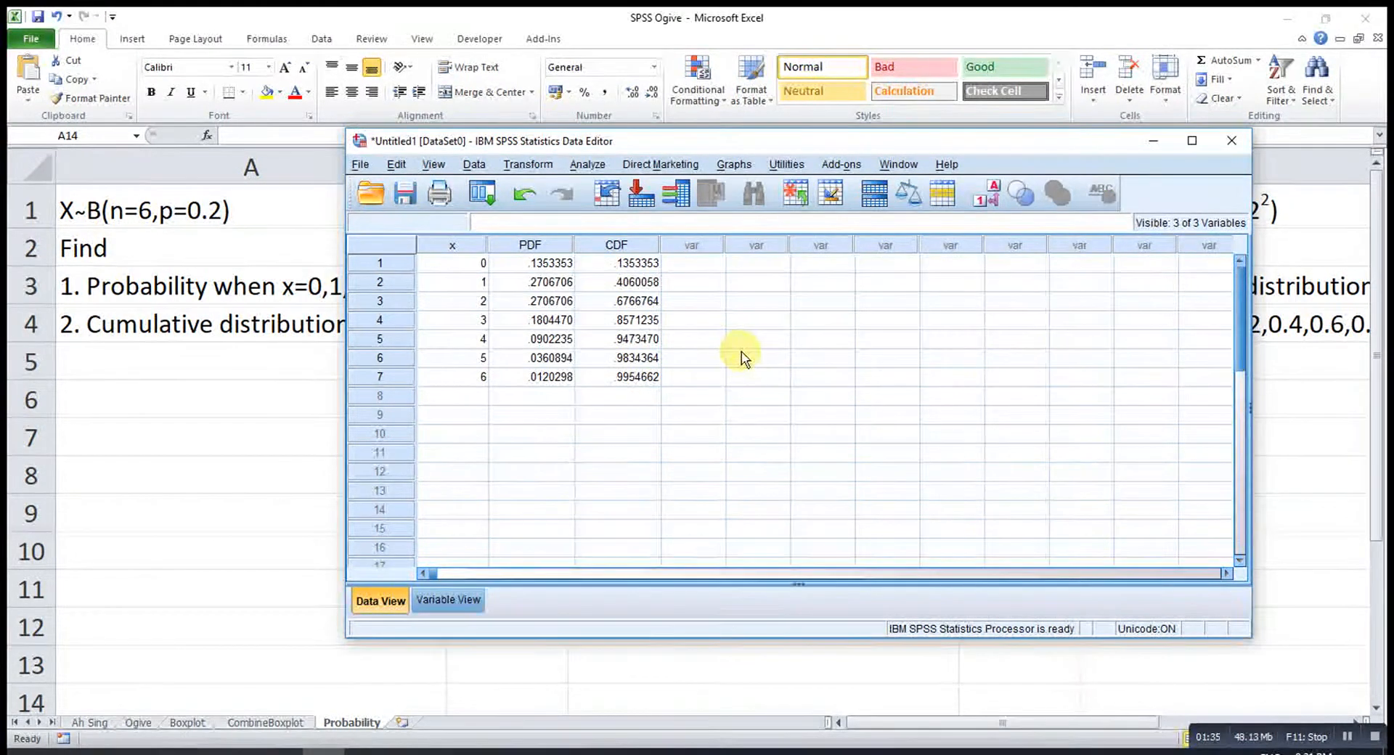
{"action": "mouse_move", "coordinate": [807, 360]}
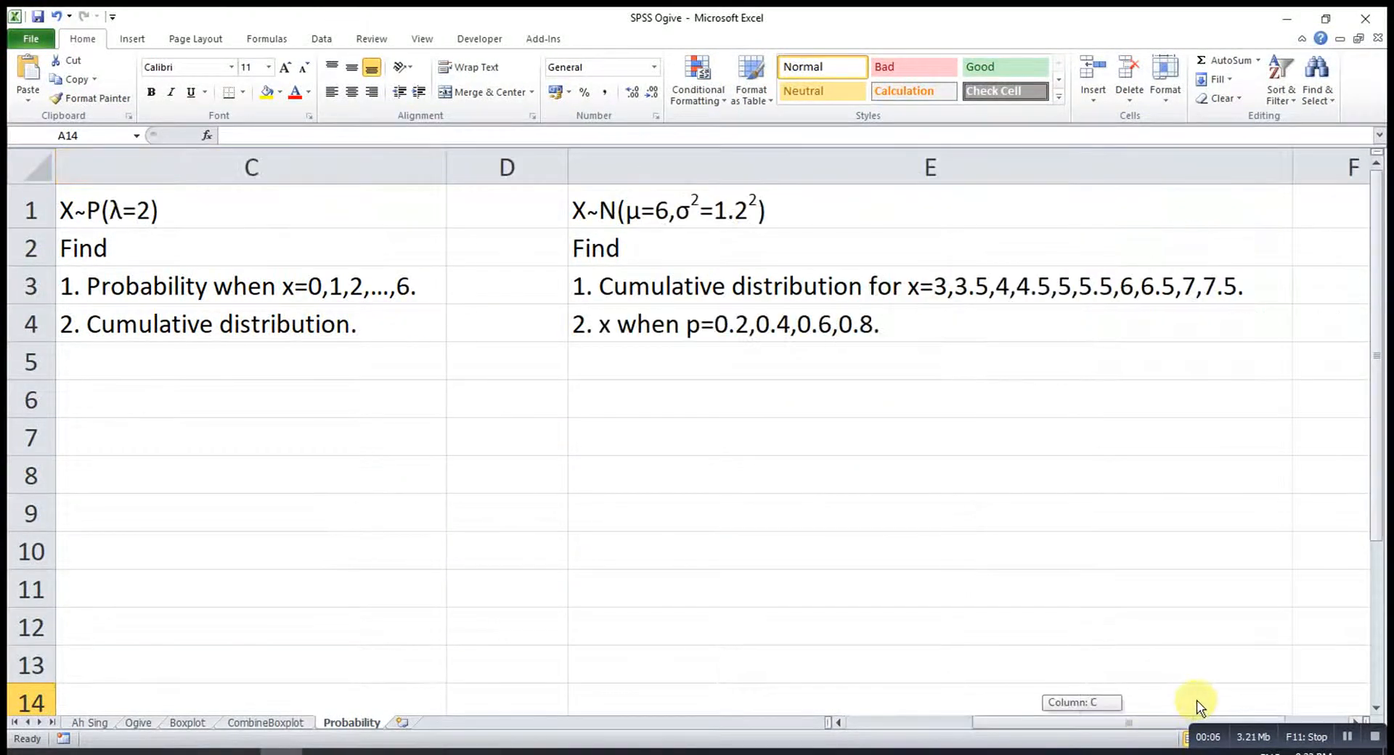
Scroll the Probability sheet right to the X~N(μ=6, σ²=1.2²) exercise.
{"action": "scroll", "scroll_direction": "right", "scroll_amount": 3}
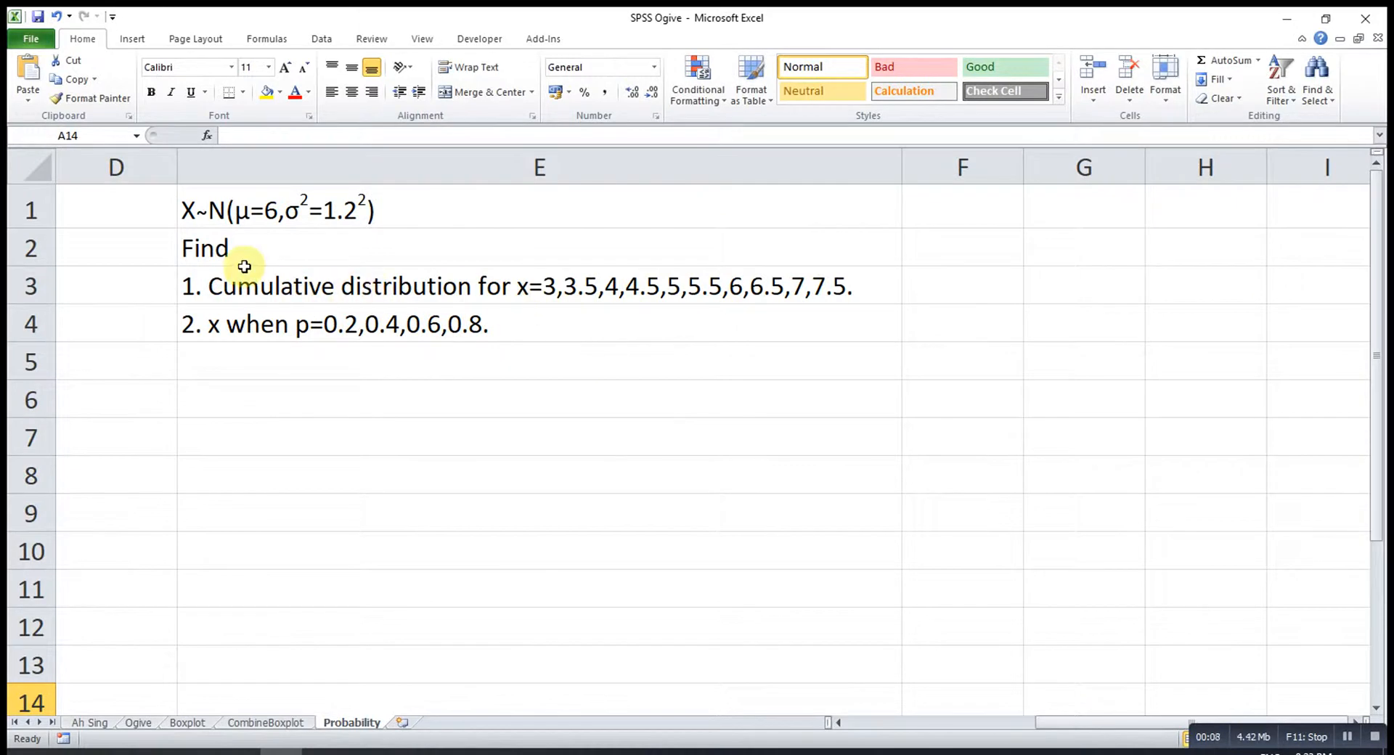
{"action": "mouse_move", "coordinate": [483, 300]}
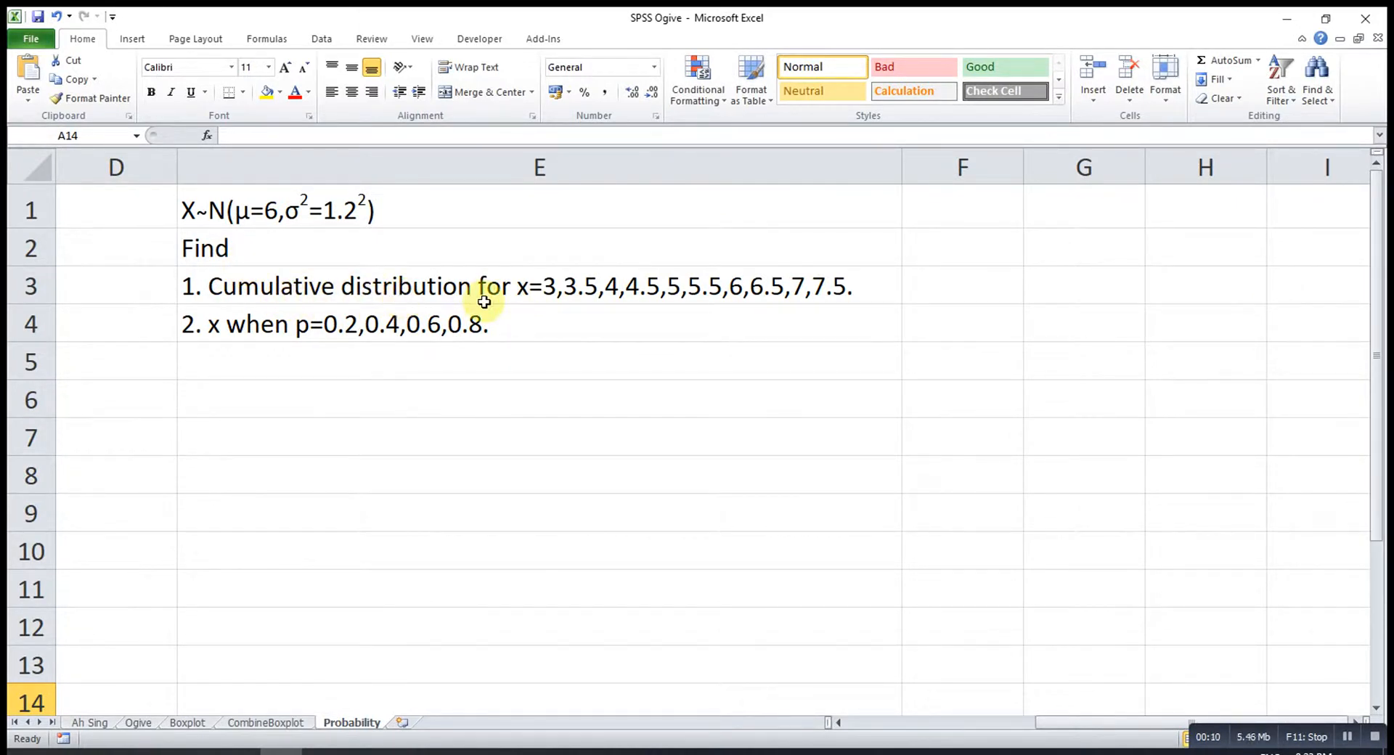
{"action": "mouse_move", "coordinate": [651, 302]}
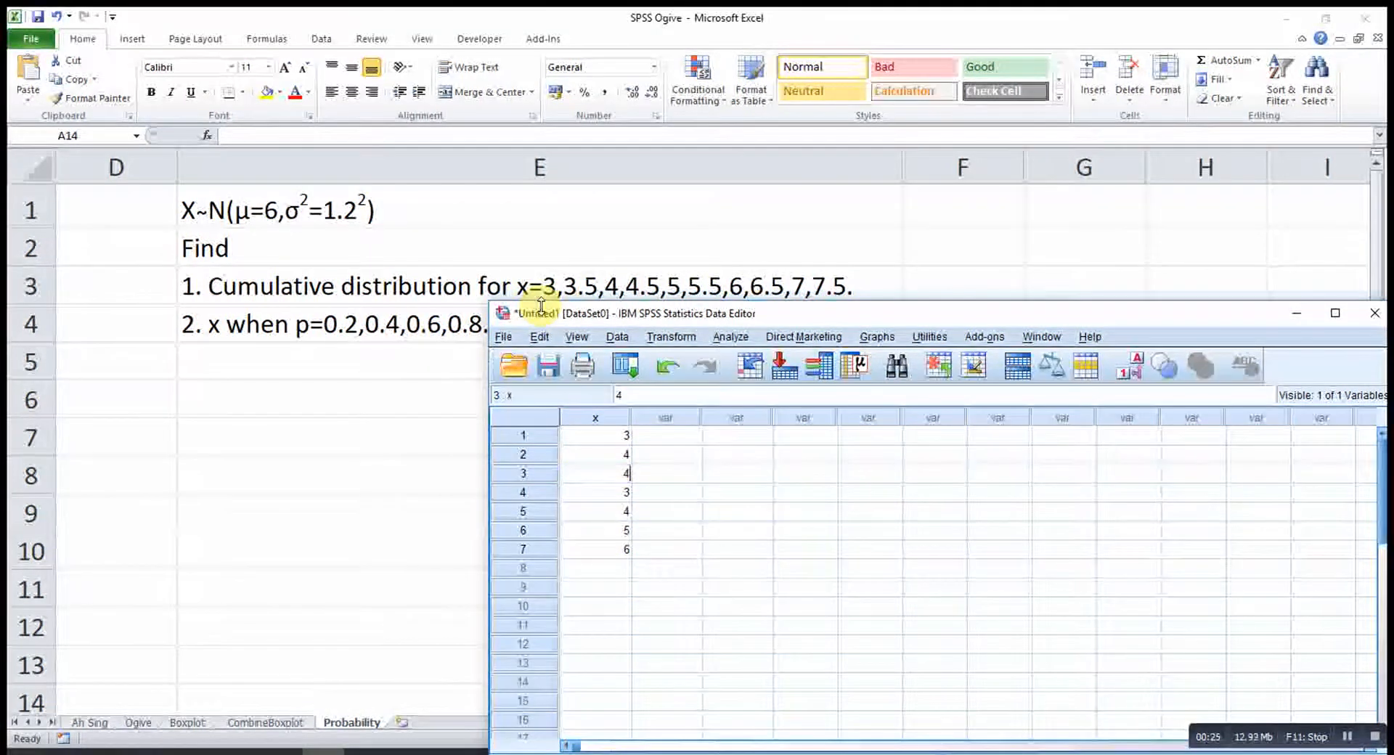
Enter 3 and 3.5 in F1:F2 and fill the series down to 7.5 in F10.
{"action": "left_click", "coordinate": [595, 492]}
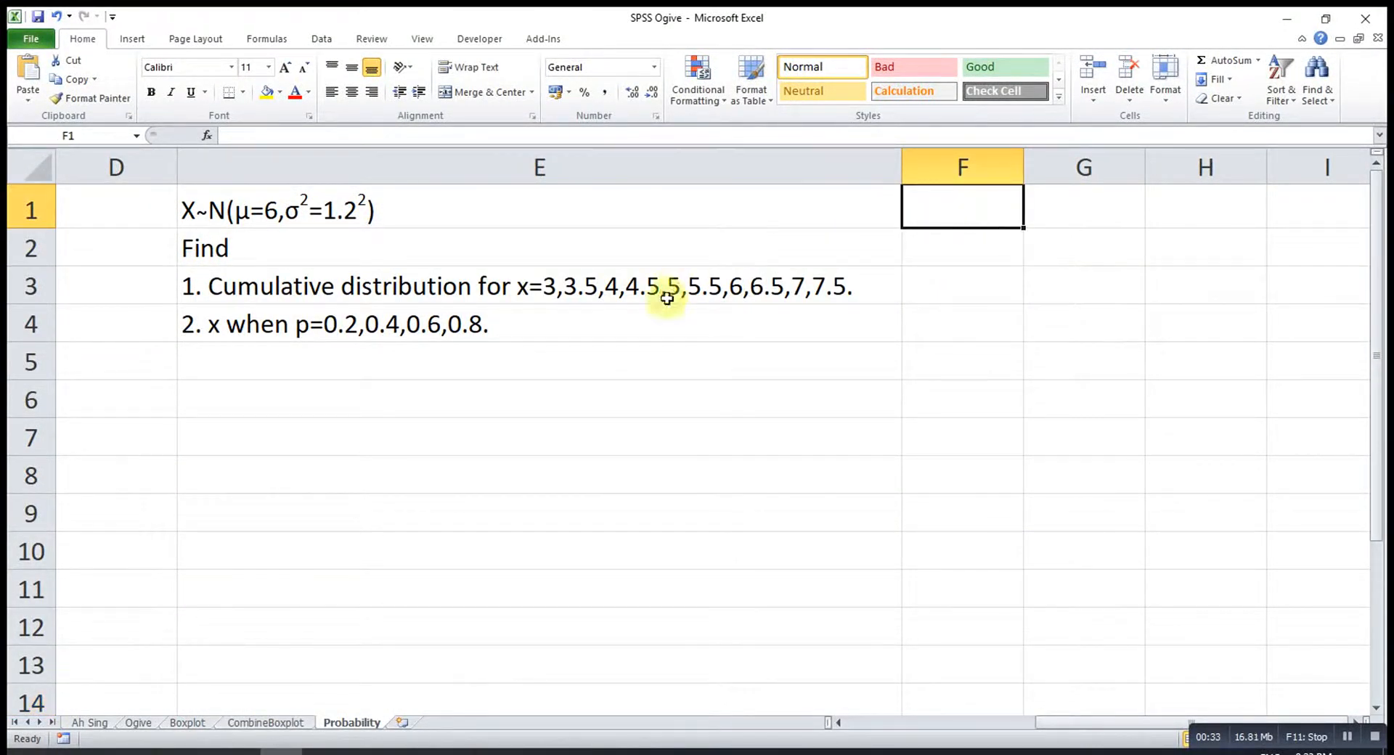
{"action": "type", "text": "3"}
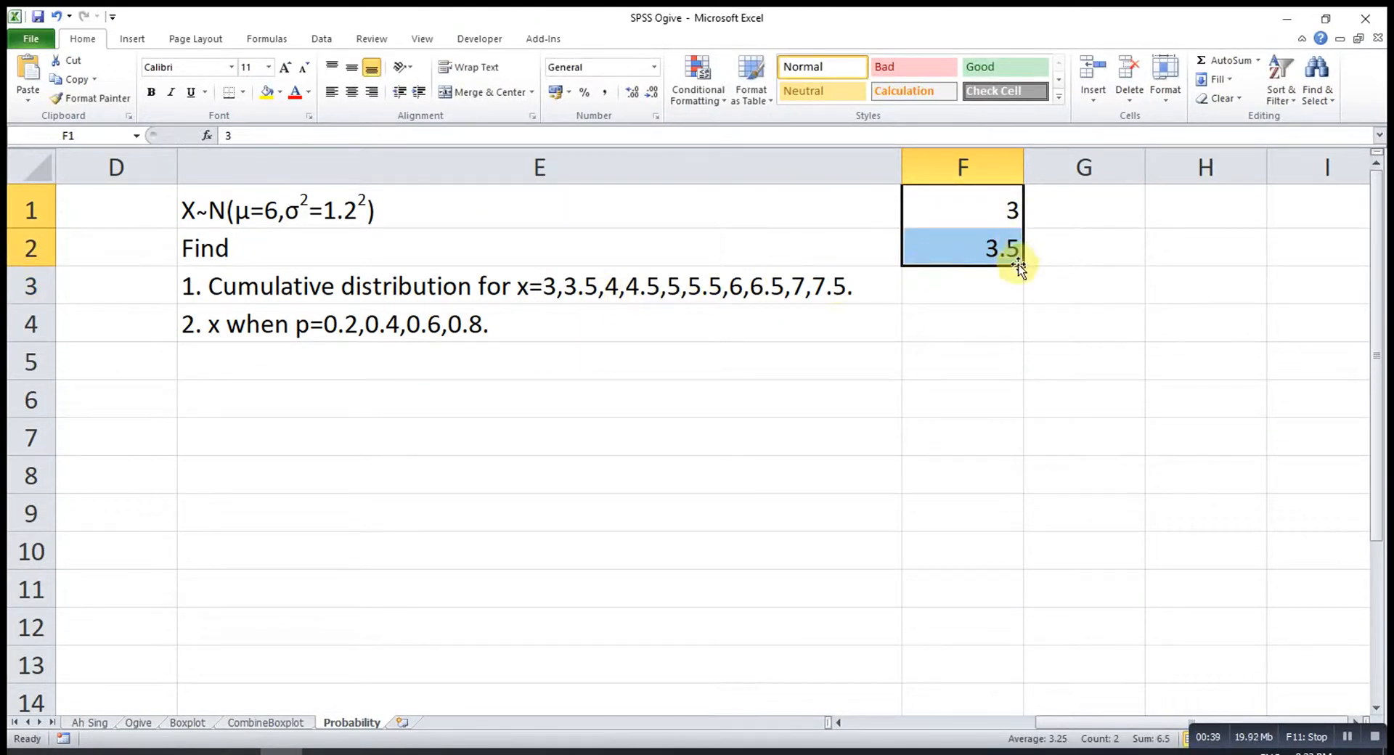
{"action": "left_click_drag", "start_coordinate": [1014, 266], "coordinate": [1014, 489]}
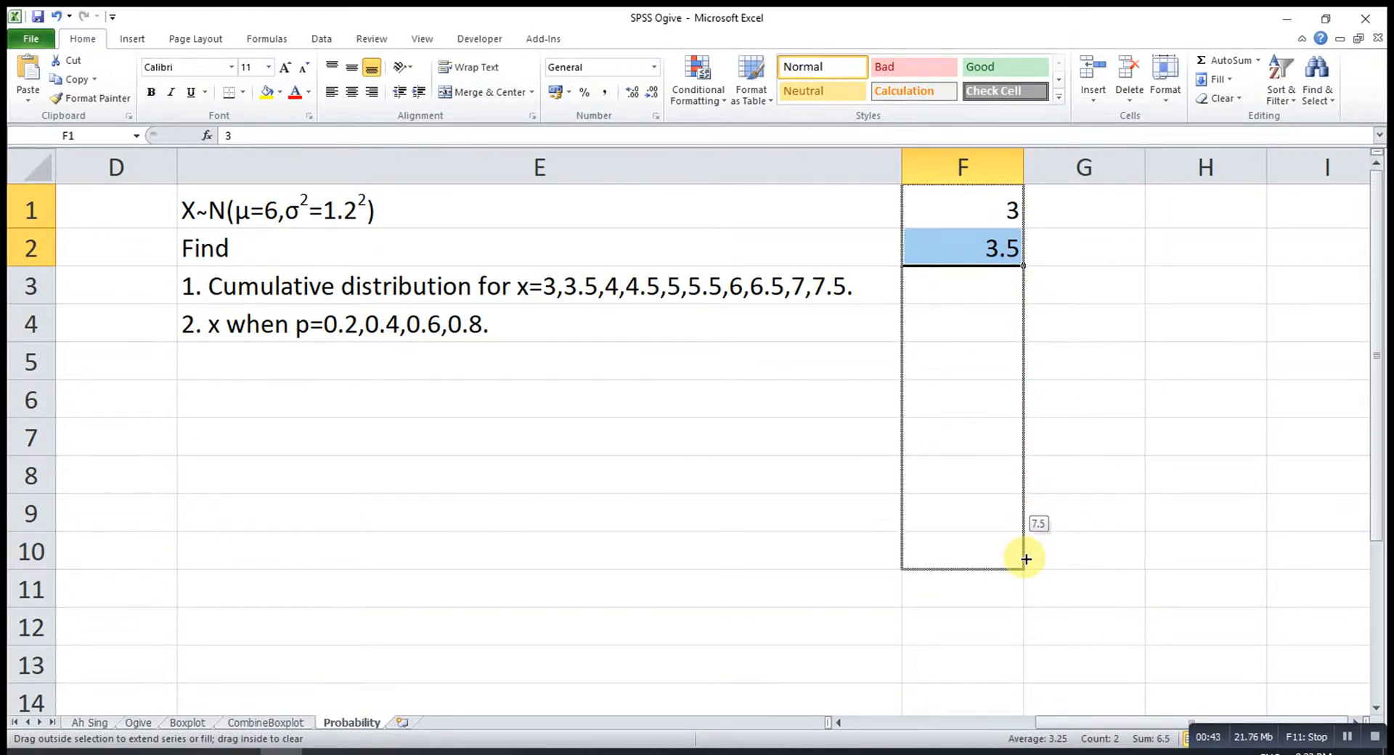
{"action": "left_click_drag", "start_coordinate": [1025, 265], "coordinate": [1025, 558]}
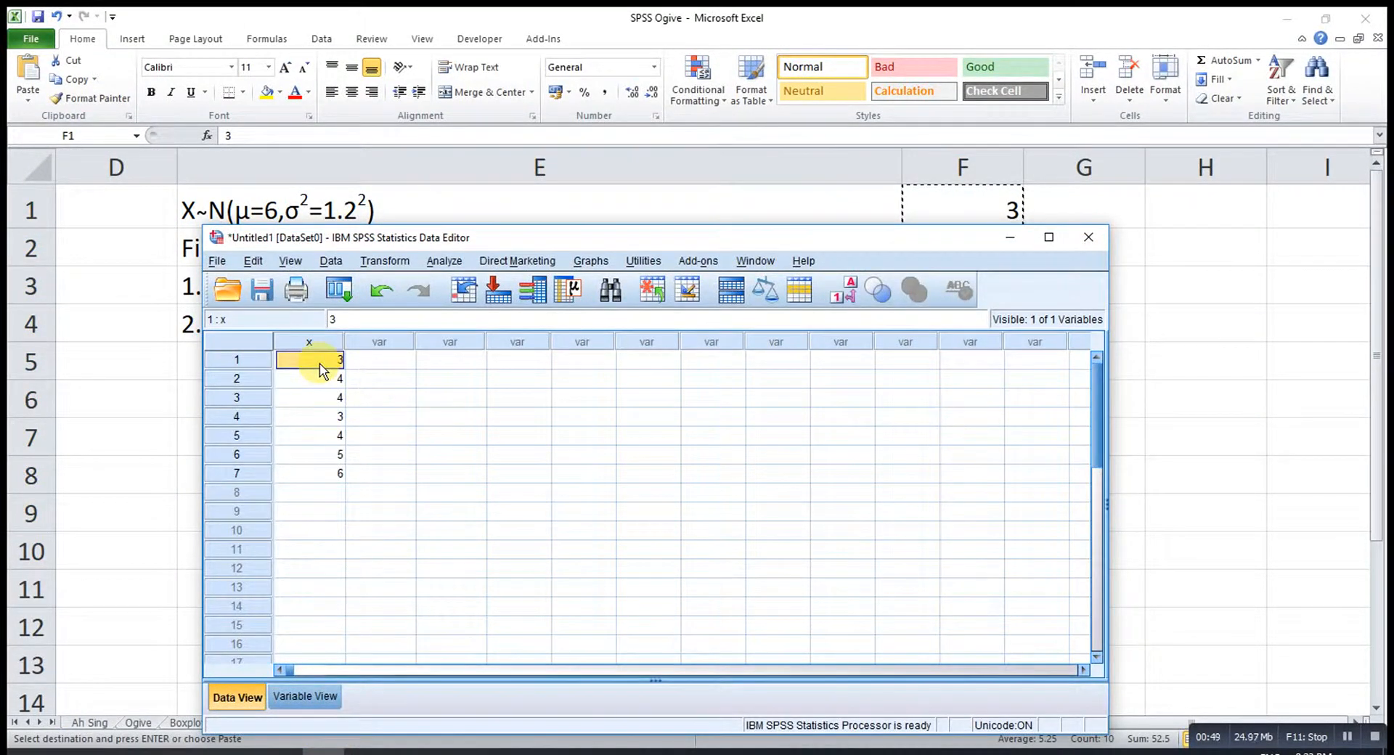
Show the pasted x values 3.0 to 7.5 with one decimal place.
{"action": "left_click", "coordinate": [304, 697]}
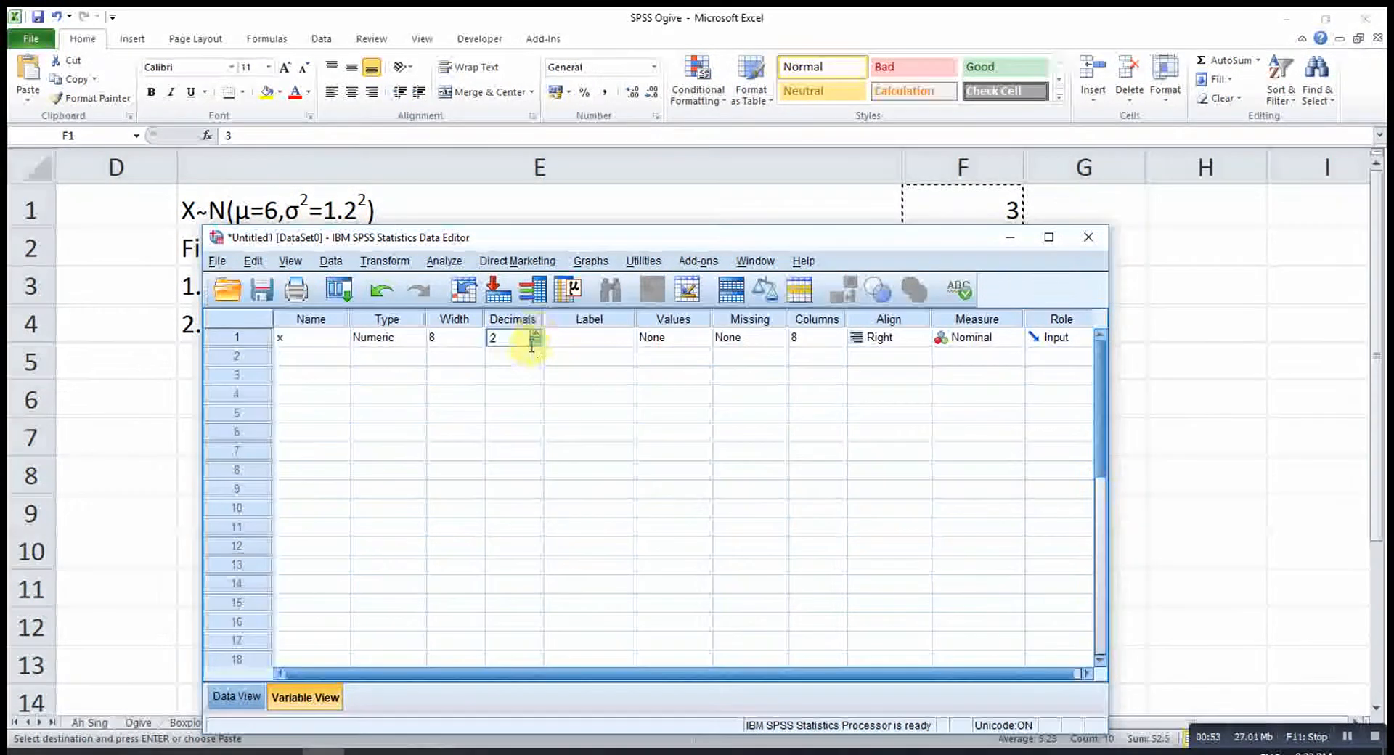
{"action": "left_click", "coordinate": [537, 341]}
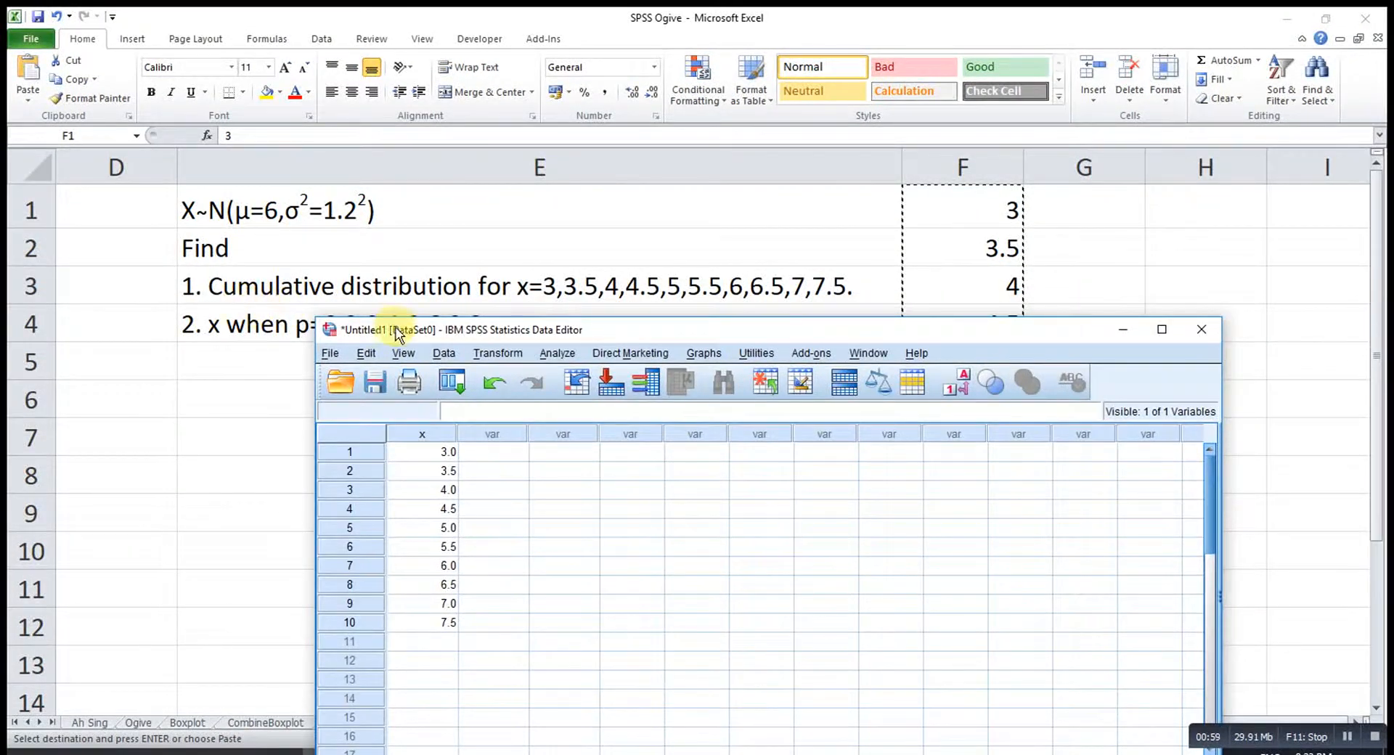
{"action": "mouse_move", "coordinate": [499, 353]}
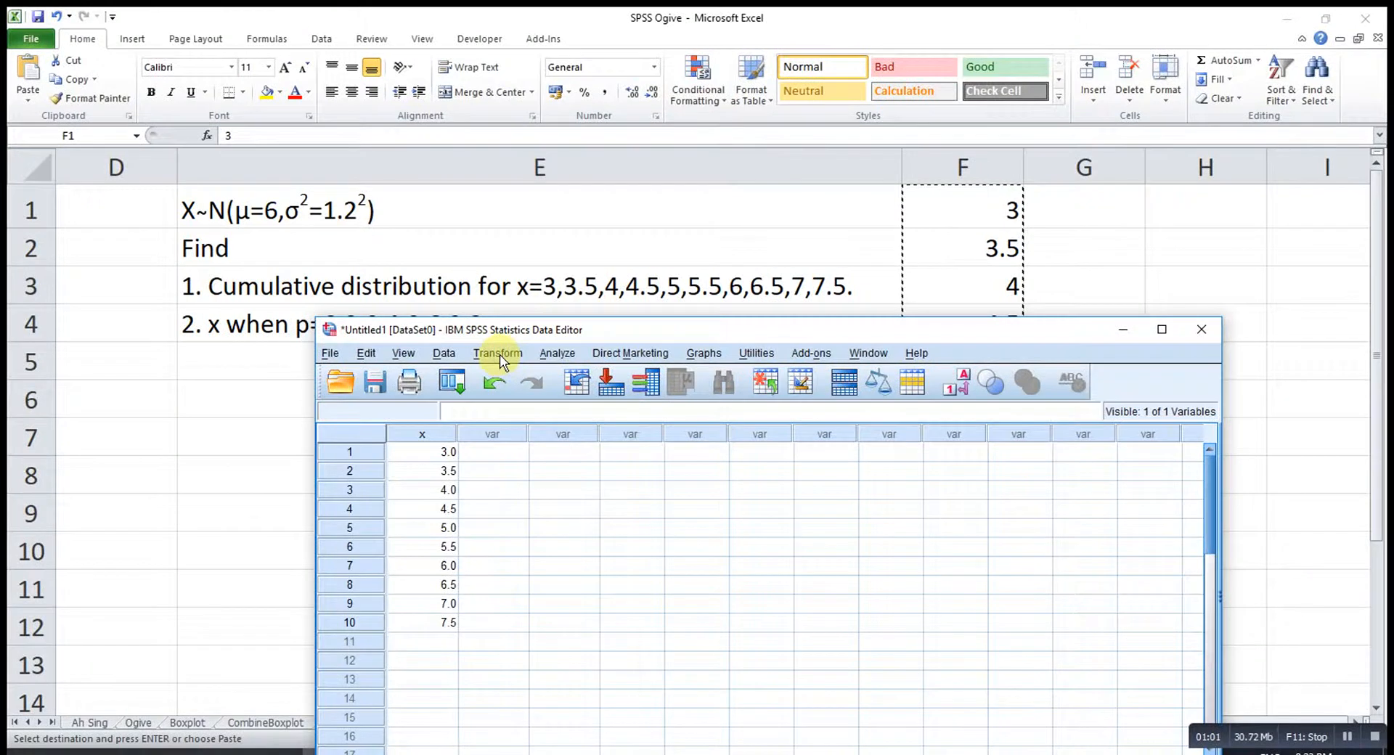
Compute target variable CDF as CDF.NORMAL(x,6,1.2) with Compute Variable.
{"action": "left_click", "coordinate": [499, 353]}
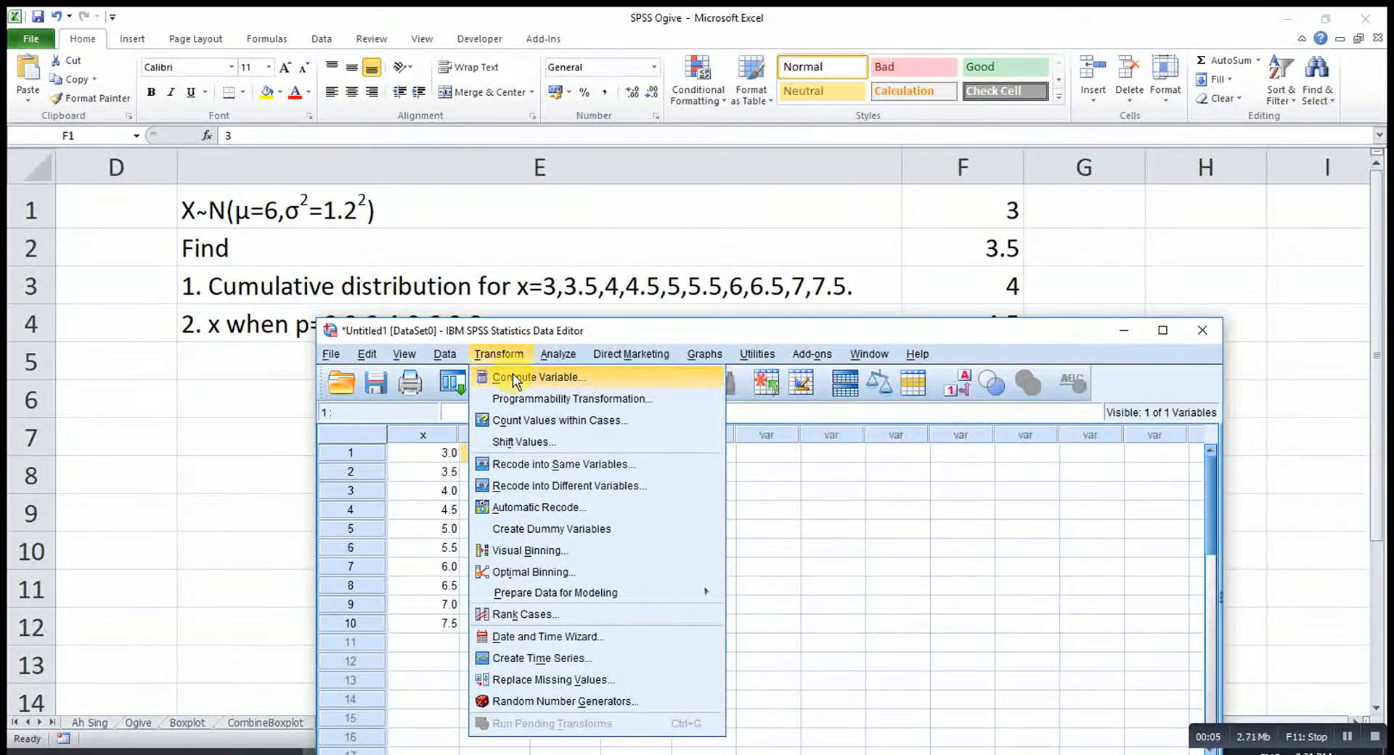
{"action": "left_click", "coordinate": [540, 376]}
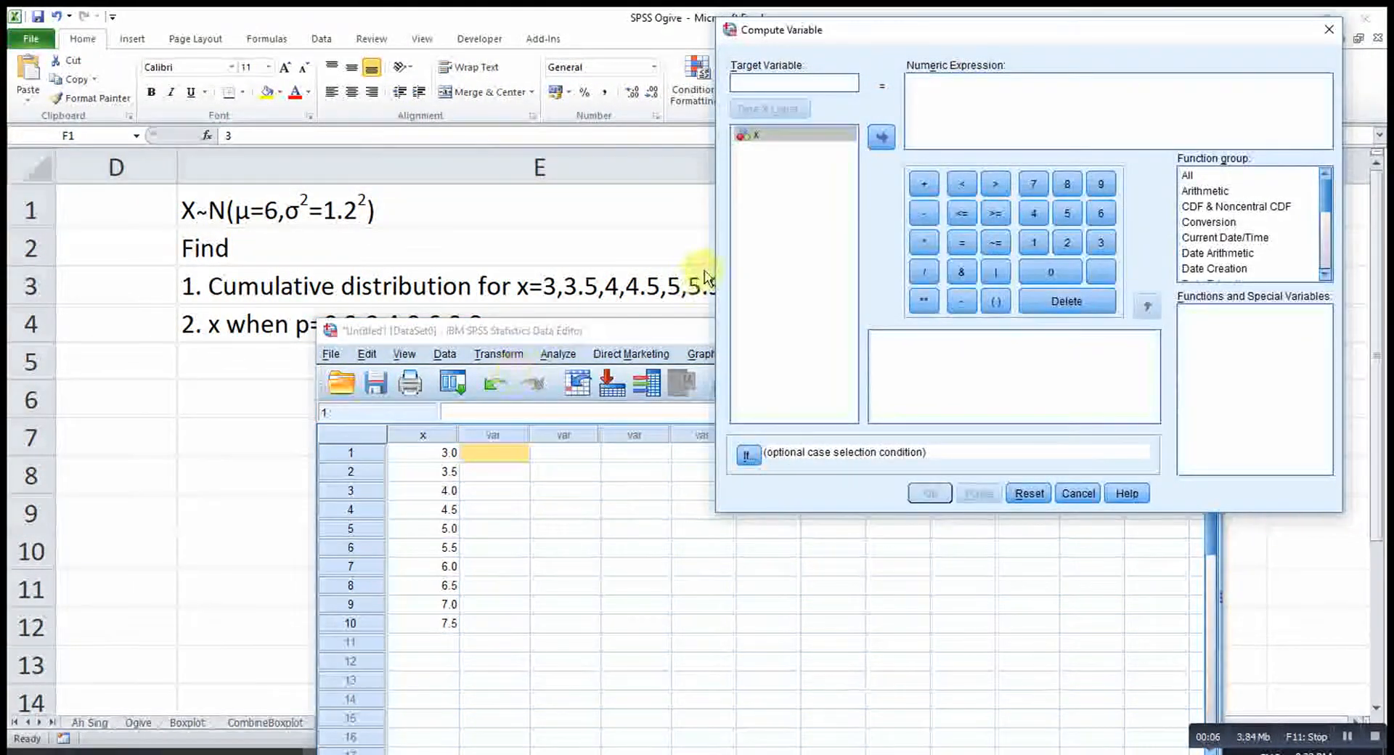
{"action": "left_click", "coordinate": [1243, 206]}
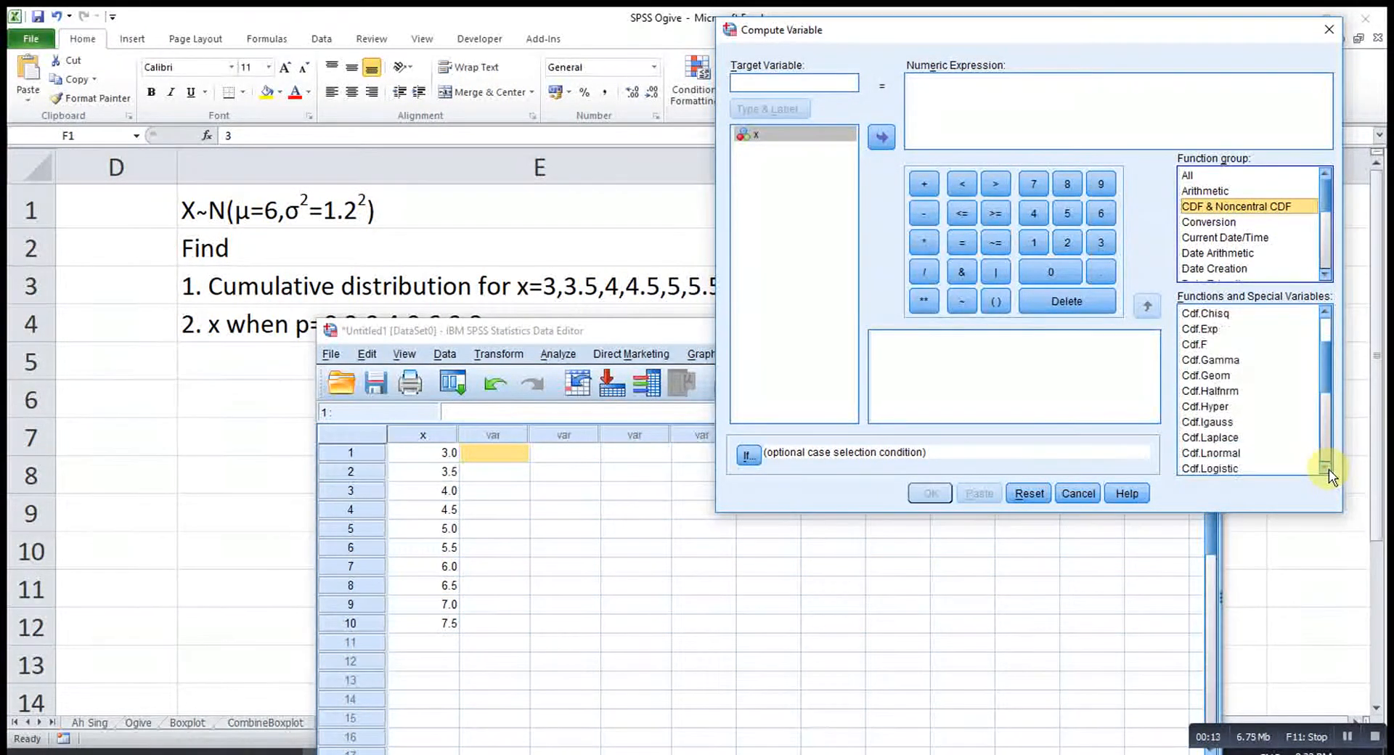
{"action": "left_click", "coordinate": [1209, 436]}
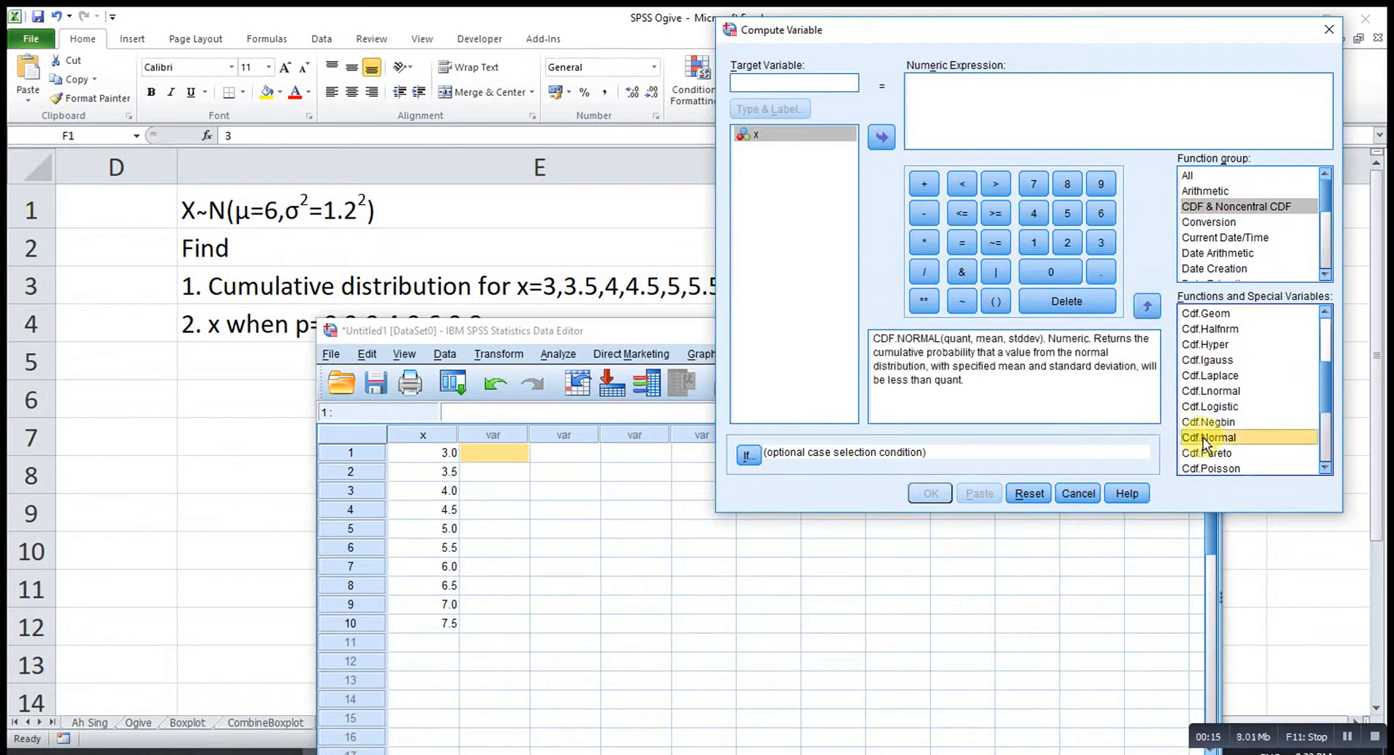
{"action": "double_click", "coordinate": [1209, 436]}
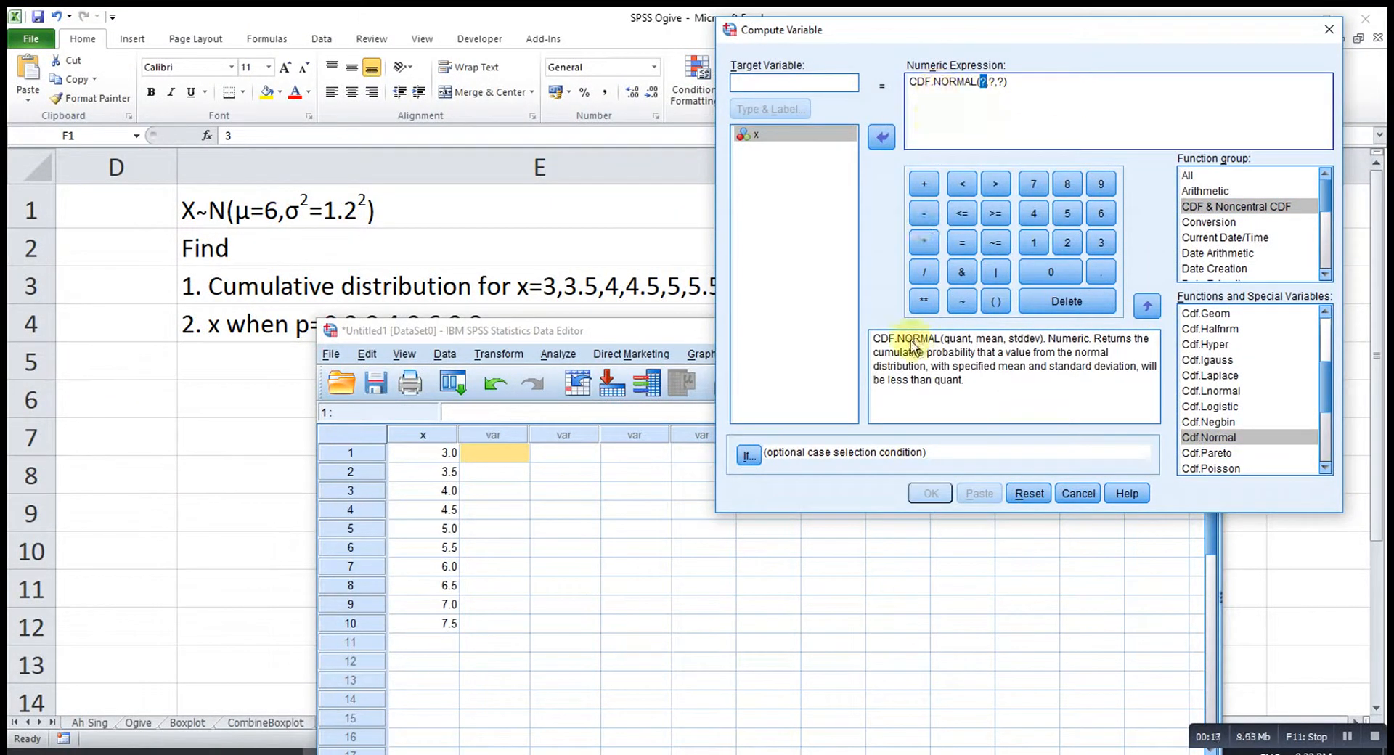
{"action": "mouse_move", "coordinate": [948, 289]}
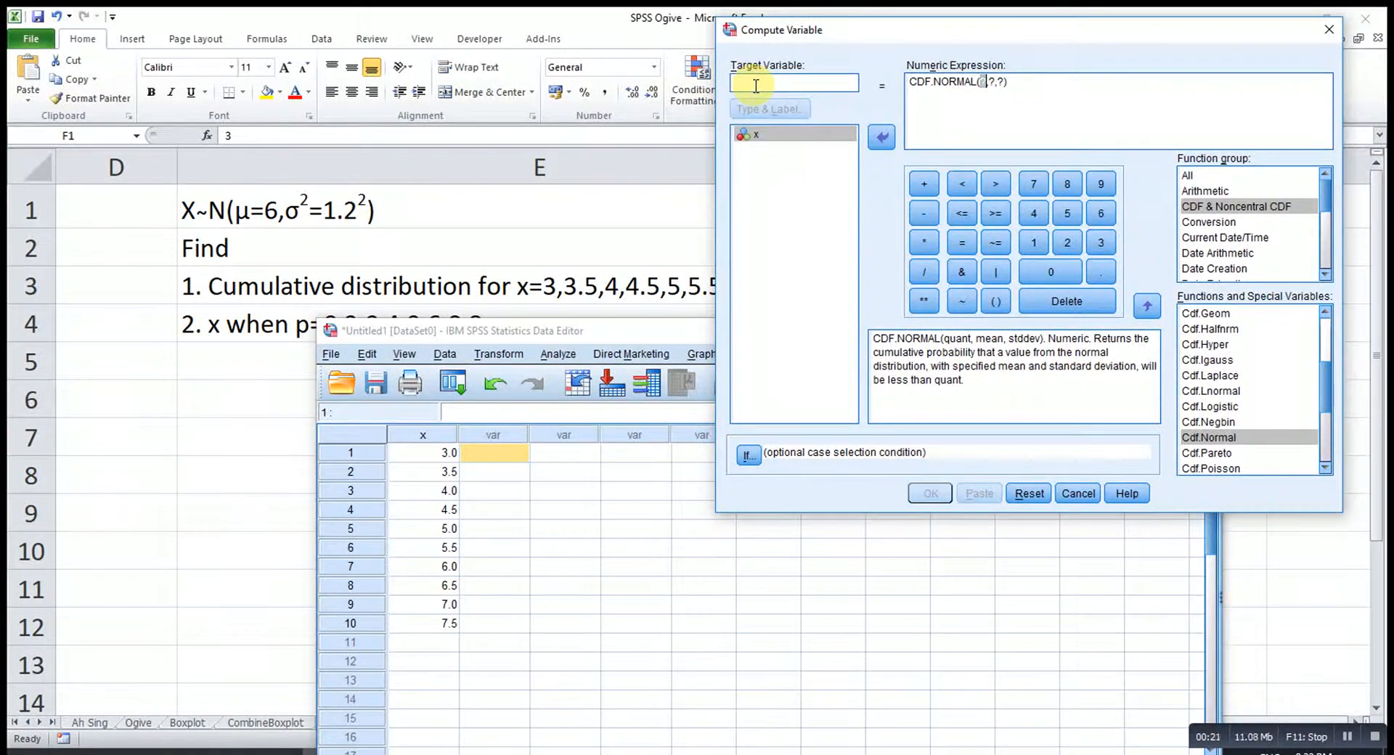
{"action": "type", "text": "CDF"}
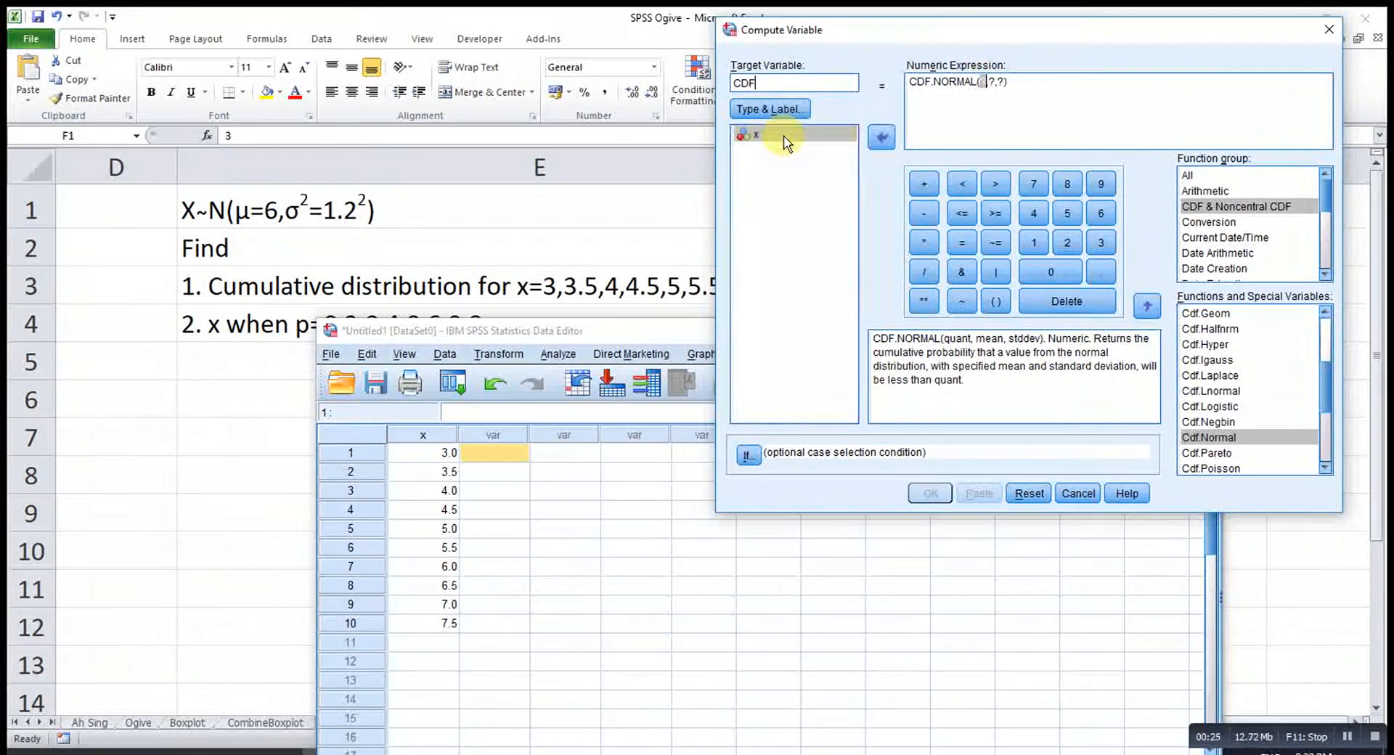
{"action": "left_click", "coordinate": [880, 138]}
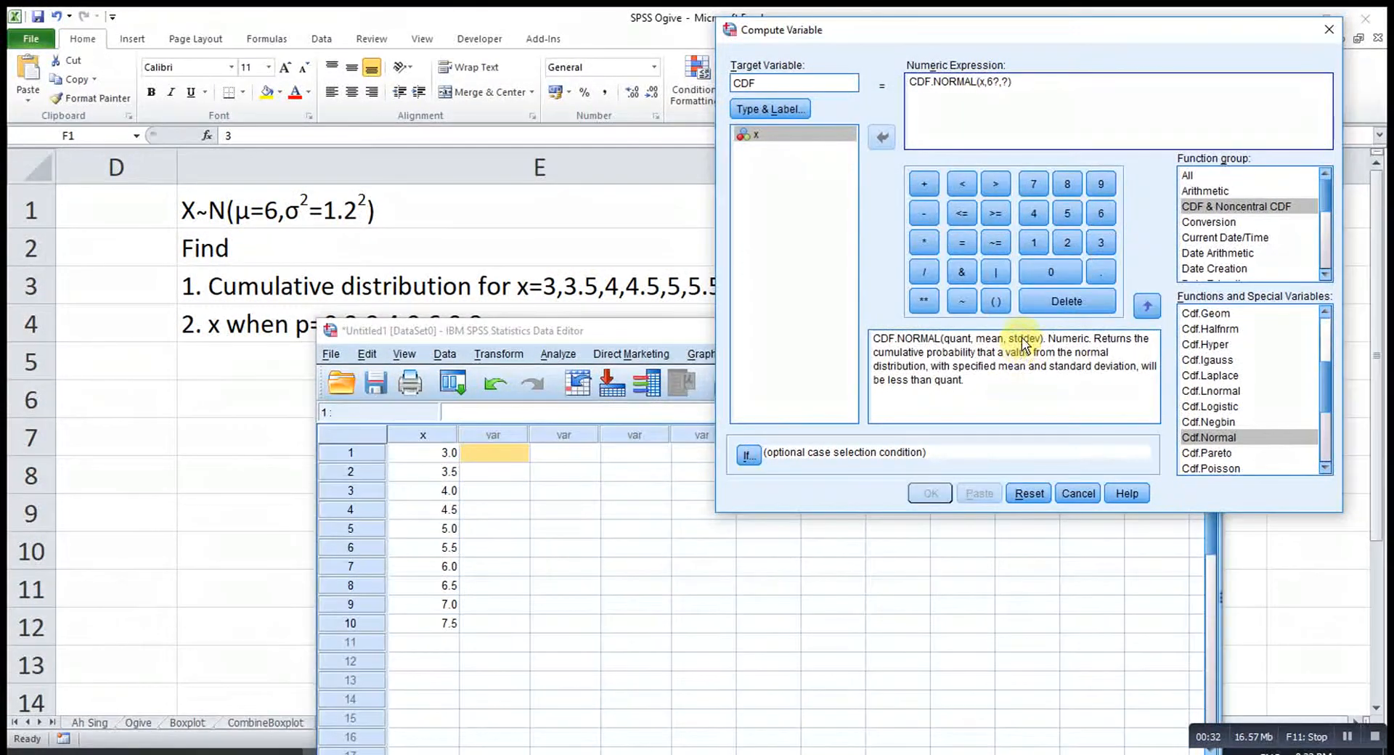
{"action": "mouse_move", "coordinate": [436, 218]}
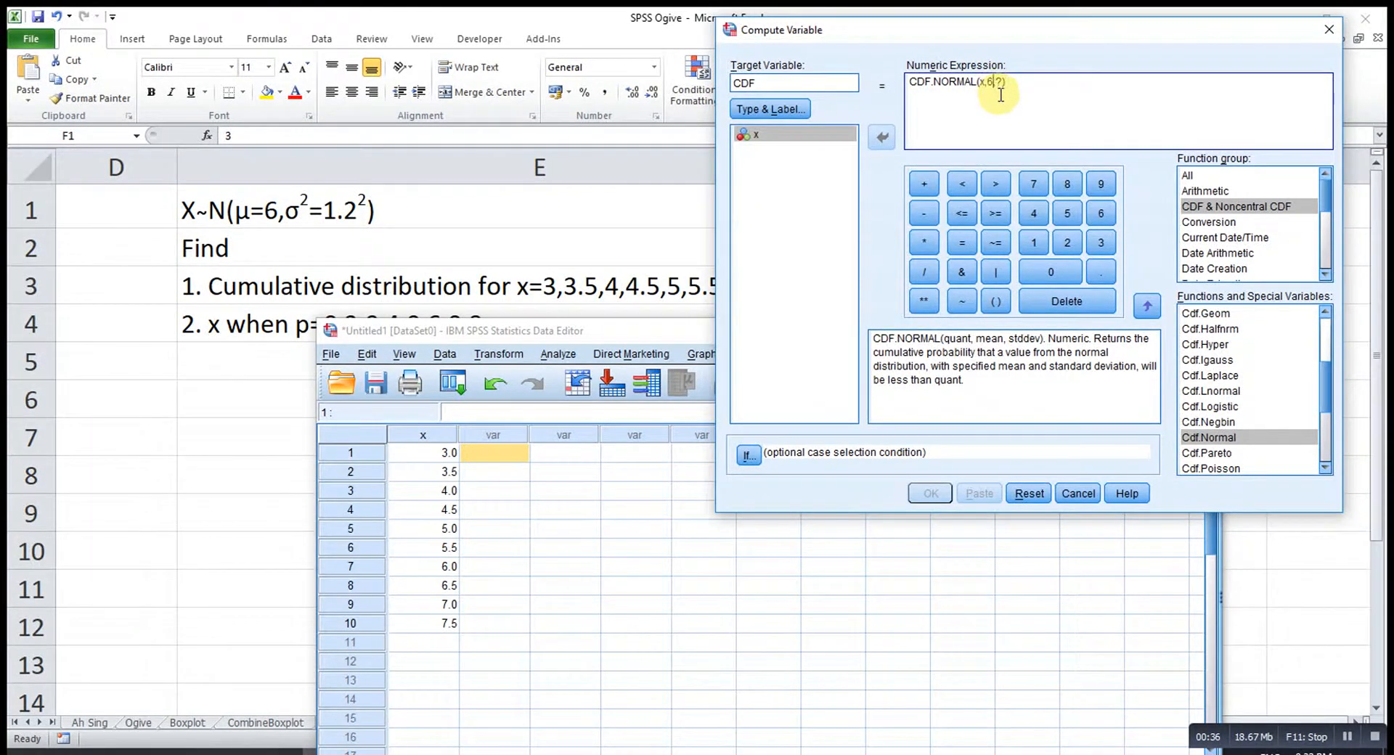
{"action": "type", "text": "1."}
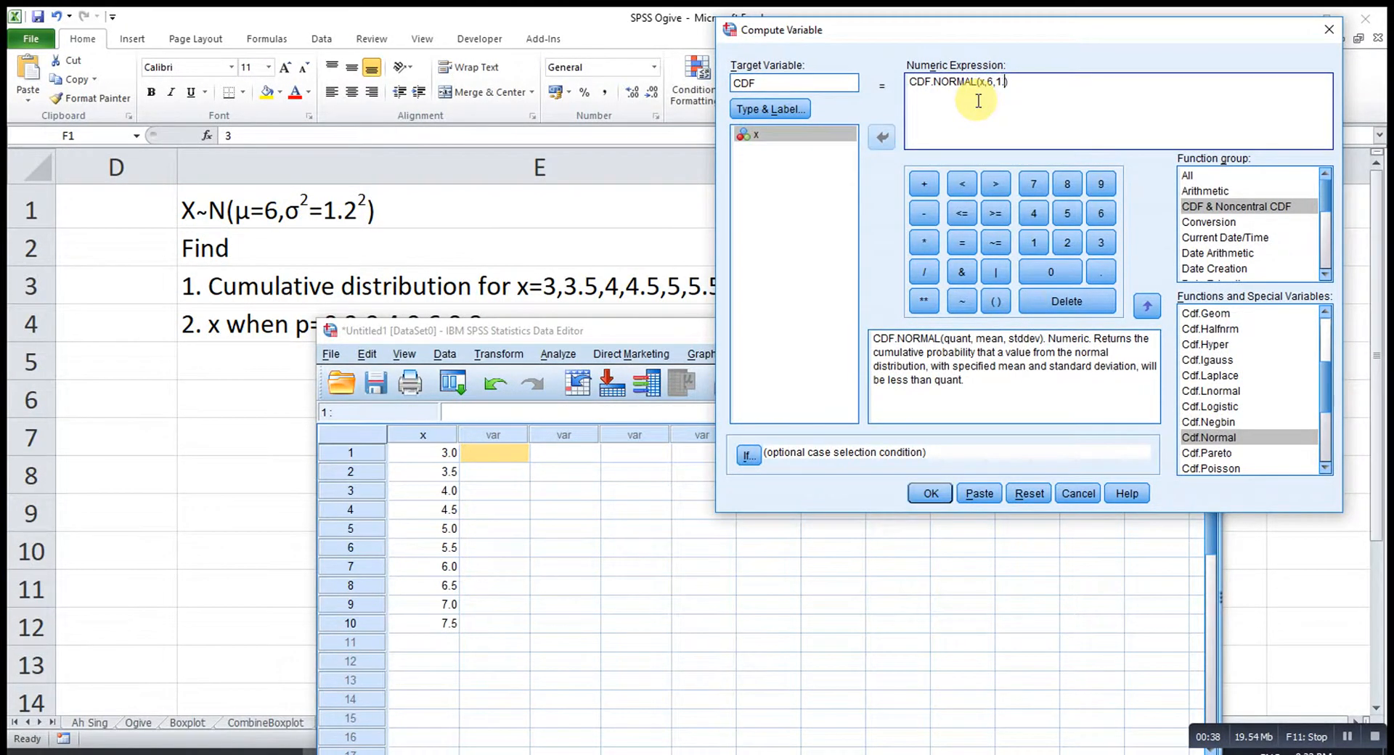
{"action": "left_click", "coordinate": [928, 493]}
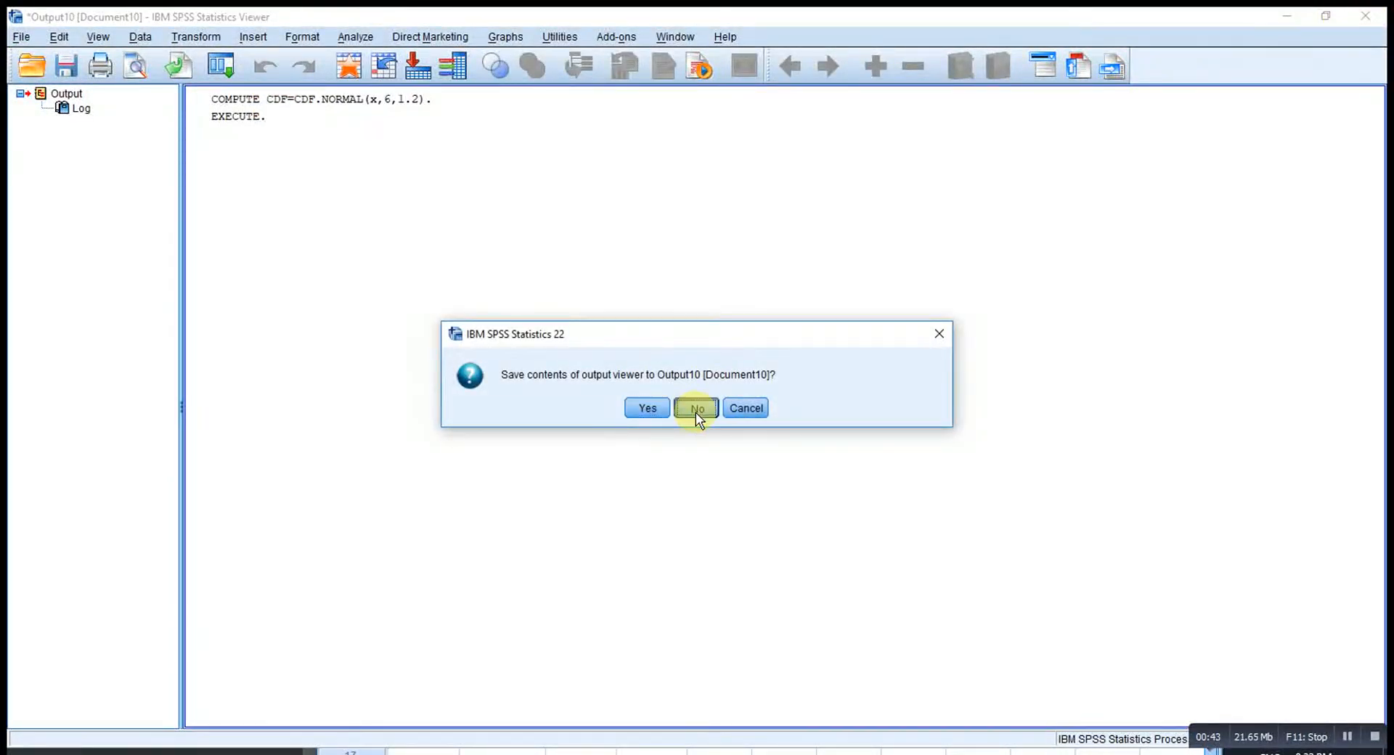
Close the output log unsaved and set CDF to seven decimal places.
{"action": "left_click", "coordinate": [697, 408]}
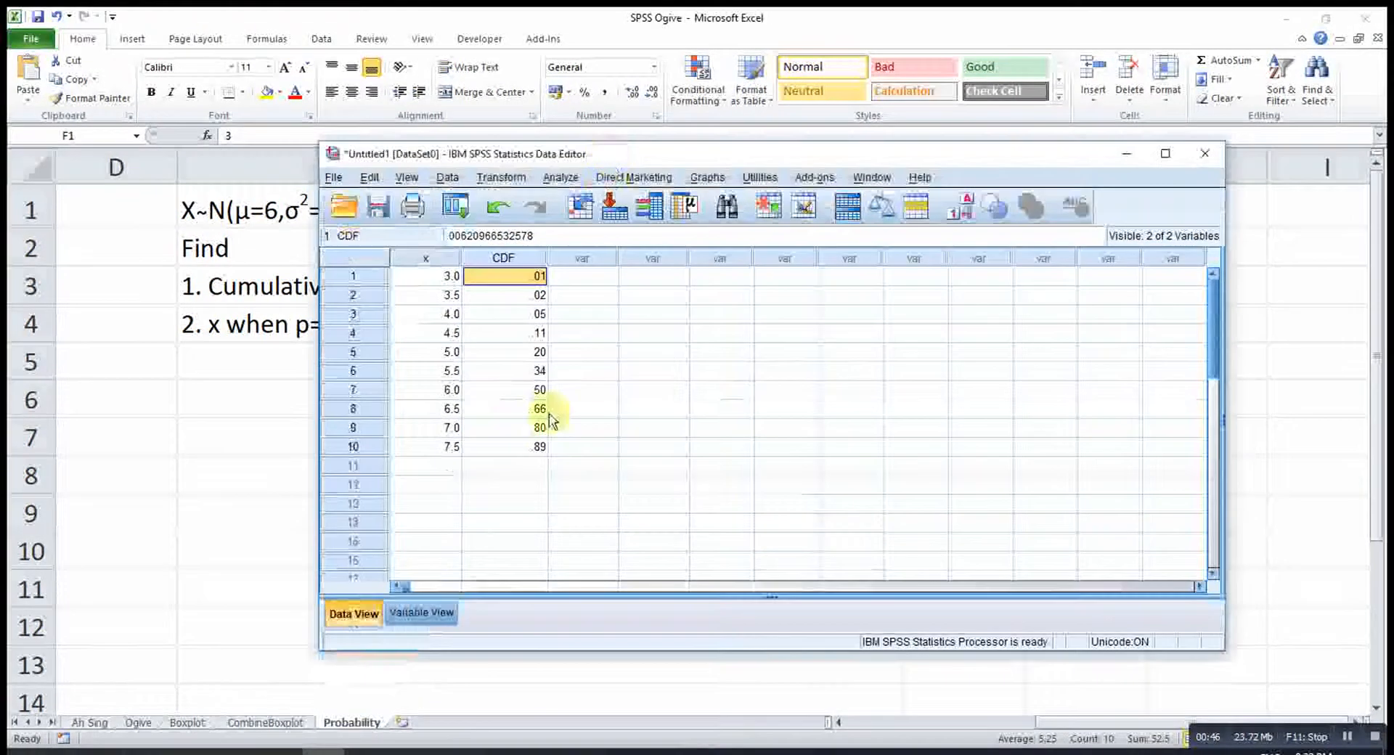
{"action": "left_click", "coordinate": [421, 614]}
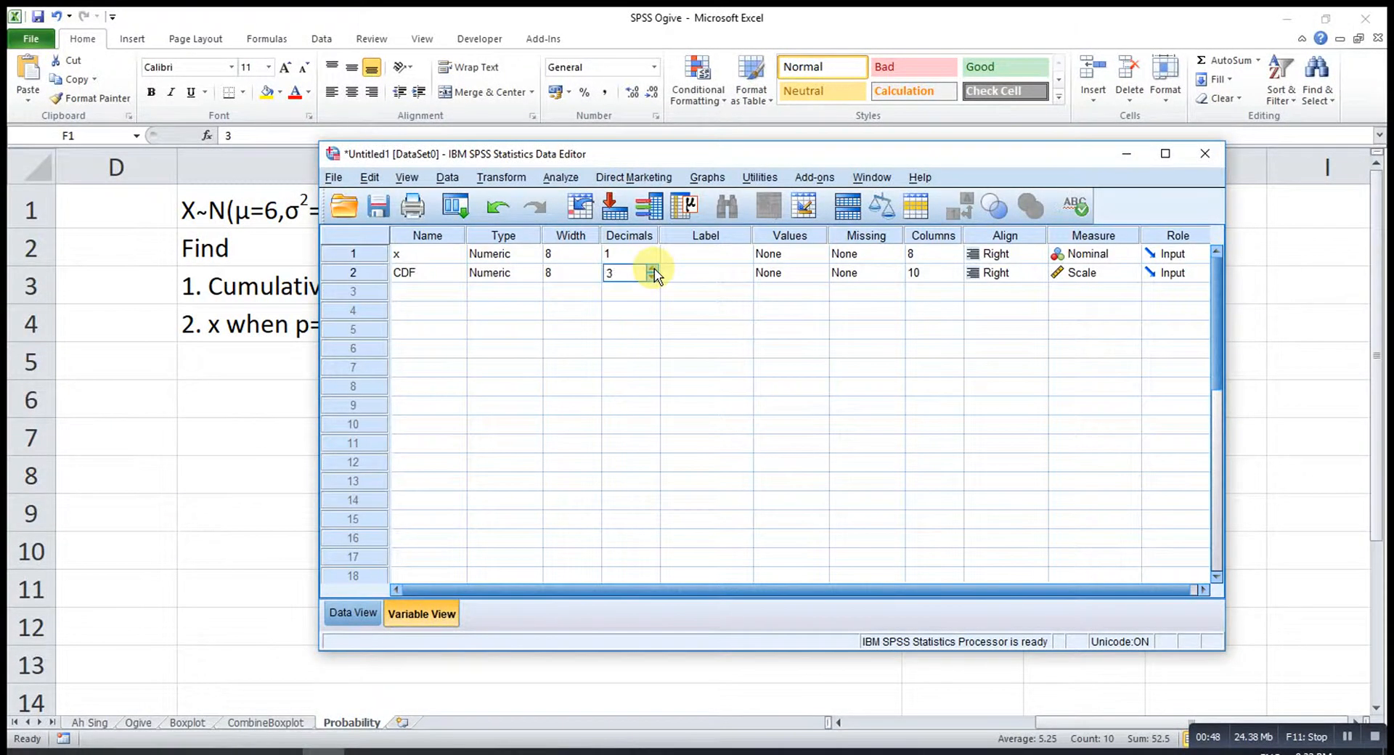
{"action": "left_click", "coordinate": [653, 269]}
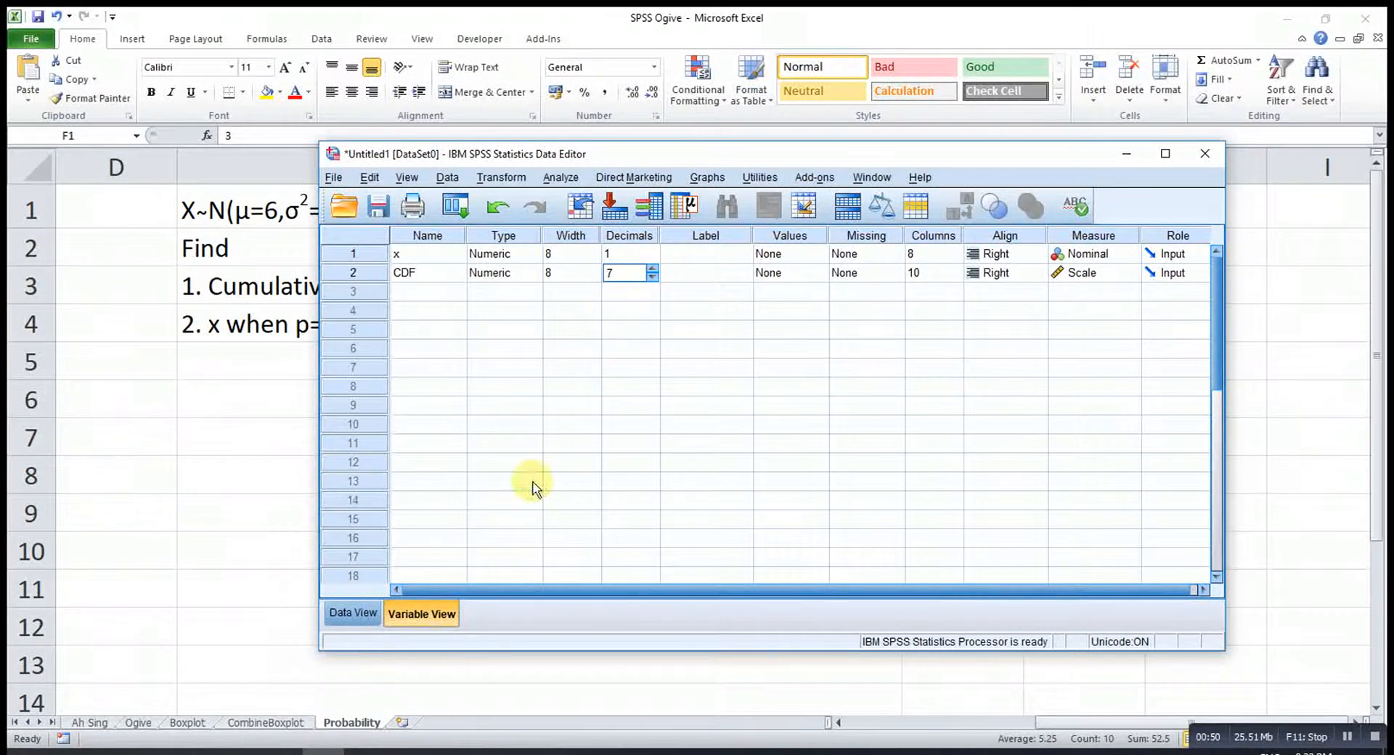
{"action": "left_click", "coordinate": [352, 613]}
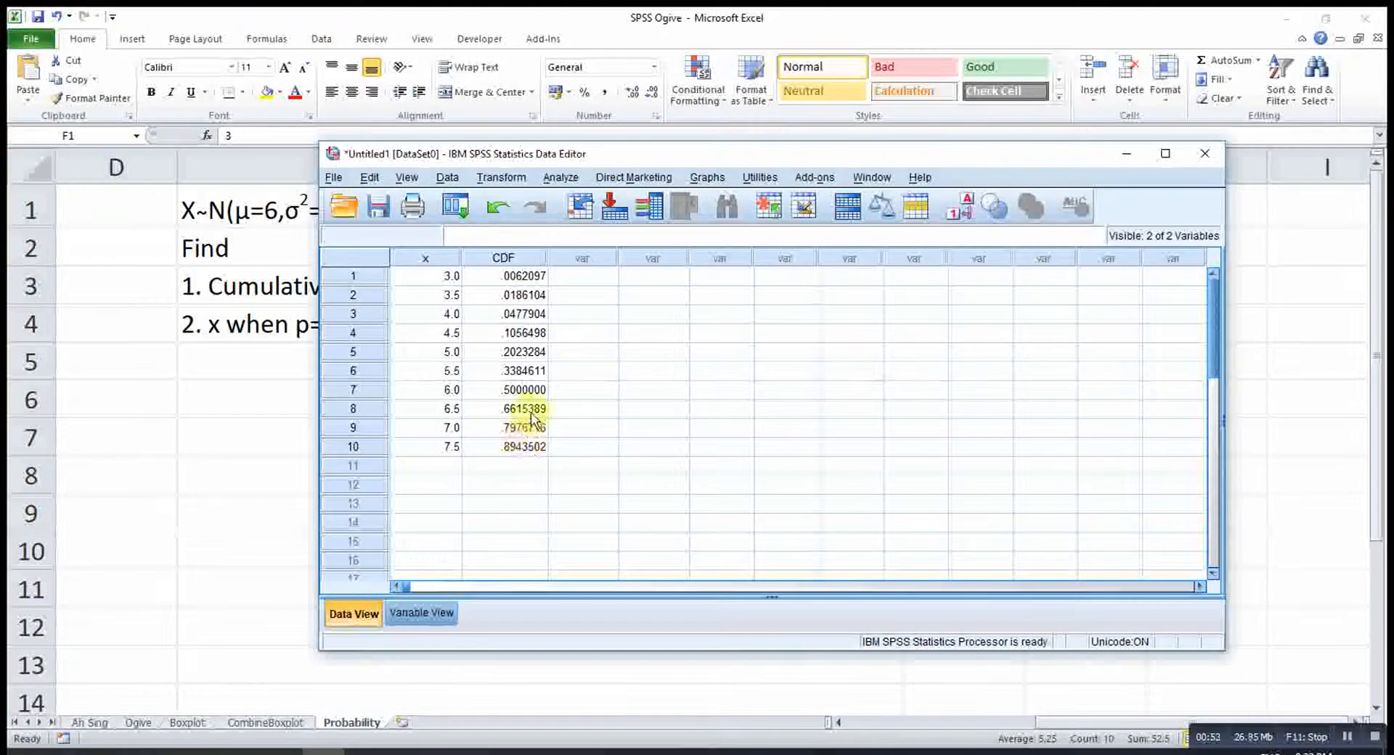
Move the Data Editor window down to uncover the task description.
{"action": "left_click", "coordinate": [523, 390]}
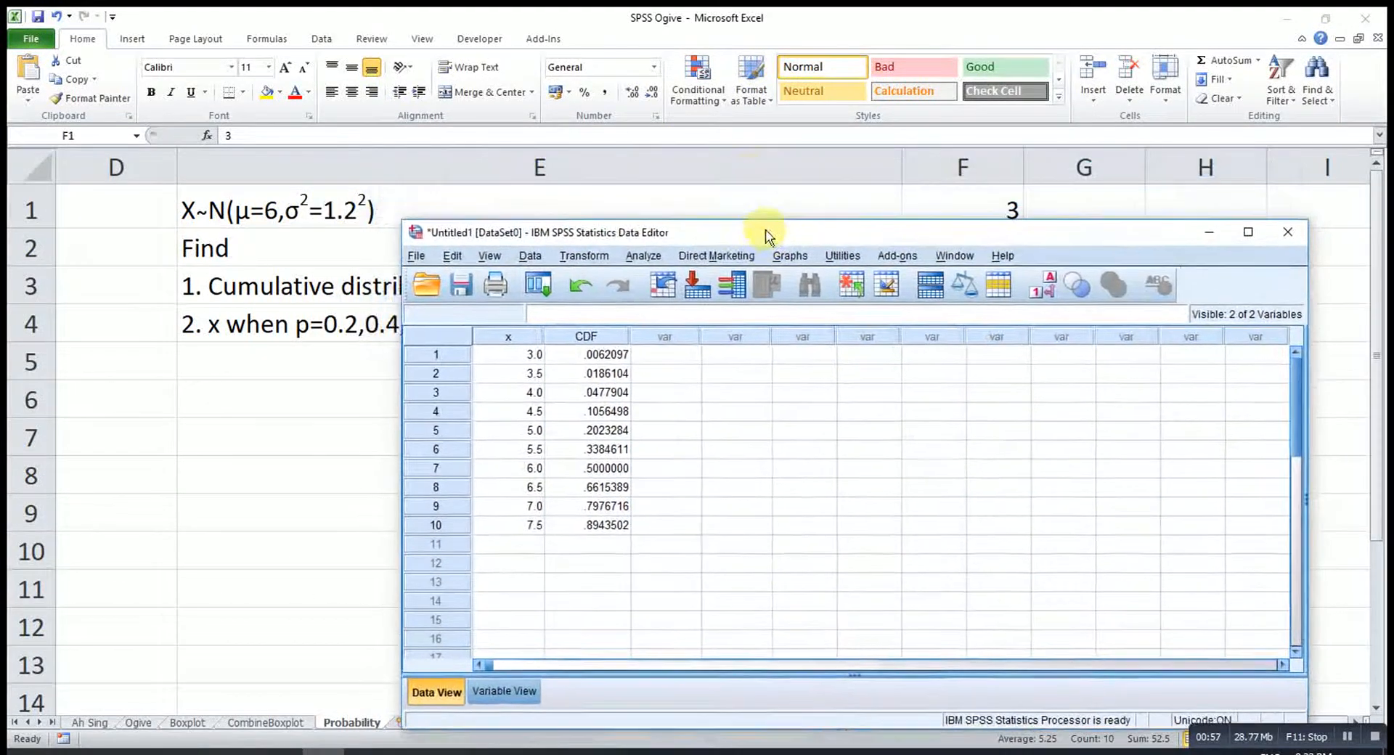
{"action": "left_click_drag", "start_coordinate": [768, 233], "coordinate": [767, 235]}
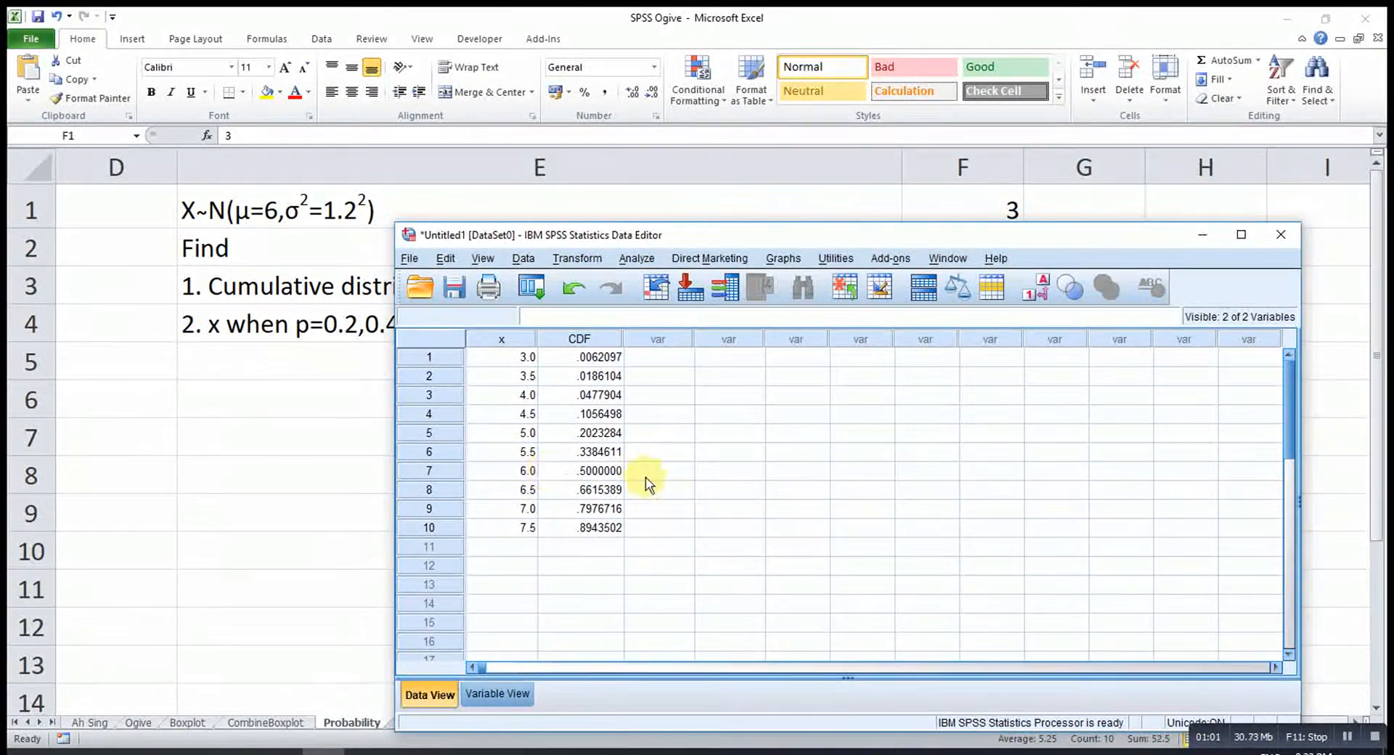
{"action": "mouse_move", "coordinate": [662, 226]}
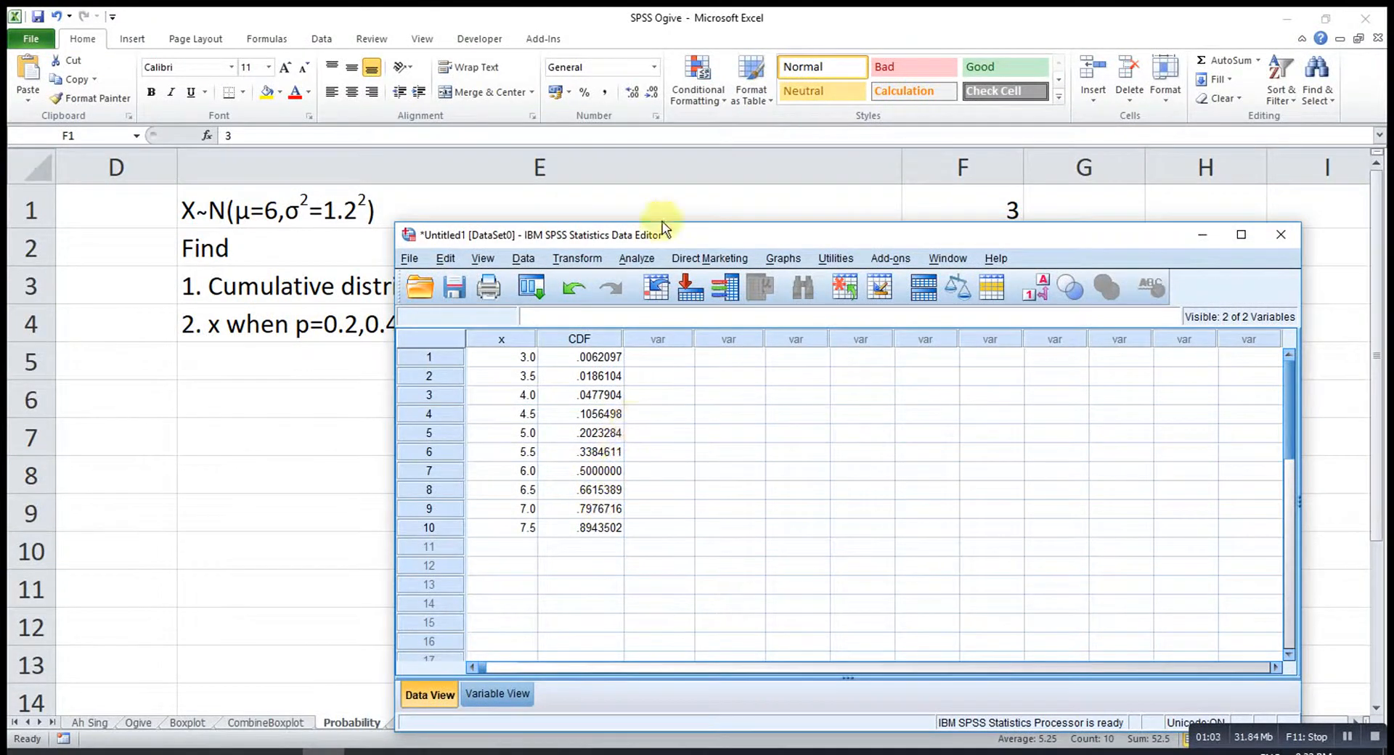
{"action": "left_click_drag", "start_coordinate": [663, 234], "coordinate": [614, 347]}
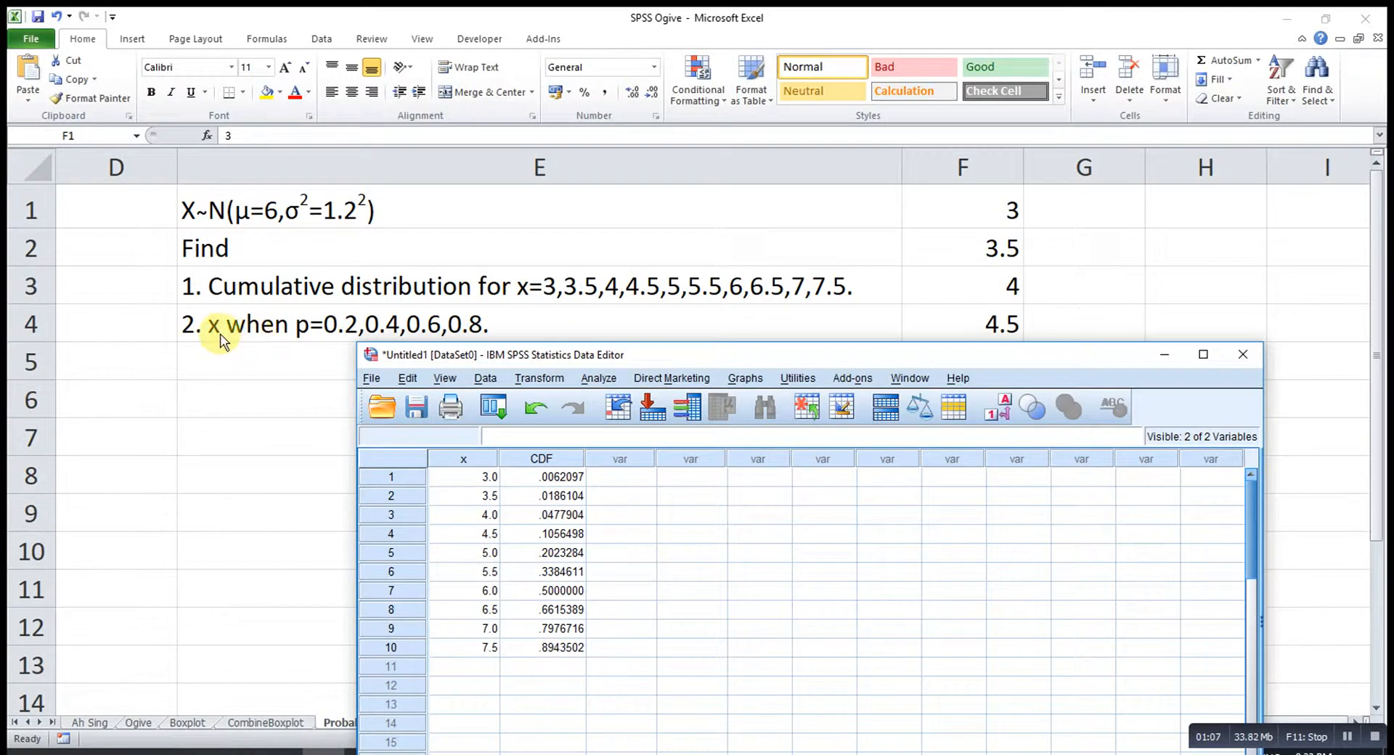
{"action": "mouse_move", "coordinate": [334, 337]}
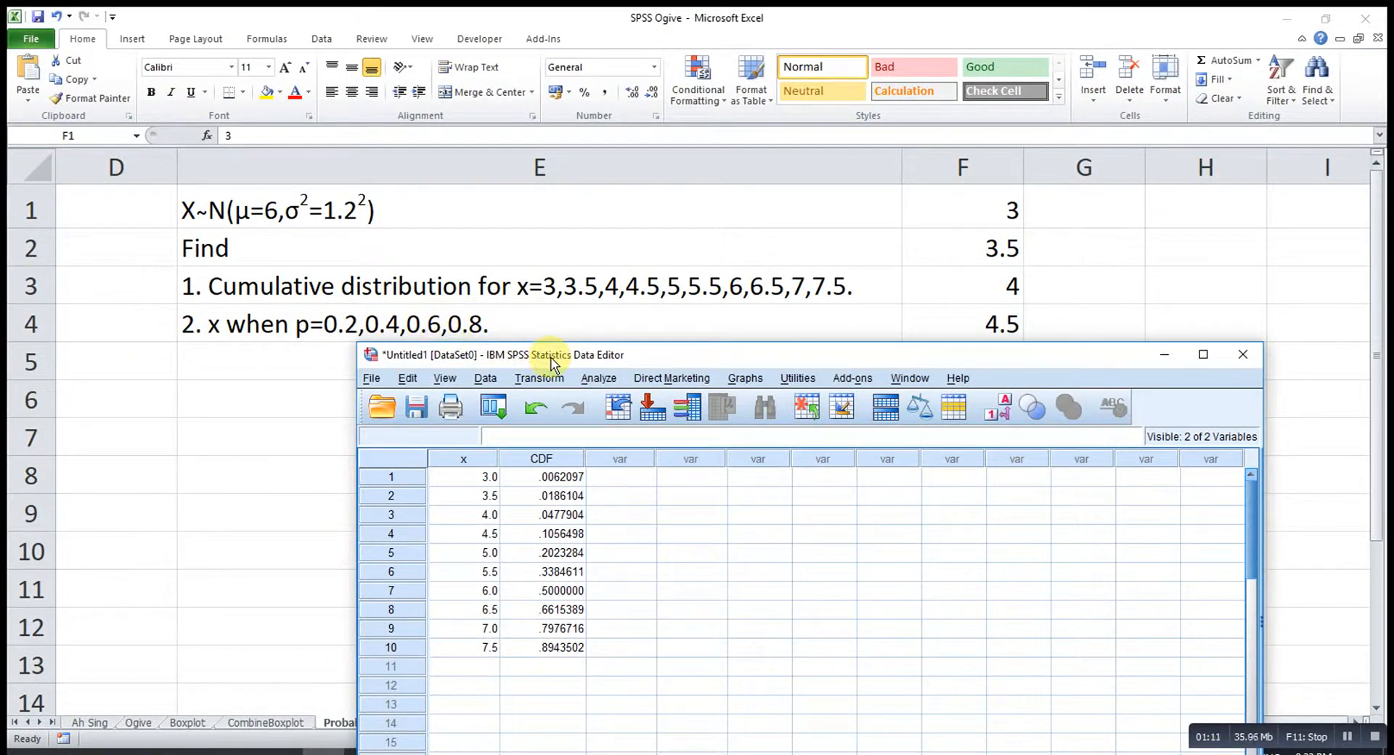
{"action": "mouse_move", "coordinate": [648, 372]}
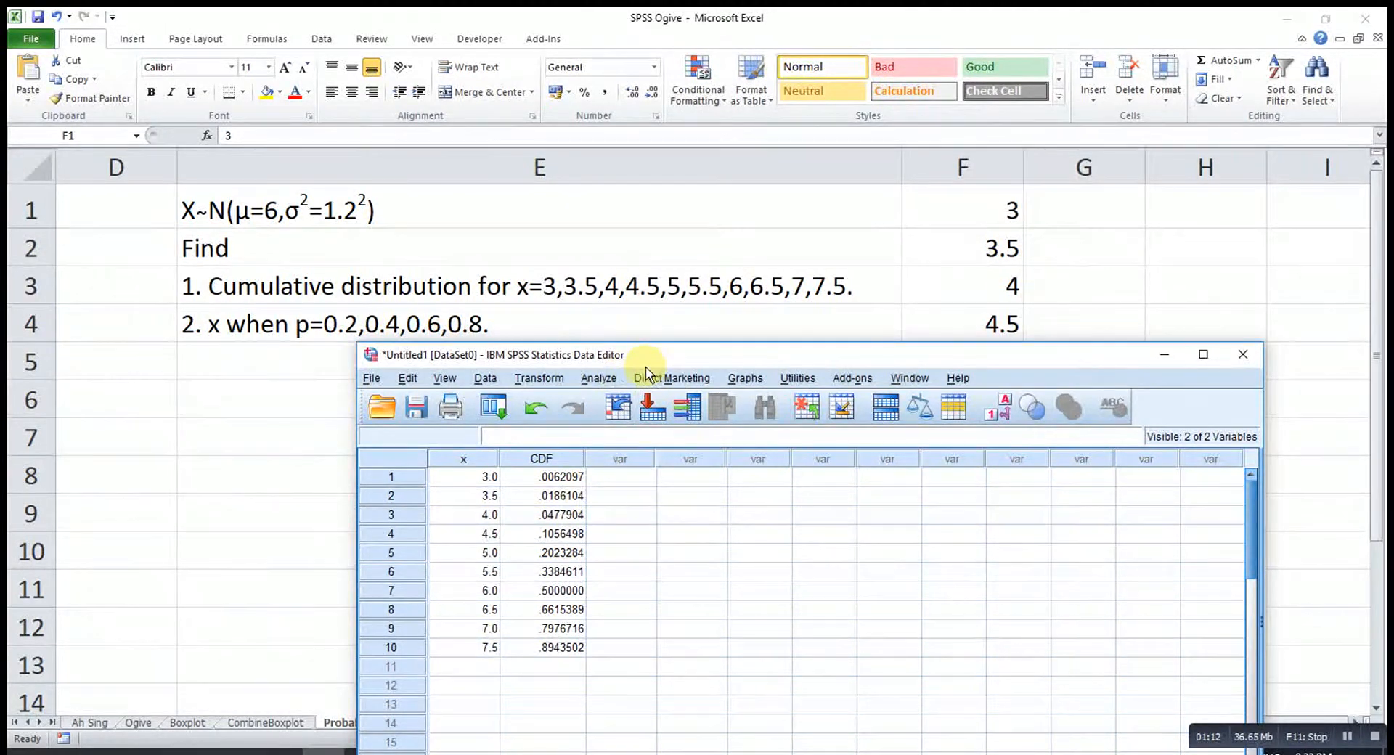
Name the third variable Probability and enter 0.20, 0.40, 0.60, 0.80 in rows 1–4.
{"action": "left_click", "coordinate": [605, 618]}
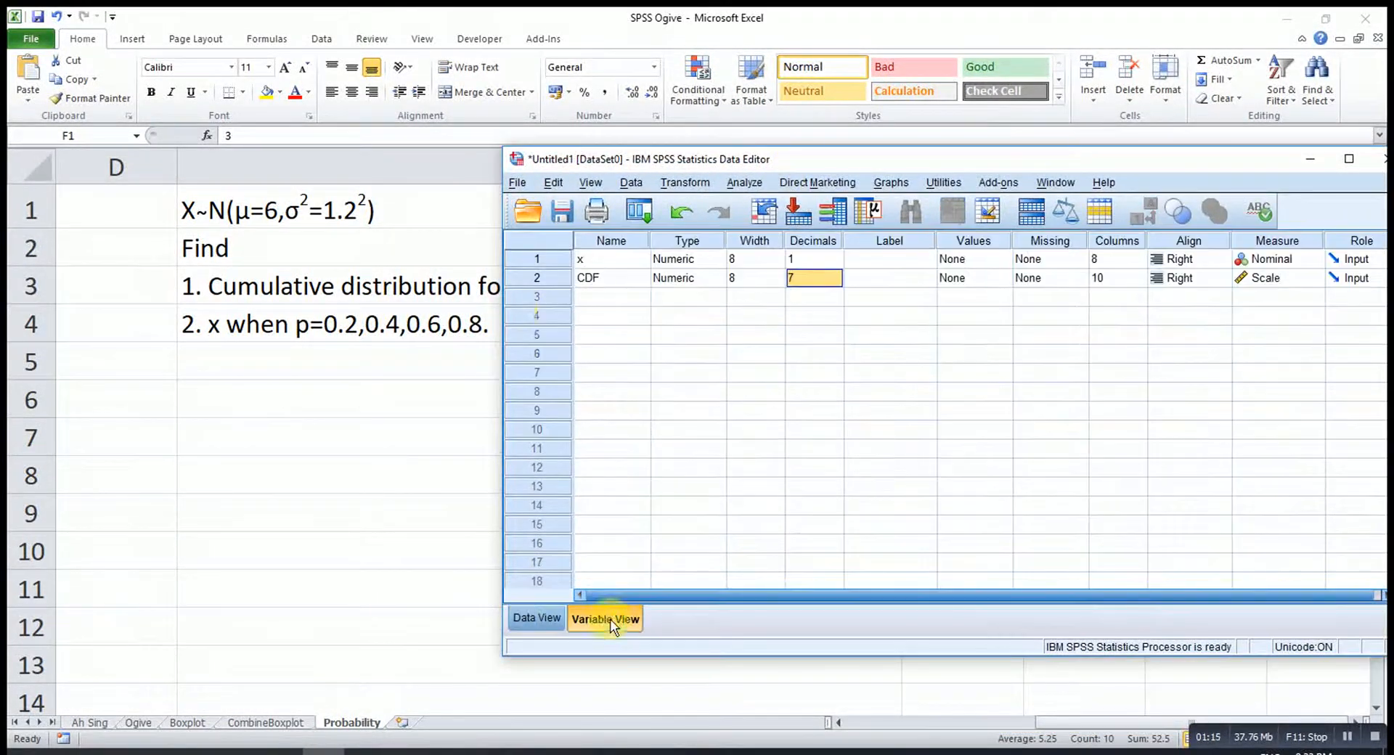
{"action": "type", "text": "Pr"}
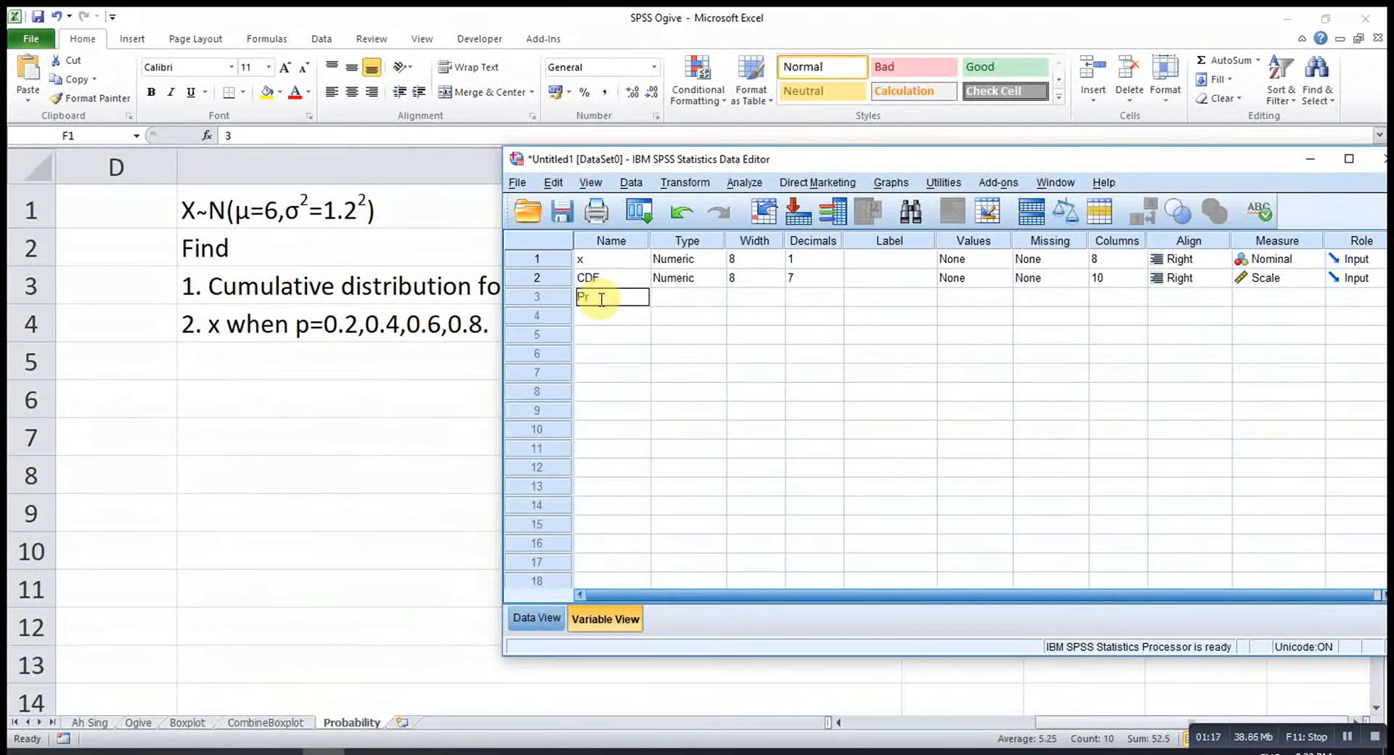
{"action": "type", "text": "obability"}
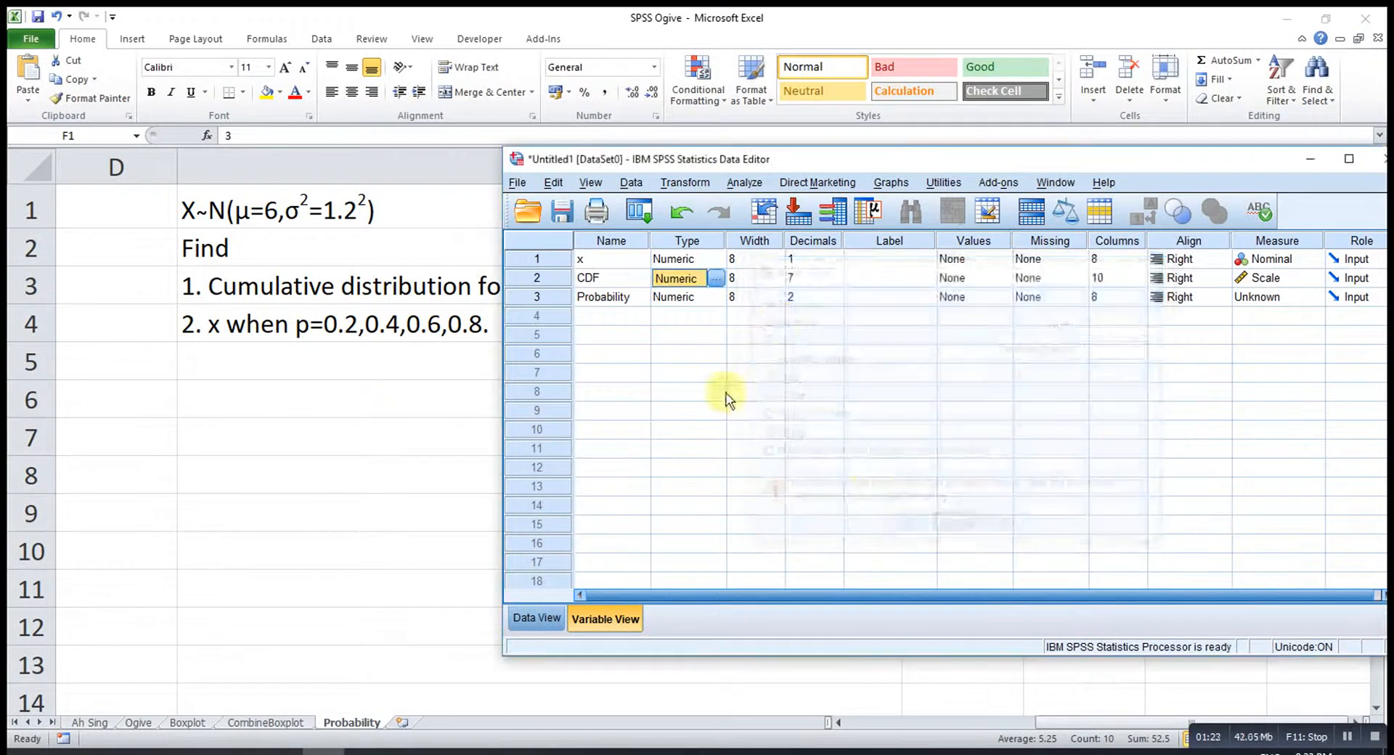
{"action": "left_click", "coordinate": [536, 618]}
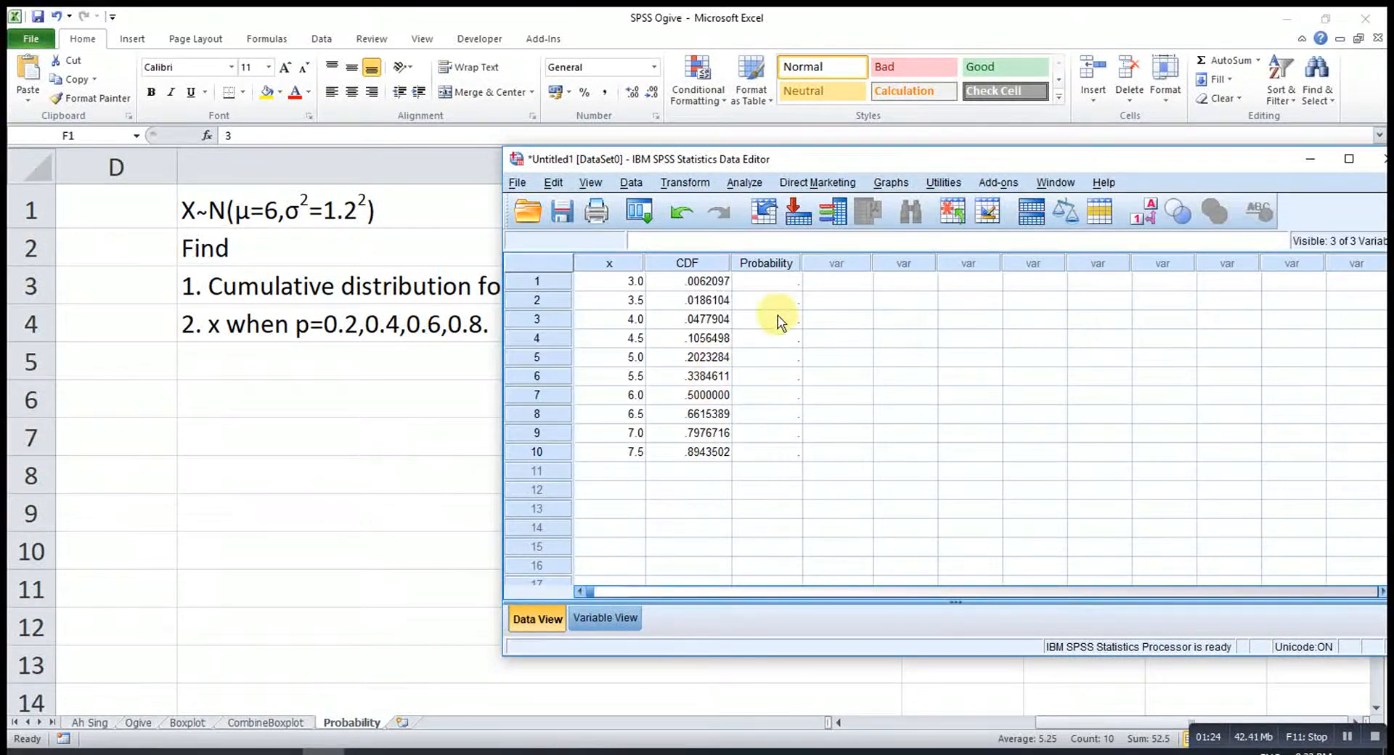
{"action": "type", "text": "0.20"}
{"action": "type", "text": ".8"}
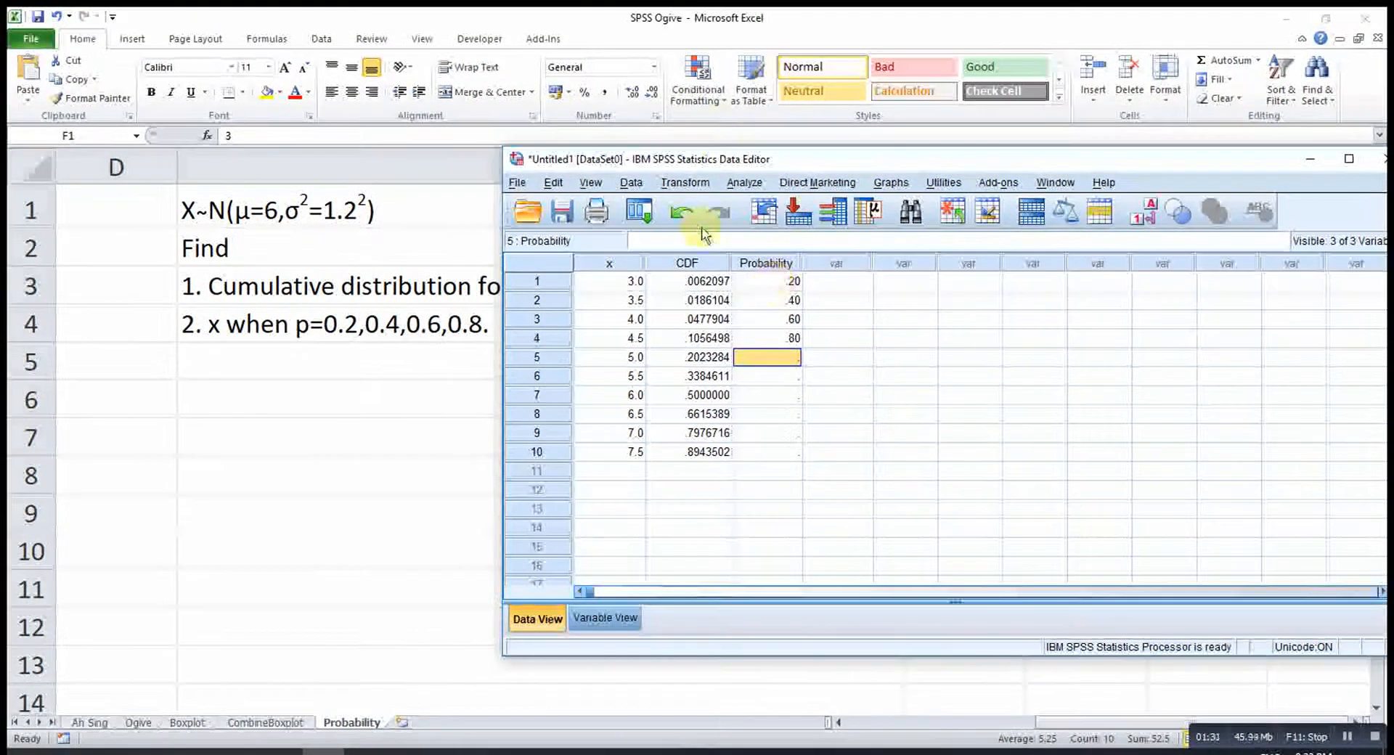
Compute target variable Inverse as IDF.NORMAL(Probability,6,1.2) with Compute Variable.
{"action": "left_click", "coordinate": [685, 182]}
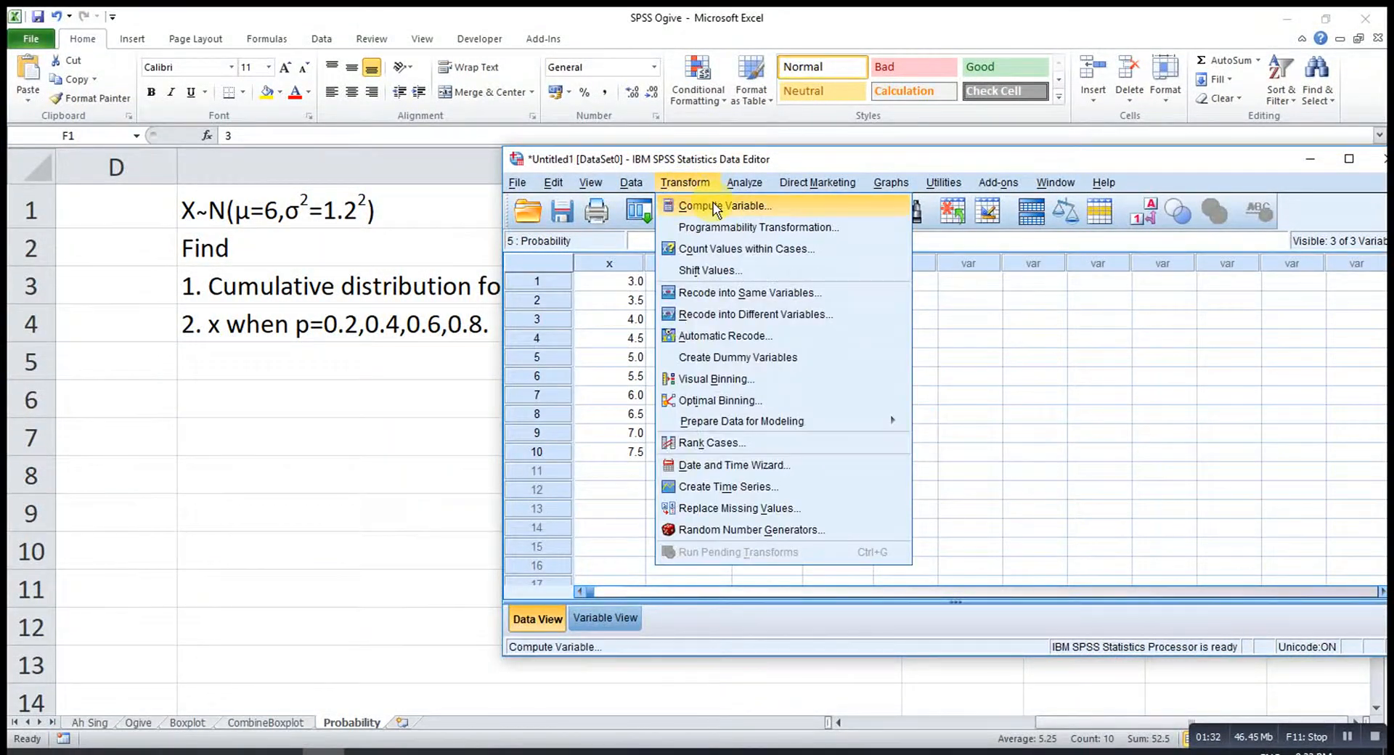
{"action": "left_click", "coordinate": [726, 205]}
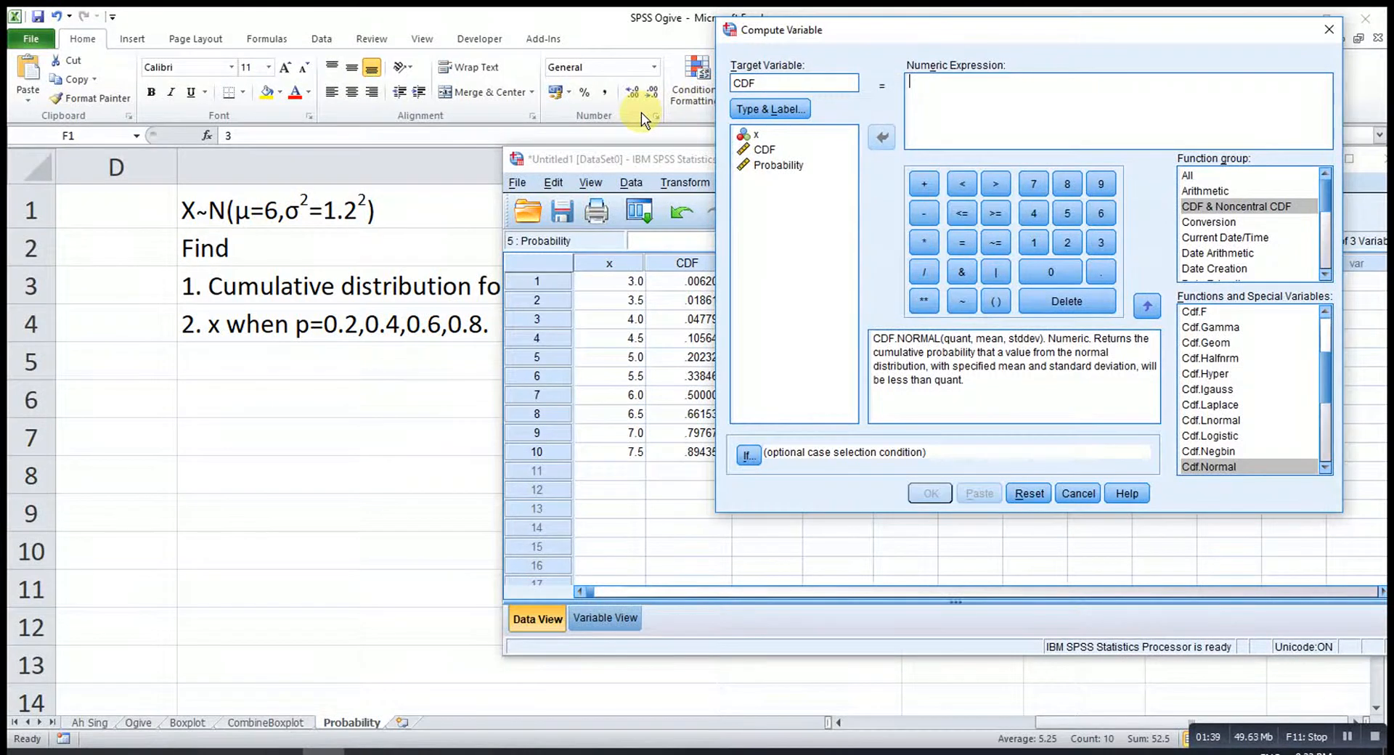
{"action": "type", "text": "Inverse"}
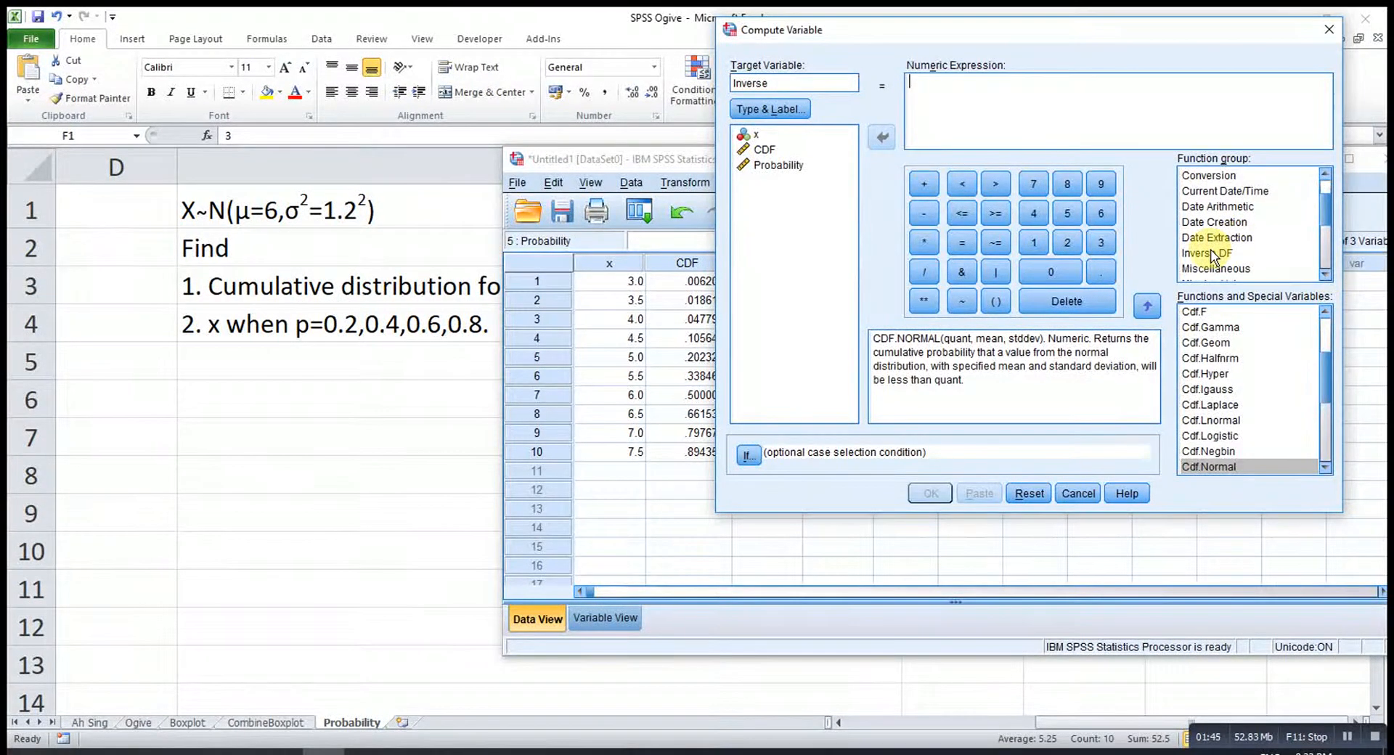
{"action": "left_click", "coordinate": [1208, 253]}
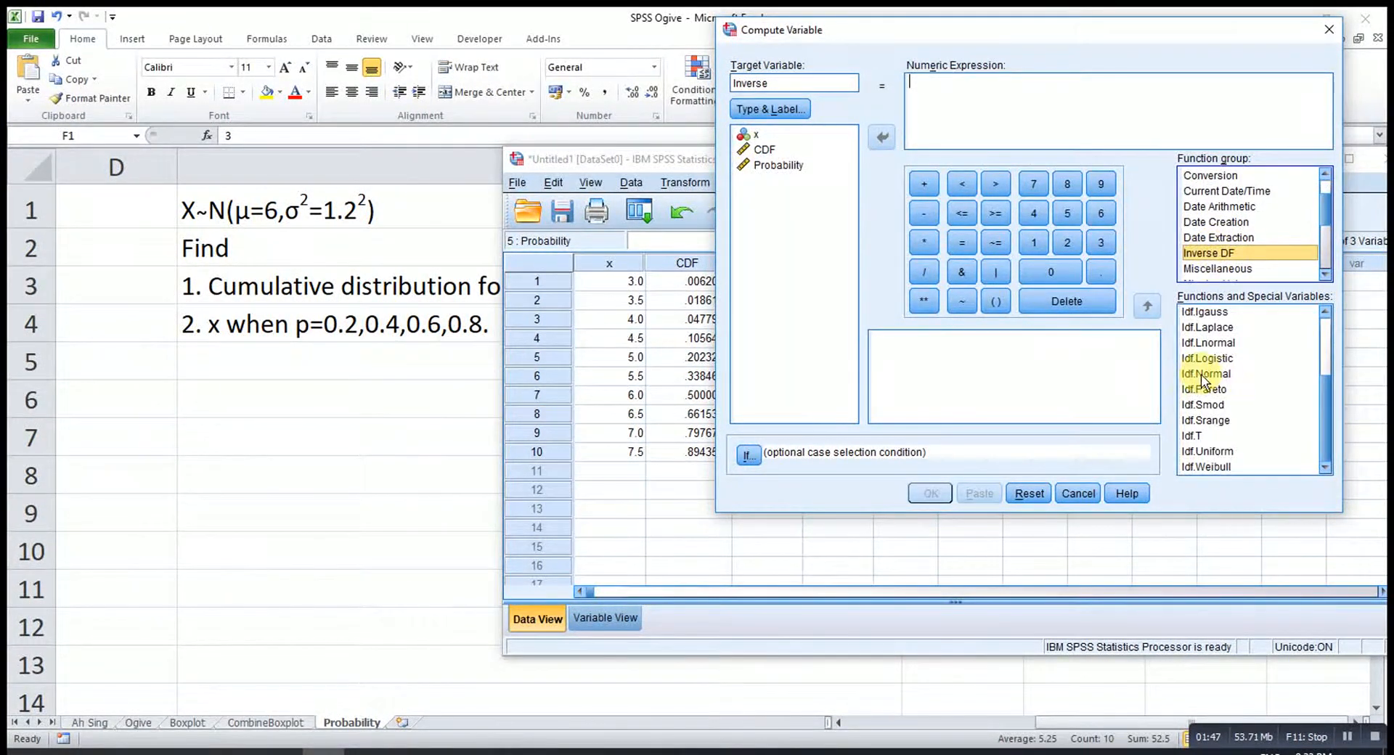
{"action": "double_click", "coordinate": [1207, 374]}
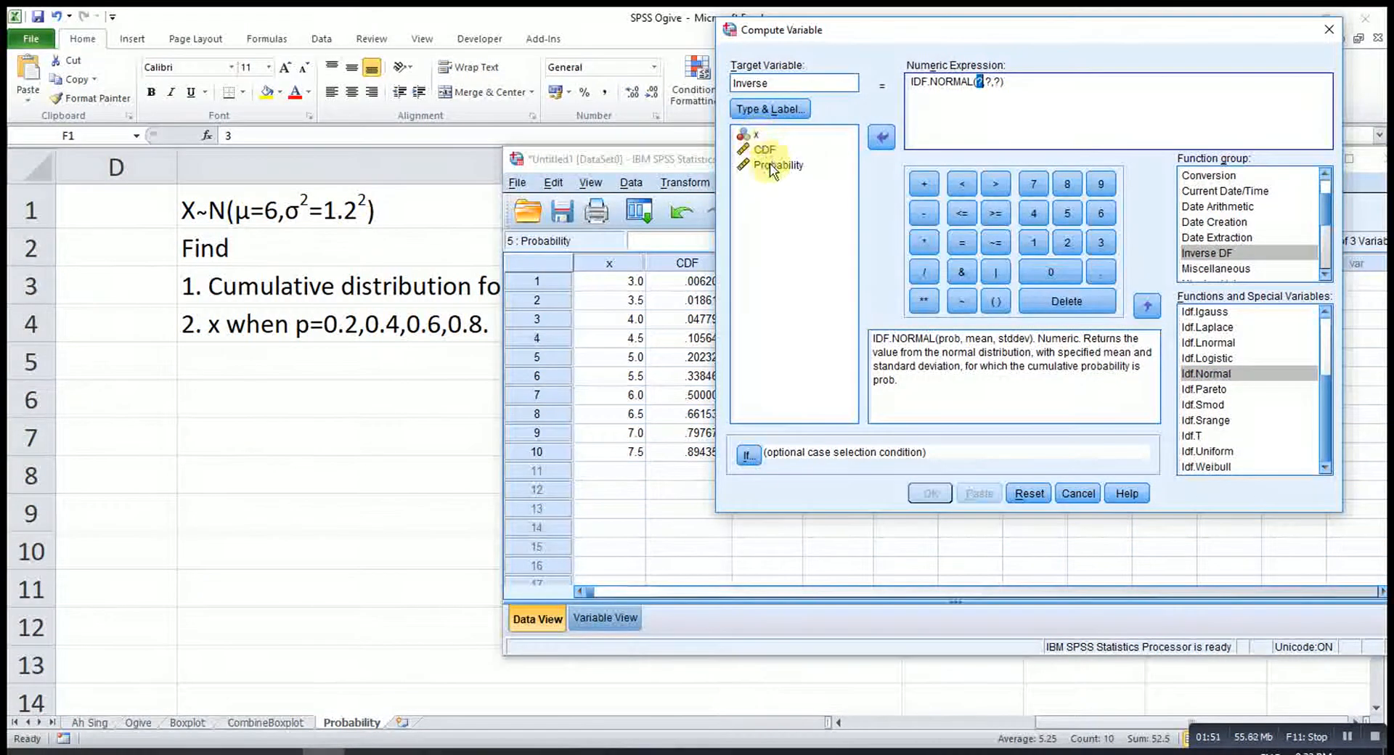
{"action": "left_click", "coordinate": [780, 166]}
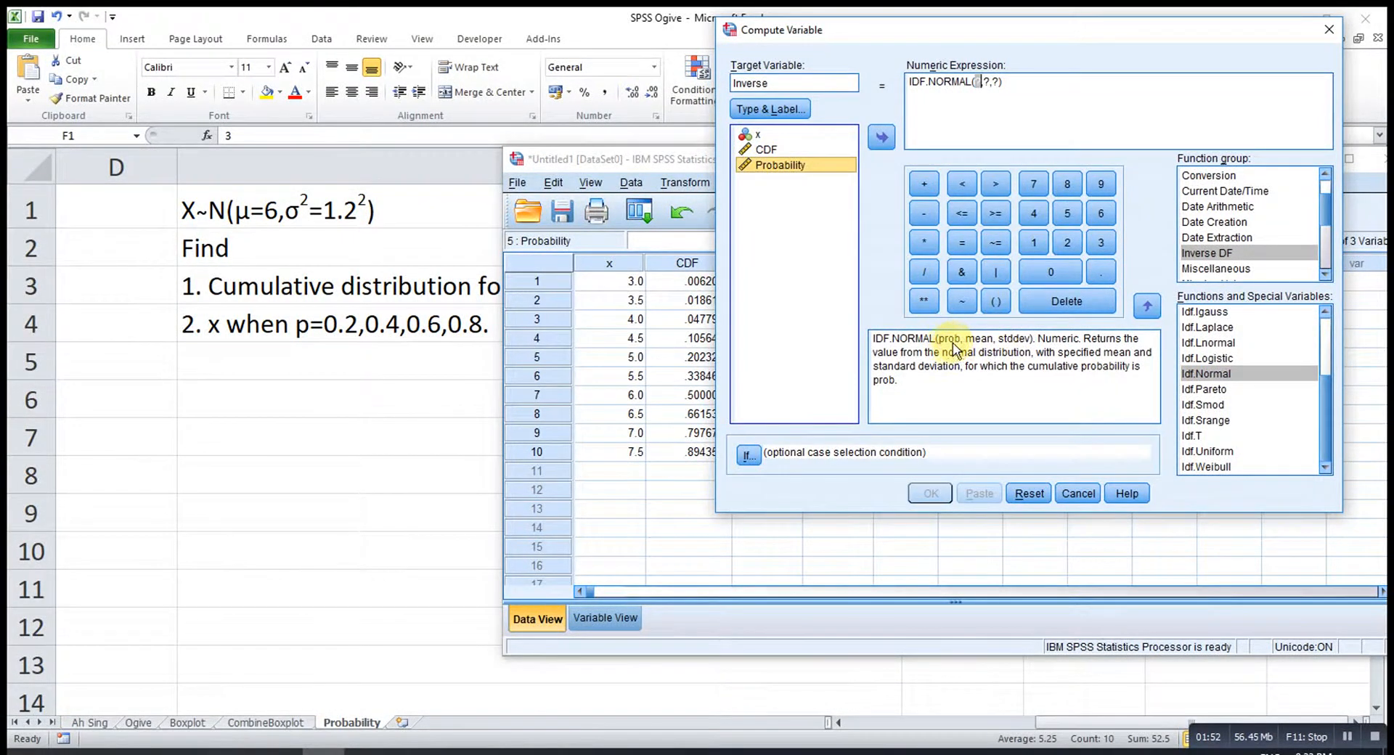
{"action": "left_click", "coordinate": [880, 138]}
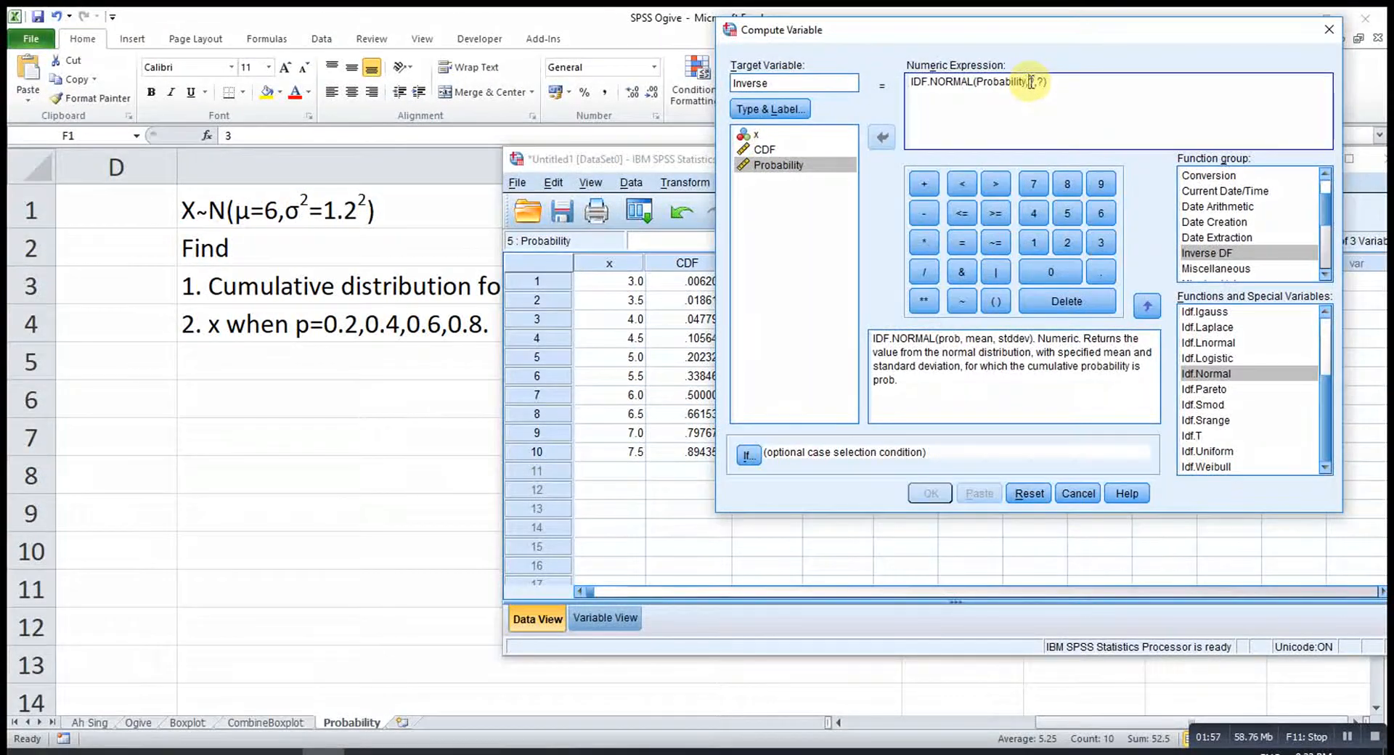
{"action": "type", "text": "6,"}
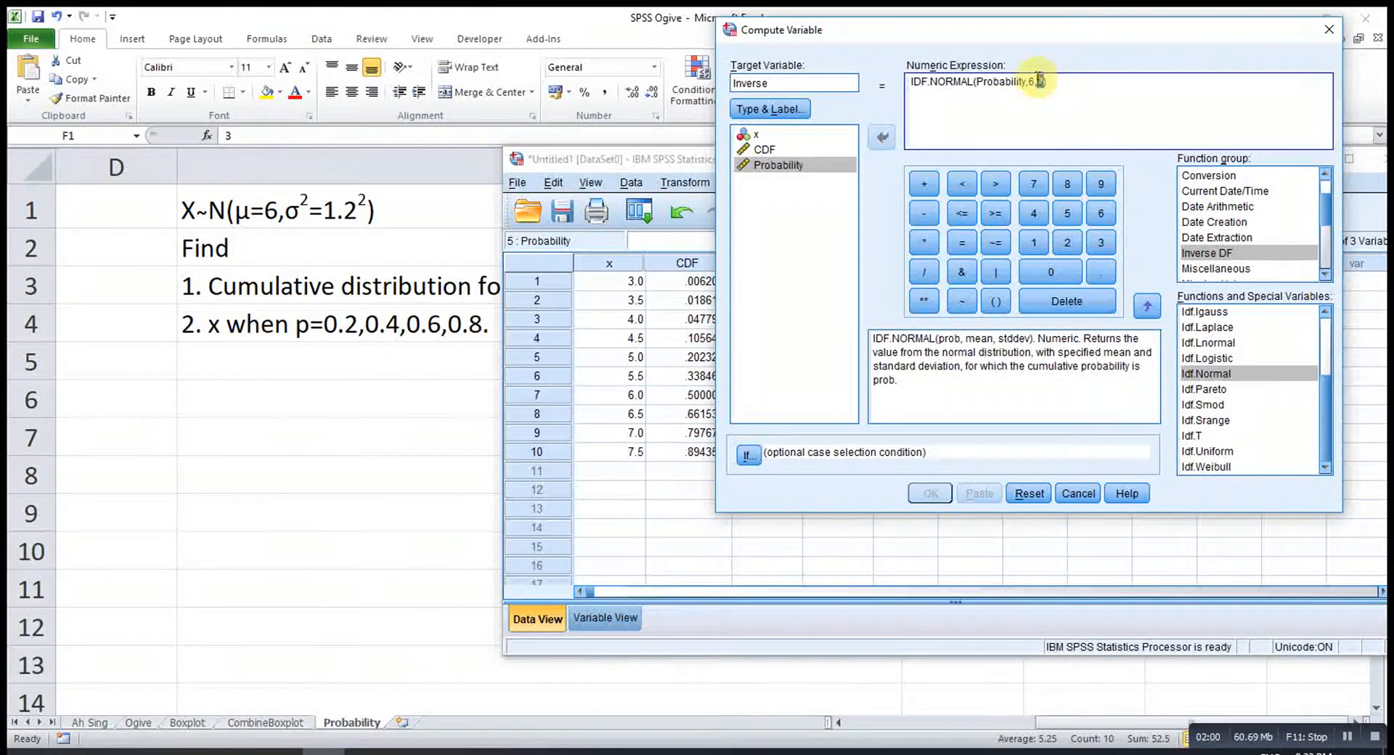
{"action": "type", "text": ",1.2"}
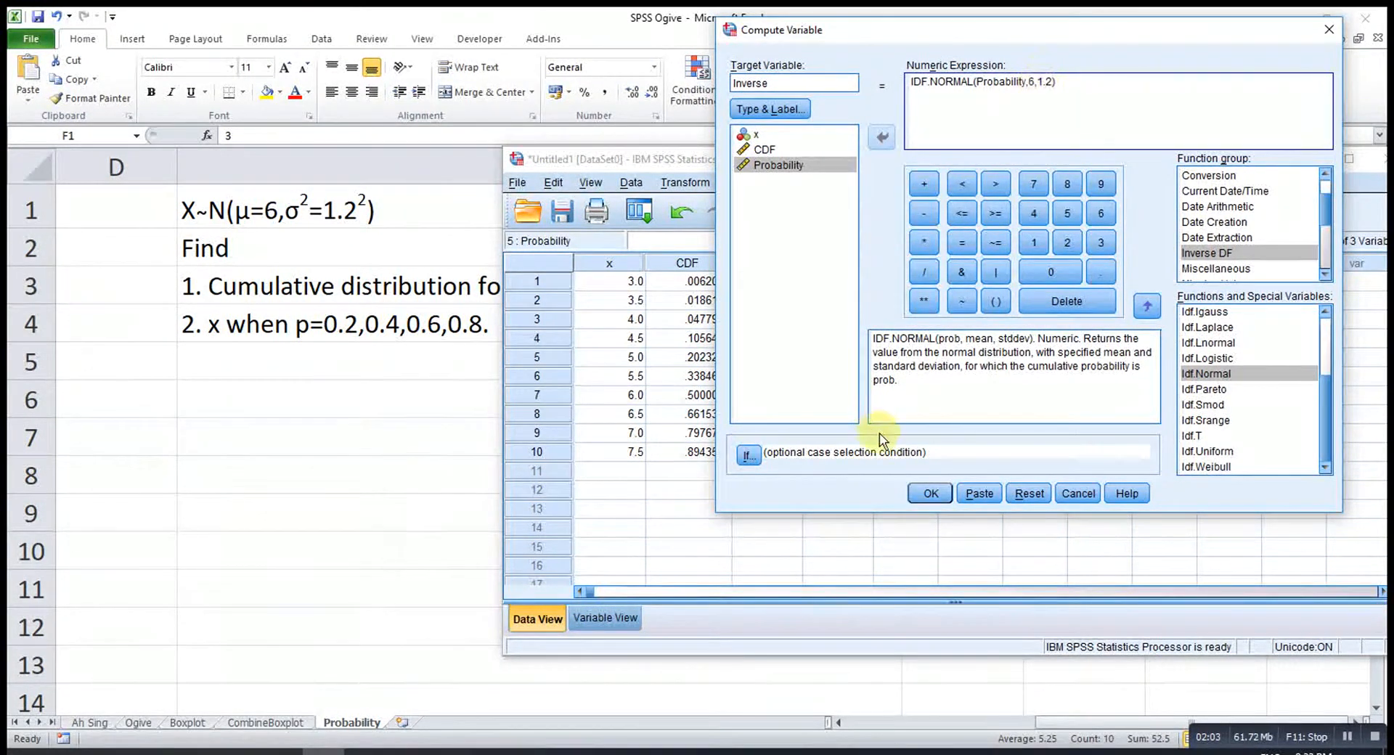
{"action": "left_click", "coordinate": [928, 493]}
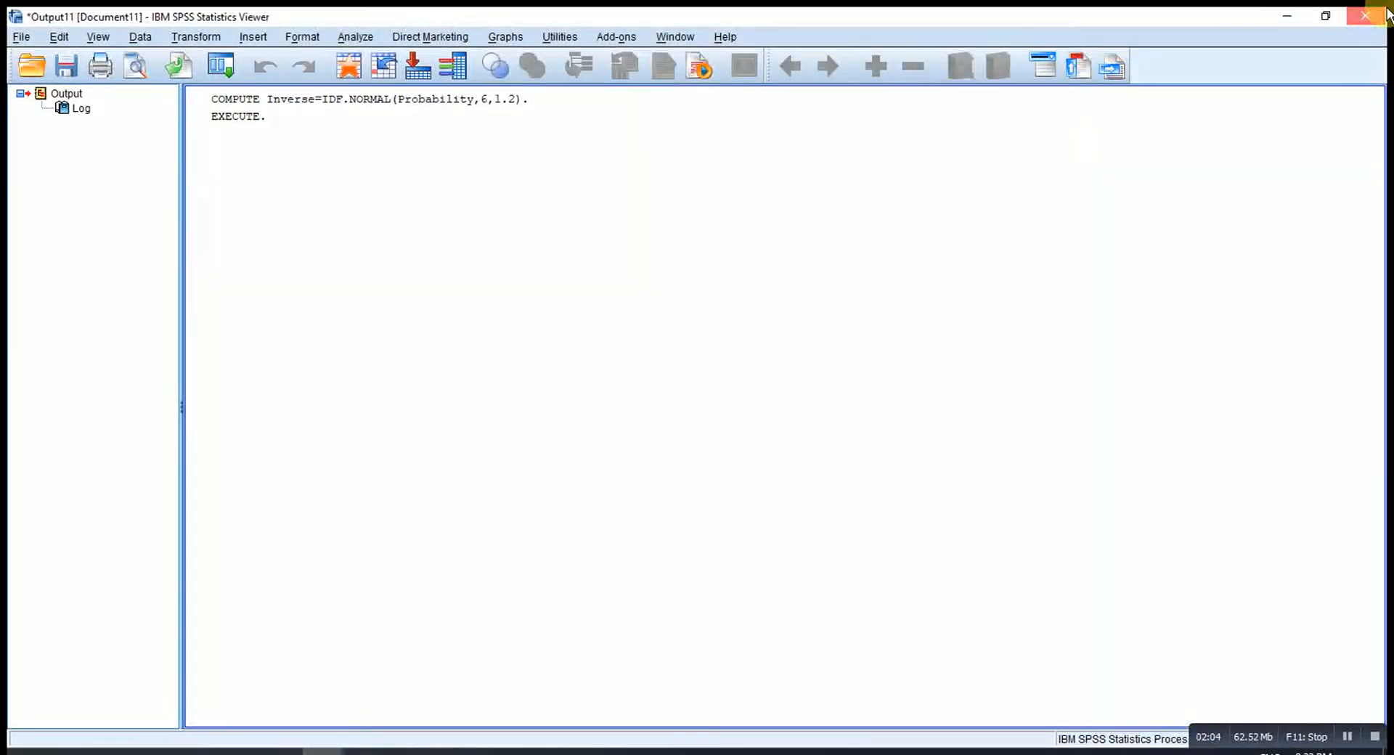